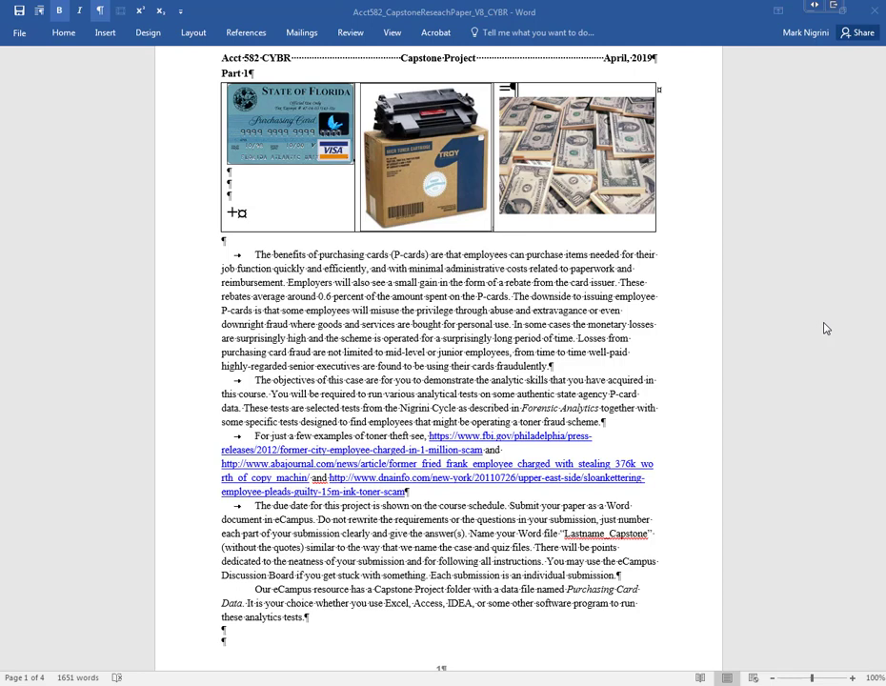
mouse_move(379, 284)
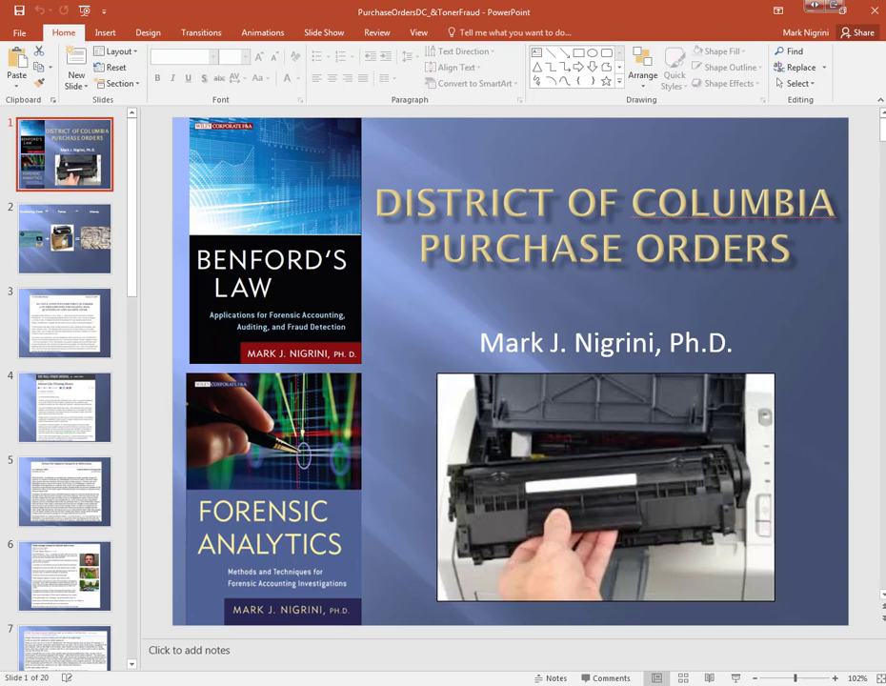
Browse the presentation's slide thumbnails through slide 20, then return to the Word capstone paper
scroll(down, 3)
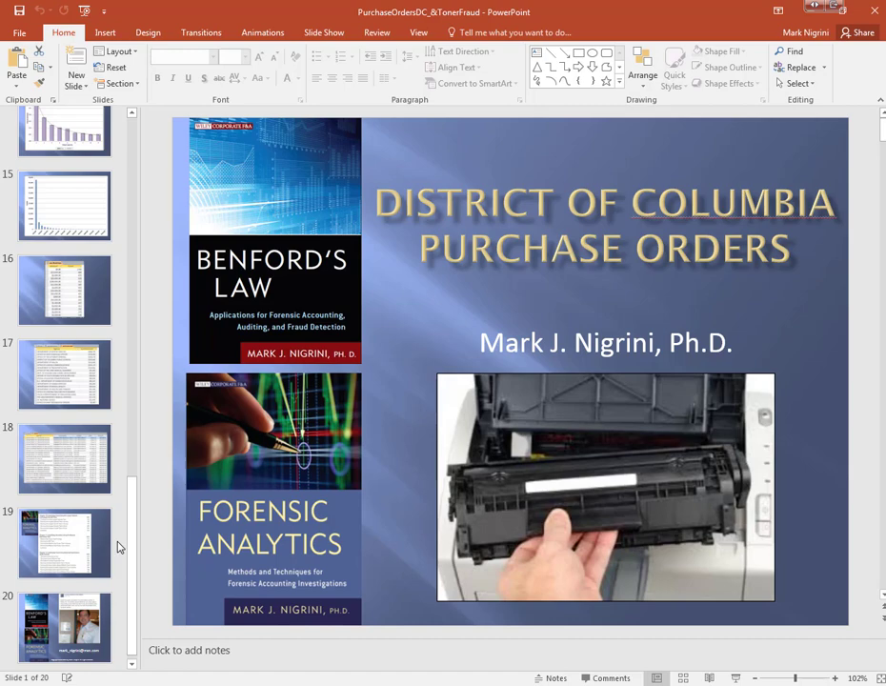
click(64, 374)
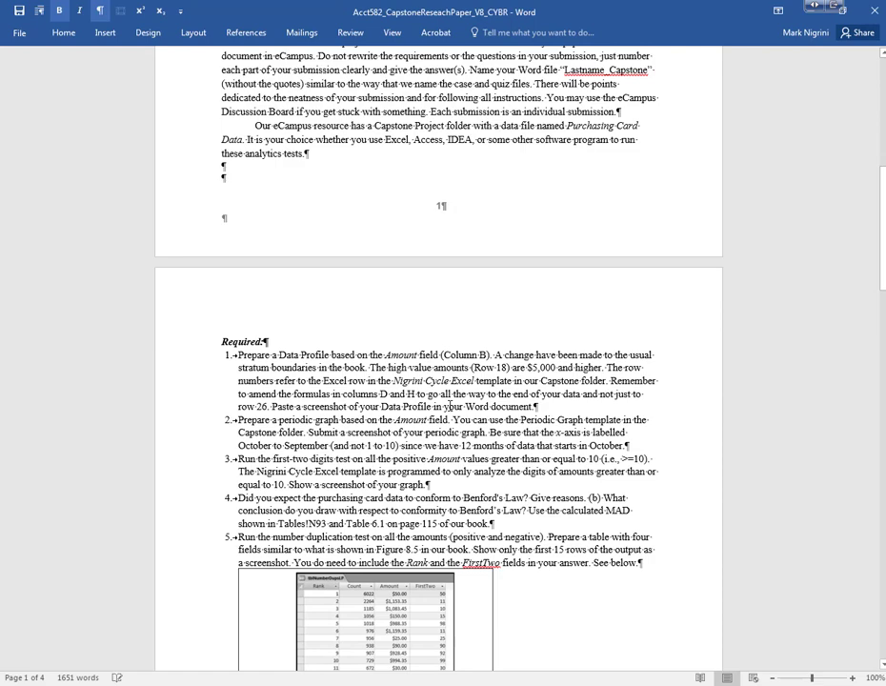
Scroll the capstone paper down to its Required task list
scroll(down, 3)
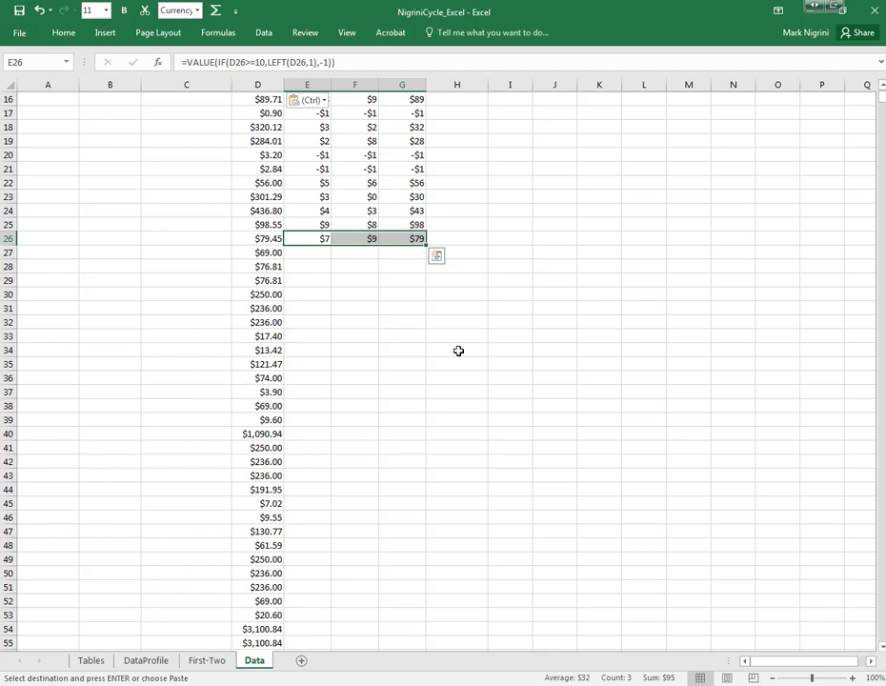
Switch the NigriniCycle workbook from the Data sheet to the DataProfile sheet
click(402, 239)
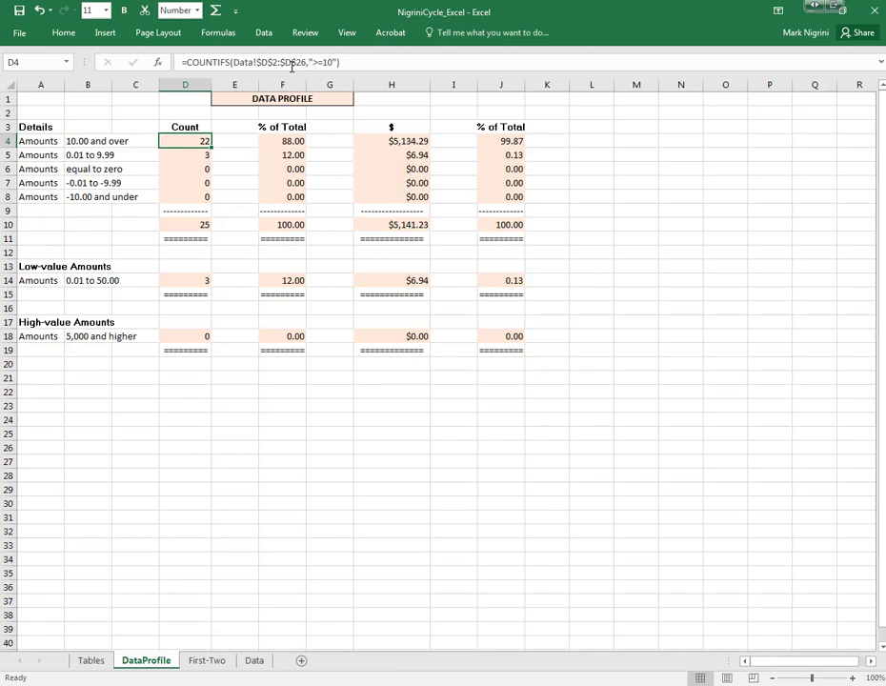
Replace every $D$26 reference in the DataProfile formulas with $D$100000 (27 replacements)
click(64, 31)
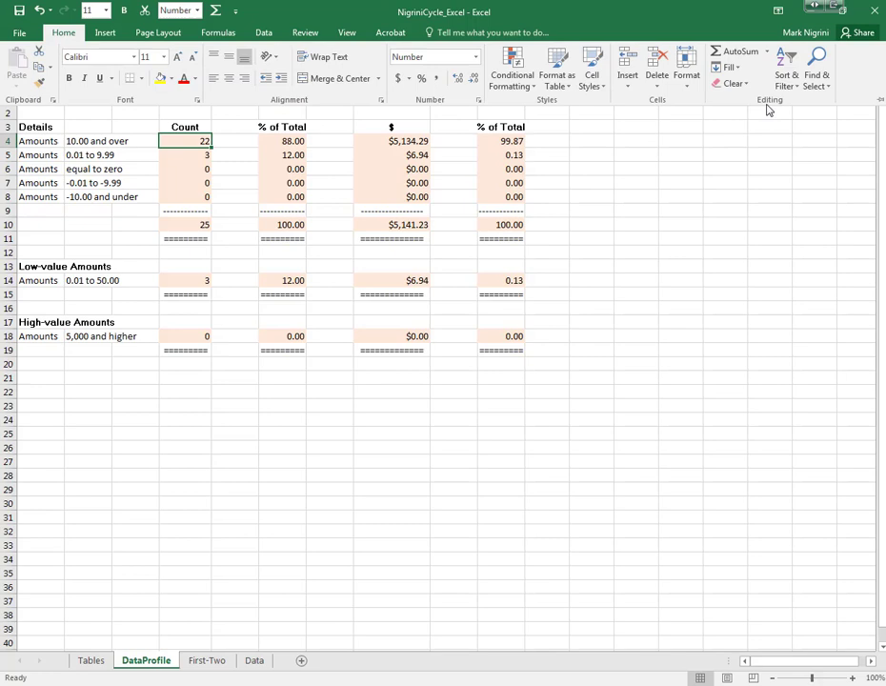
key(ctrl+h)
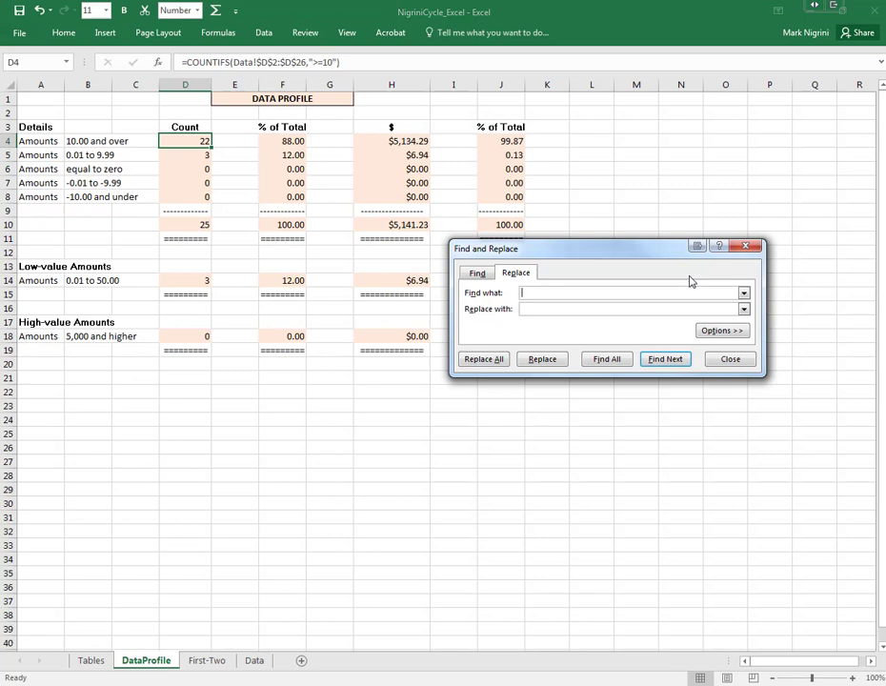
text($d$26)
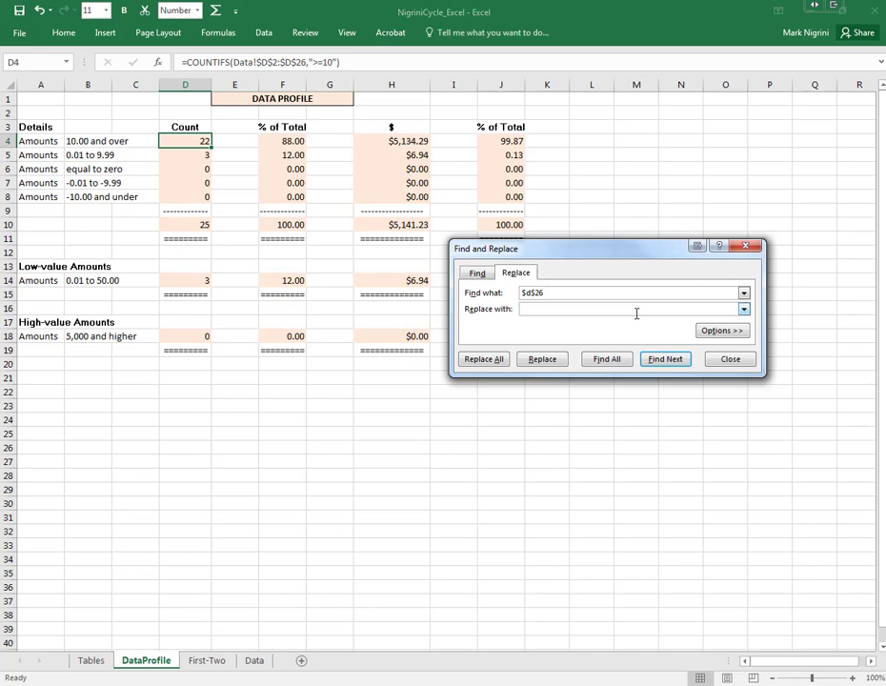
text($d$100000)
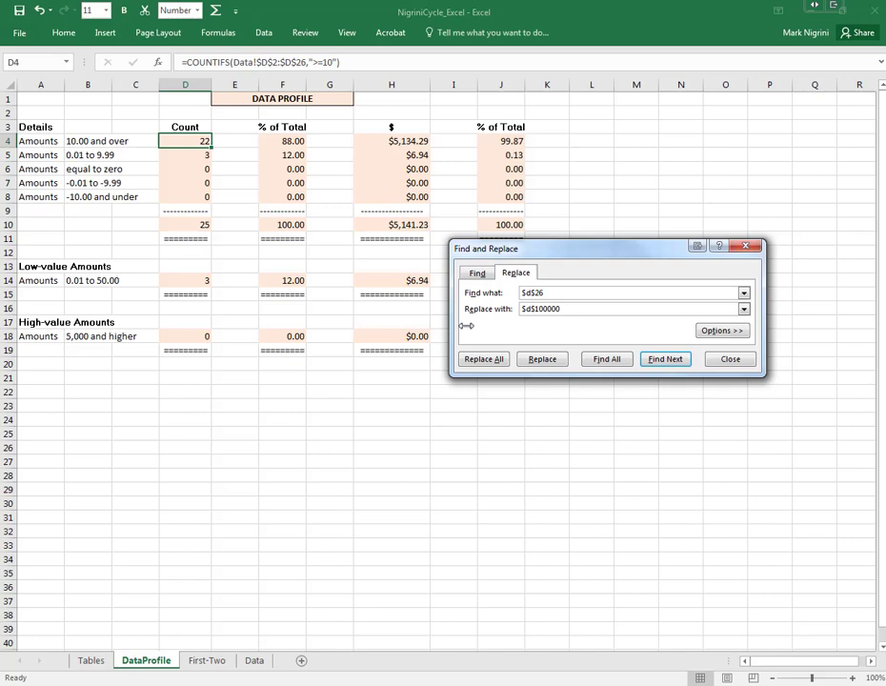
click(484, 358)
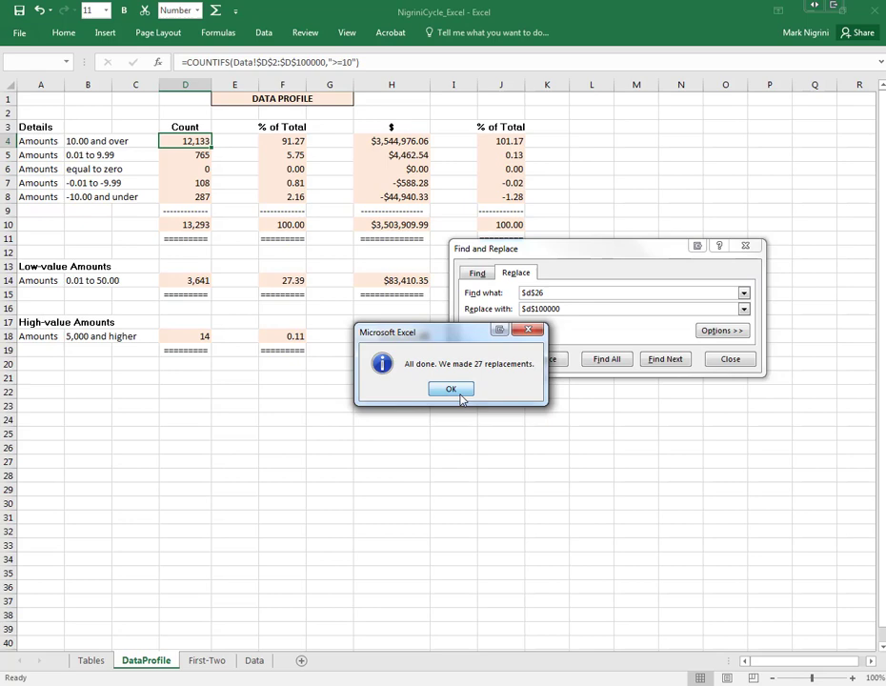
click(449, 388)
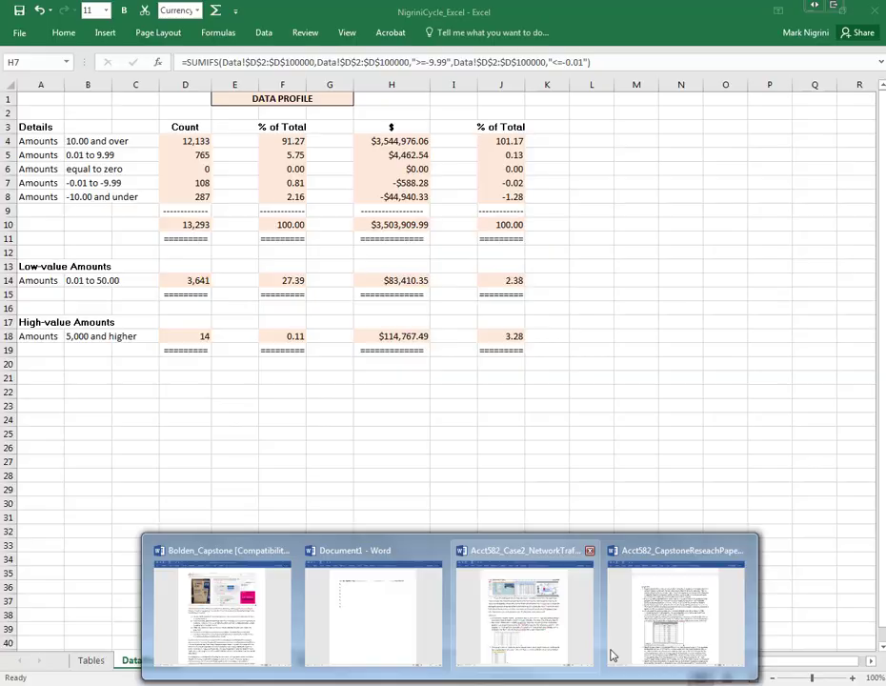
Confirm the SUMIFS and high-value COUNTIFS formulas now reach row 100000
click(676, 610)
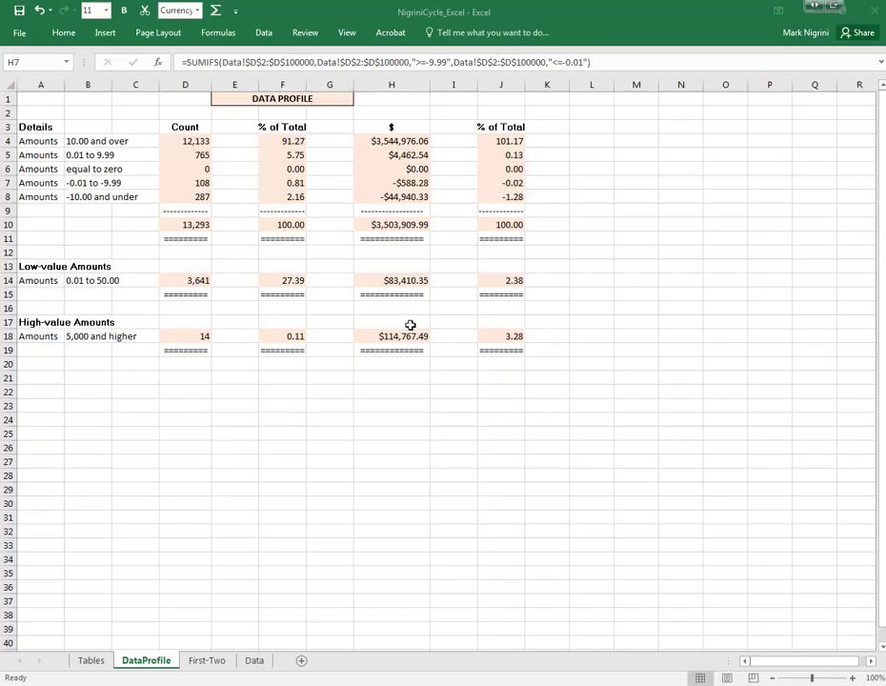
click(185, 335)
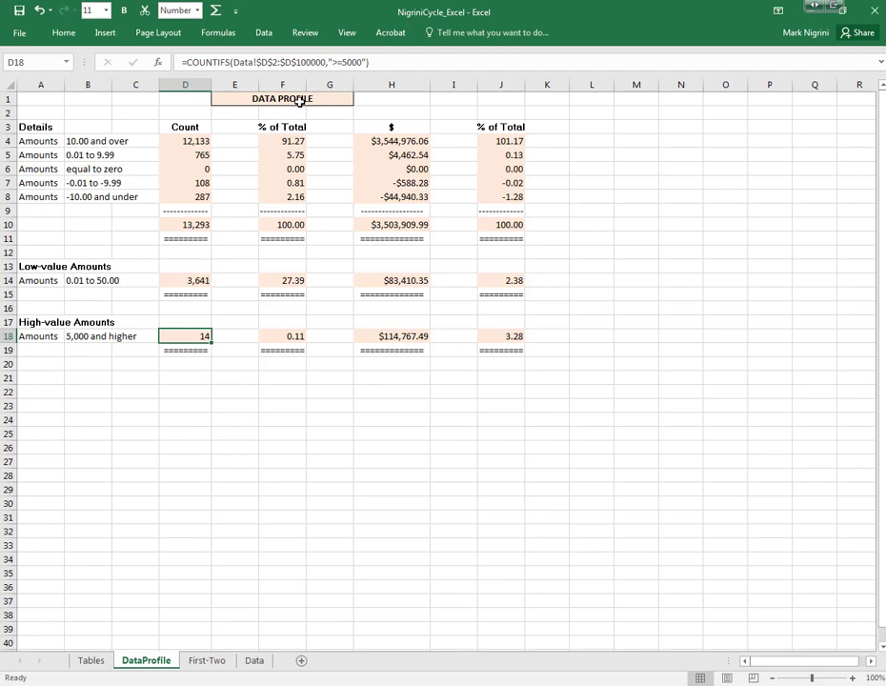
mouse_move(238, 398)
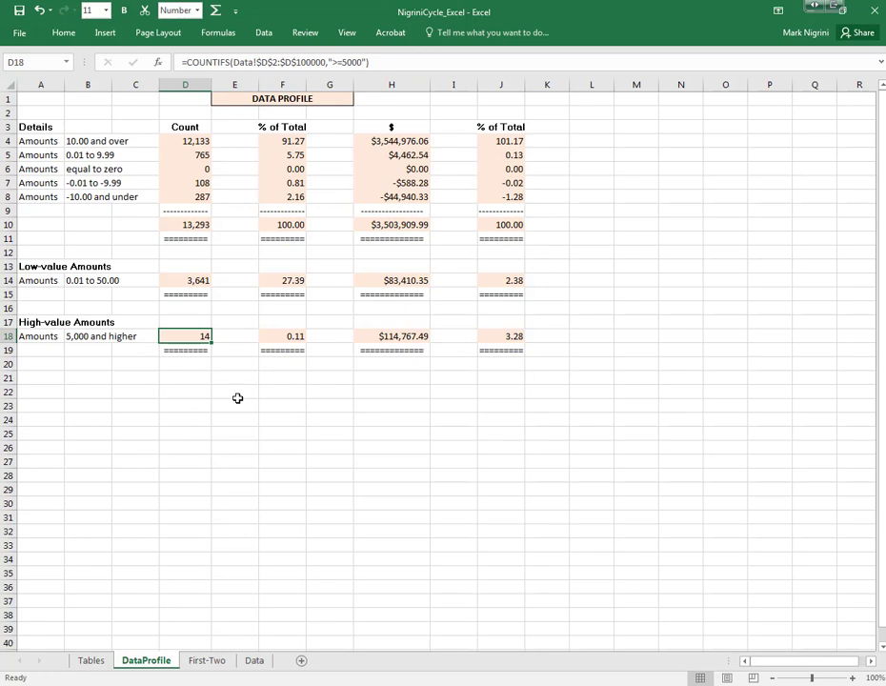
click(391, 391)
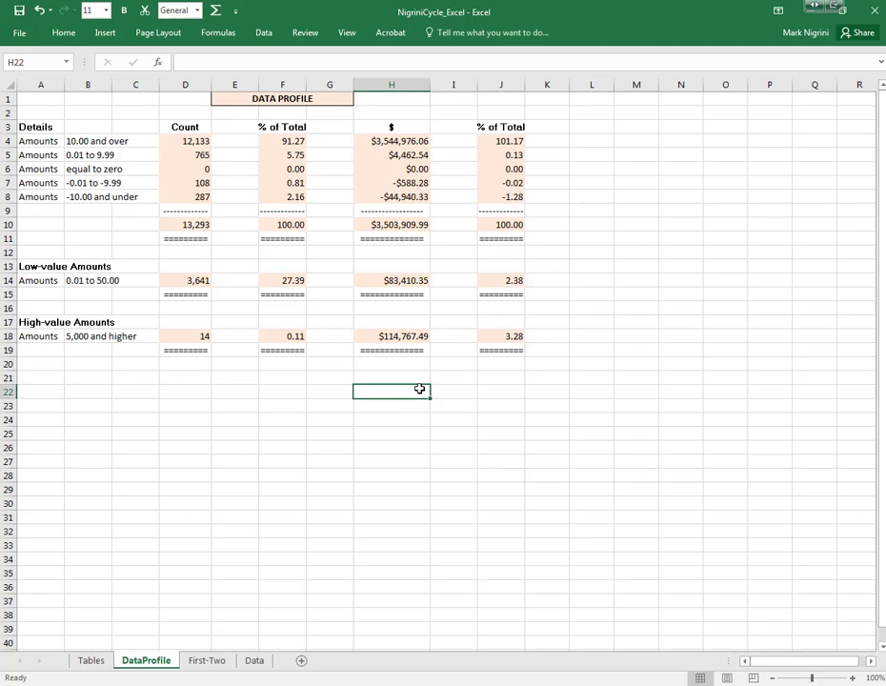
mouse_move(320, 395)
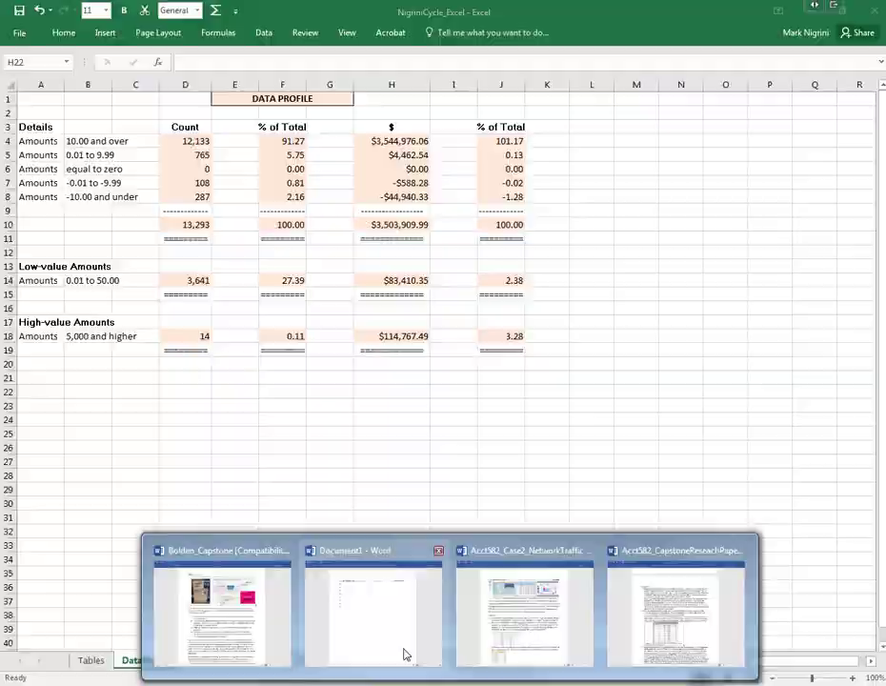
Enter 'Part 1', 'Requirement 1' and 'Data Profile' heading lines in the blank Word document
click(371, 605)
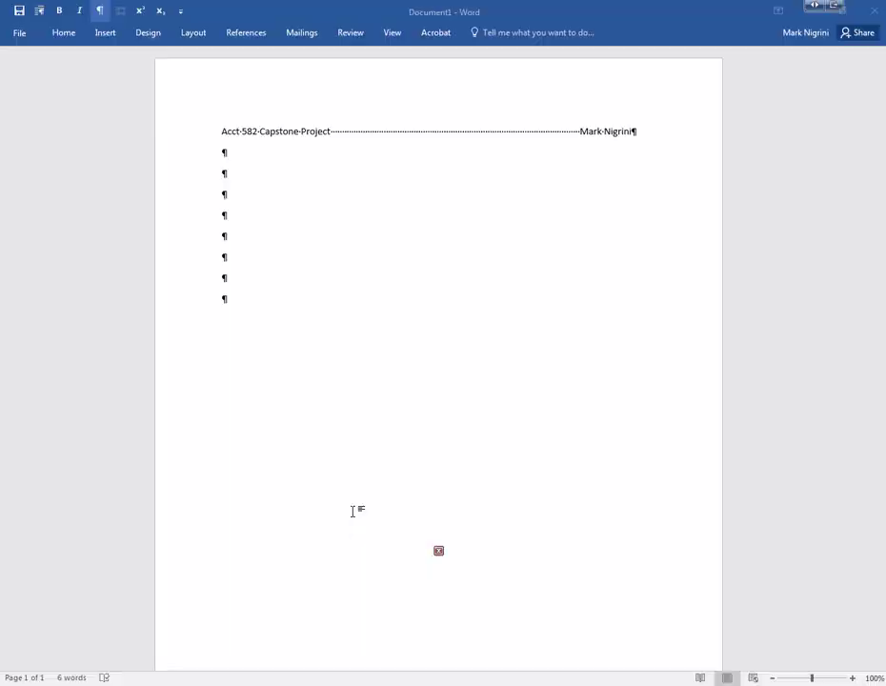
text(Part-1)
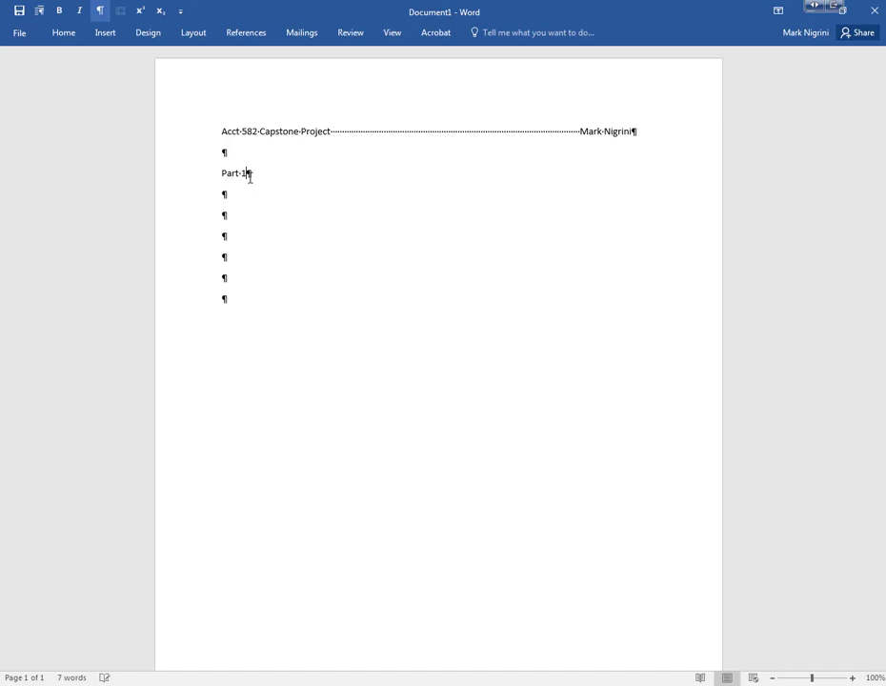
text(Requirement-1)
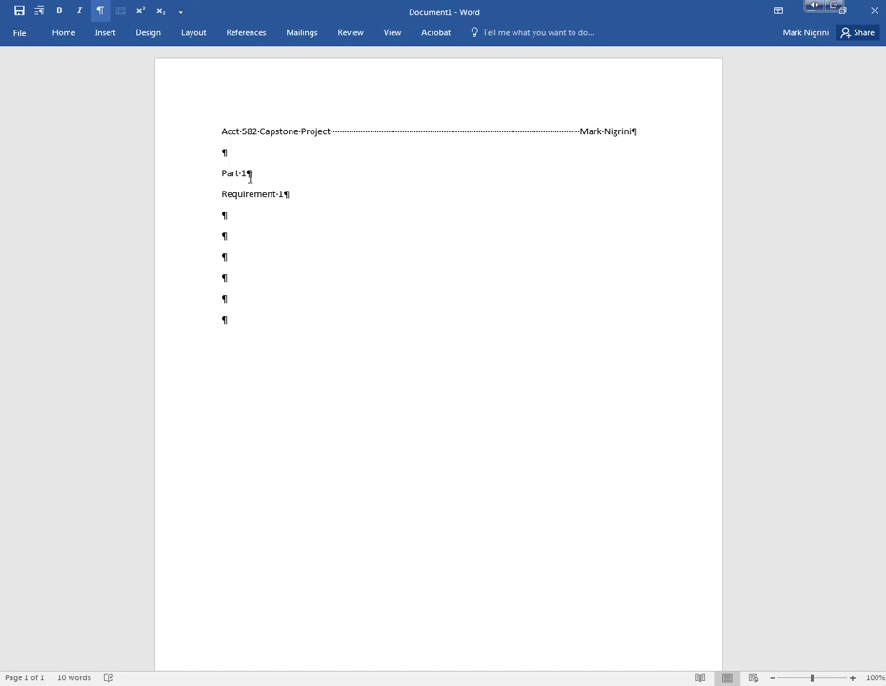
text(Data Profile)
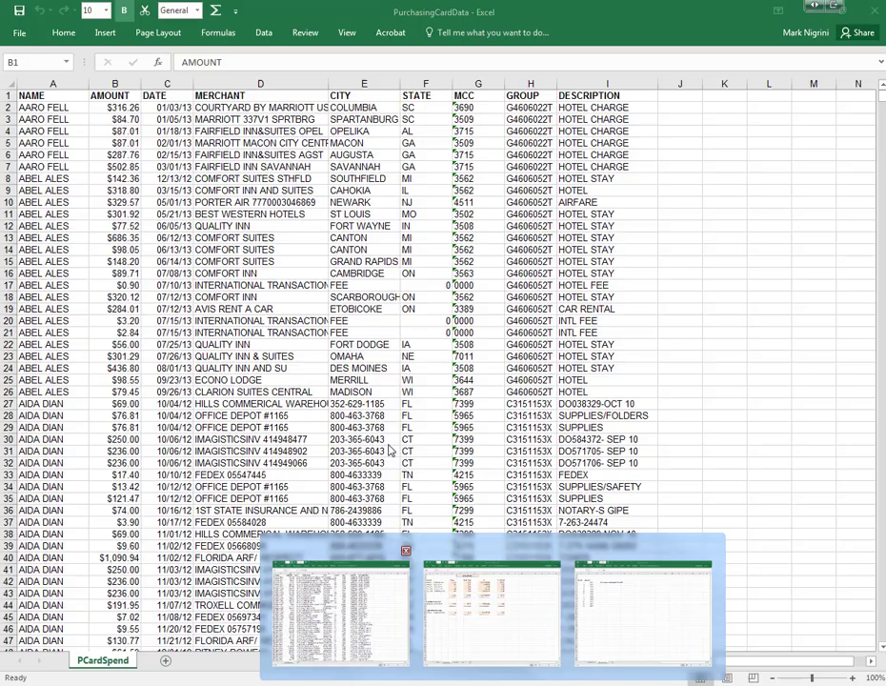
Add Year and Month columns beside DESCRIPTION using =YEAR(A2) and the month formula
click(680, 96)
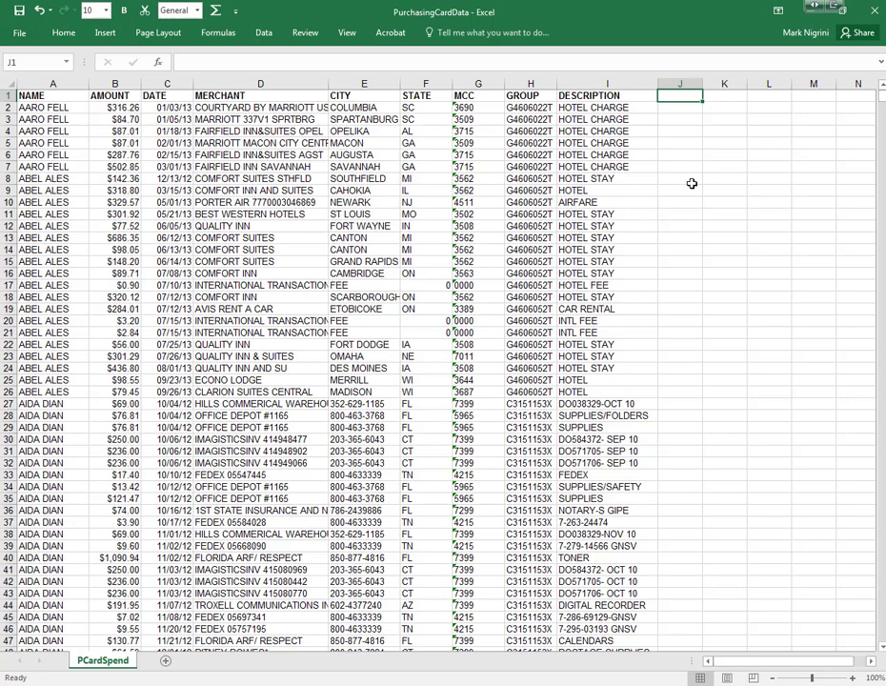
text(Month)
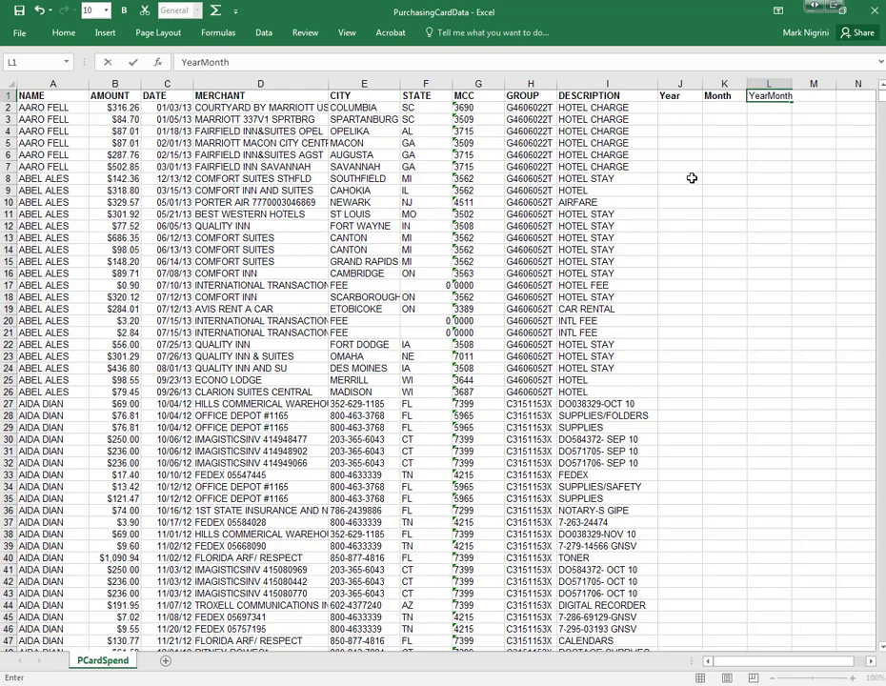
click(678, 107)
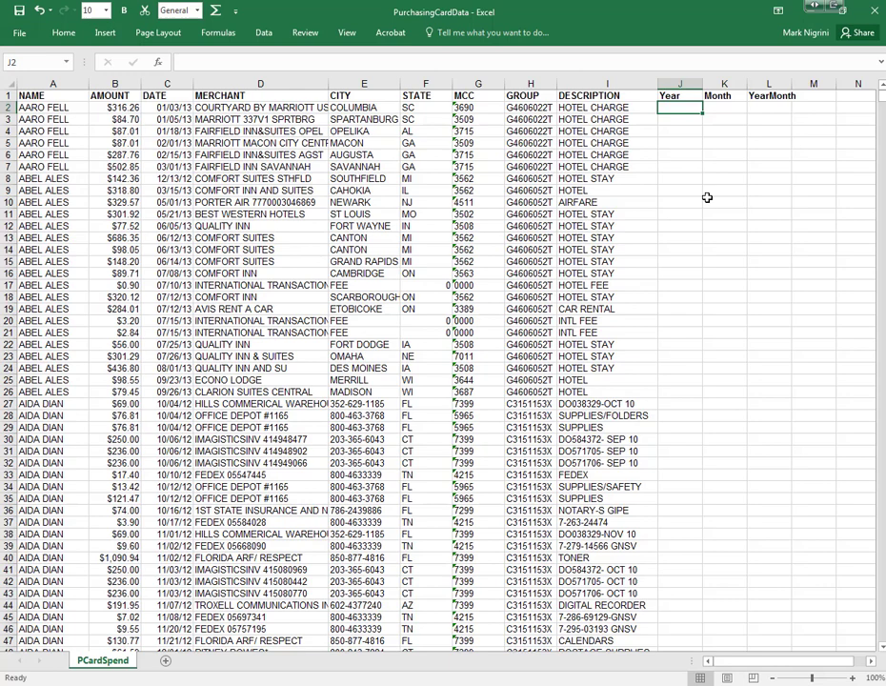
text(=year(A2)
click(724, 109)
text(=month(C2)
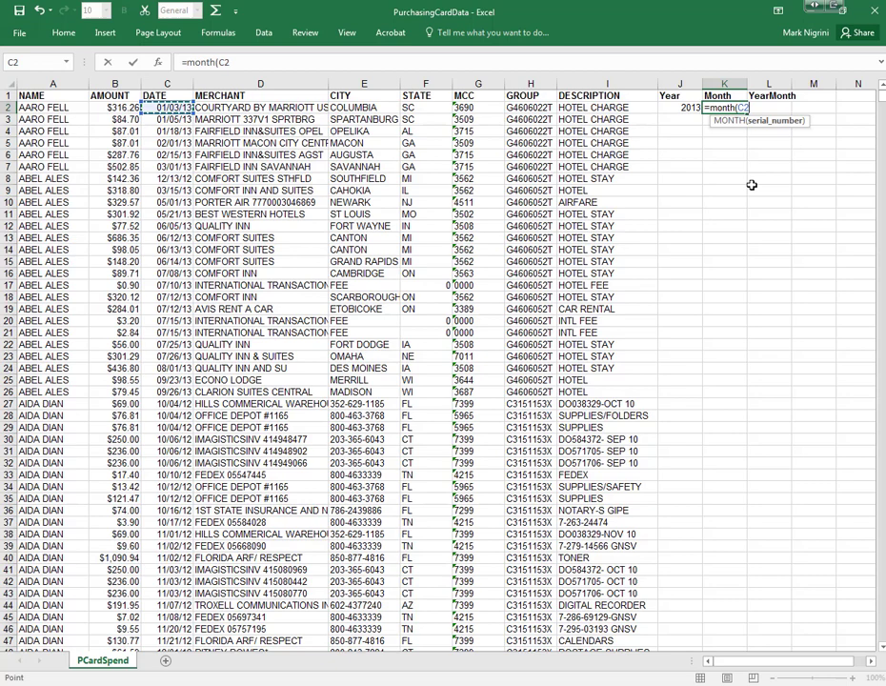
key(Return)
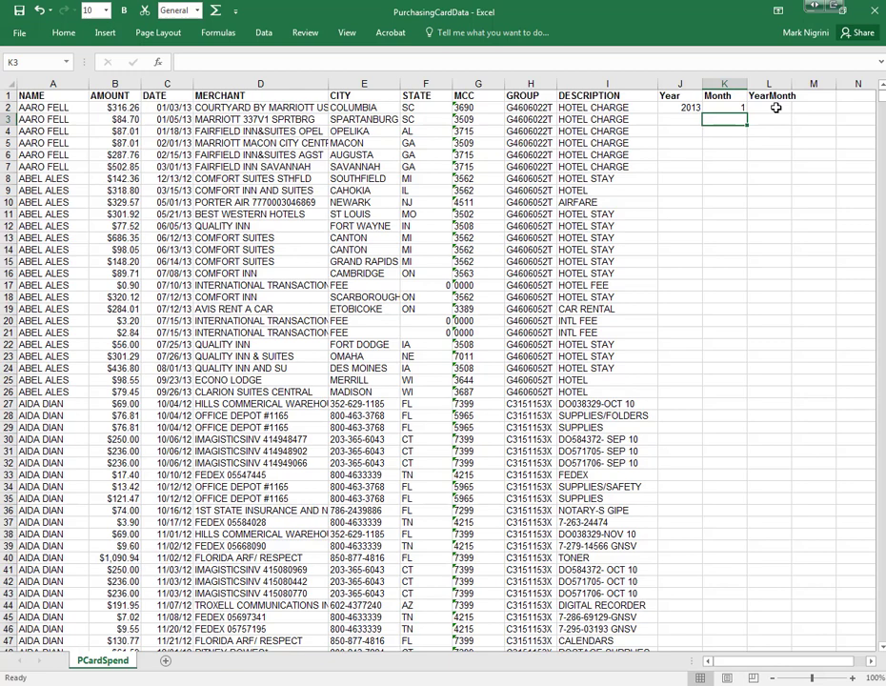
Build the YearMonth column with =CONCATENATE(J2,"-",K2) filled down every row
text(=concatenate()
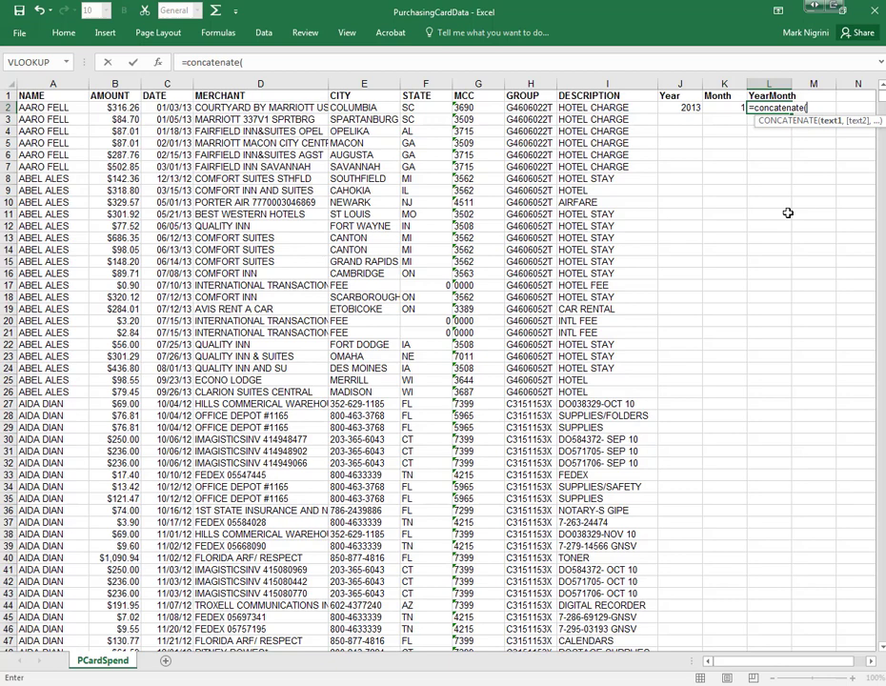
click(679, 106)
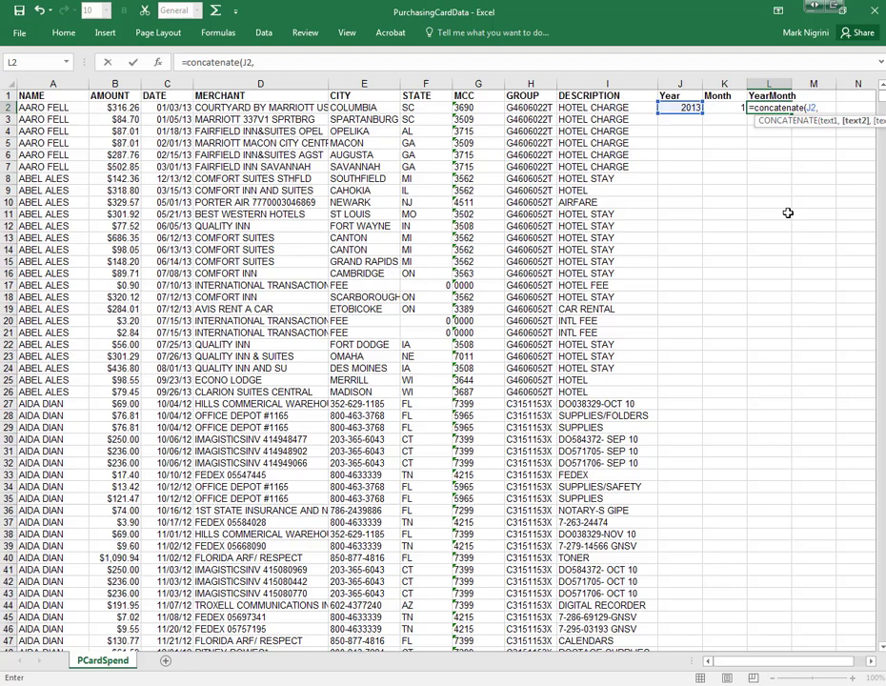
text(")
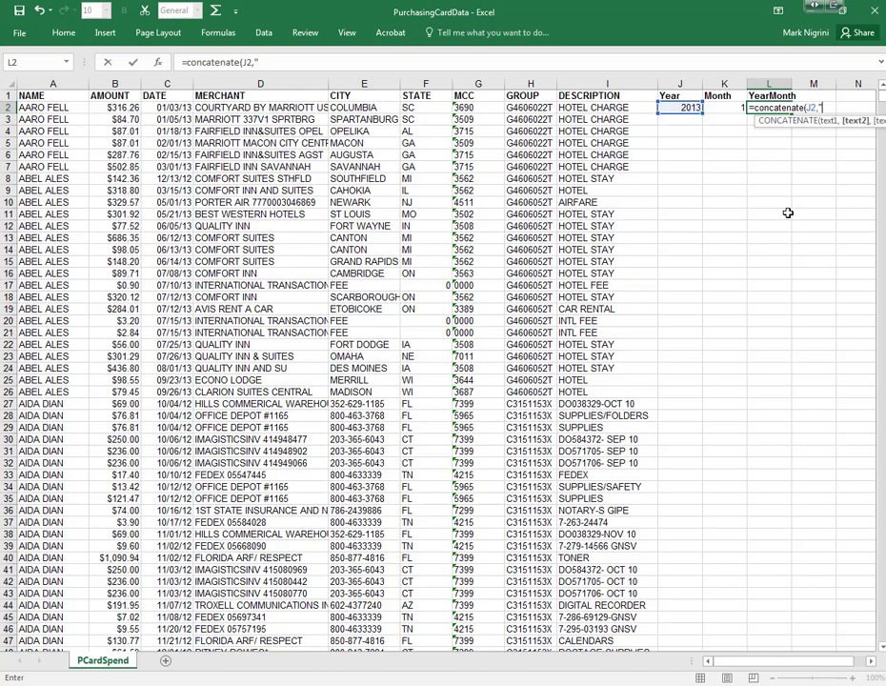
text(-",)
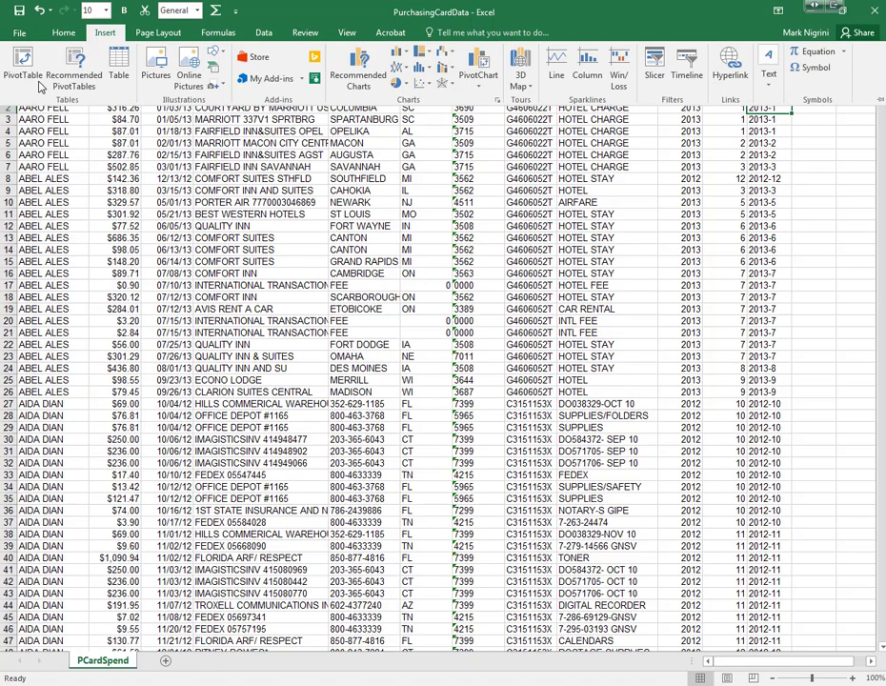
Create a pivot table summing AMOUNT by YearMonth and copy the twelve monthly totals
click(22, 67)
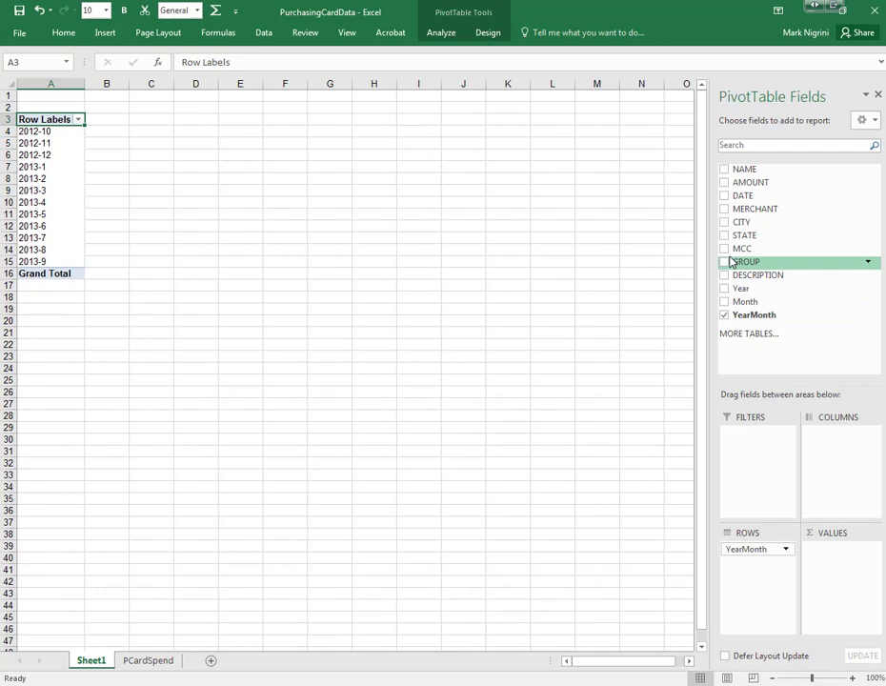
click(724, 183)
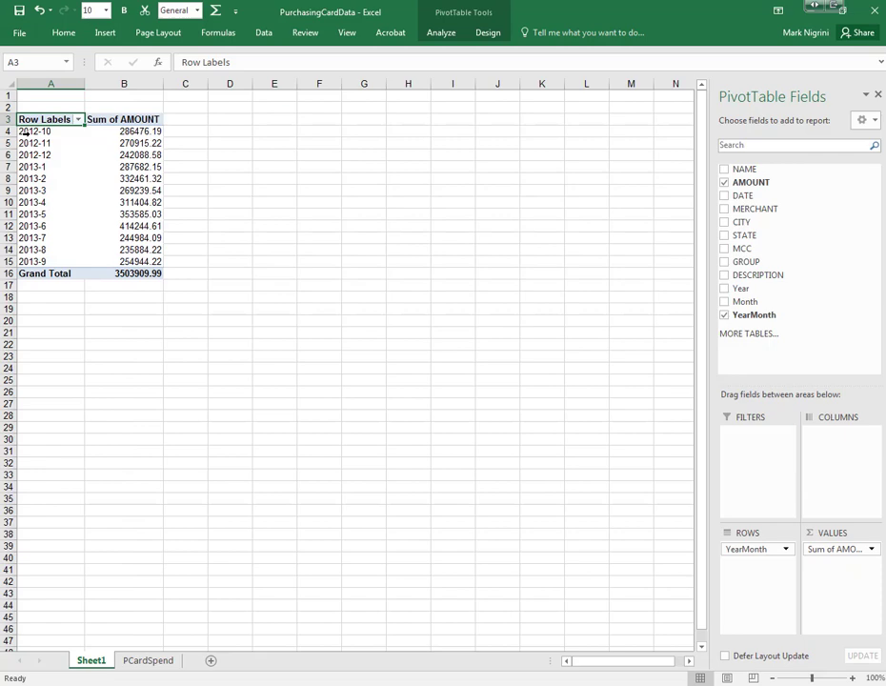
right_click(124, 132)
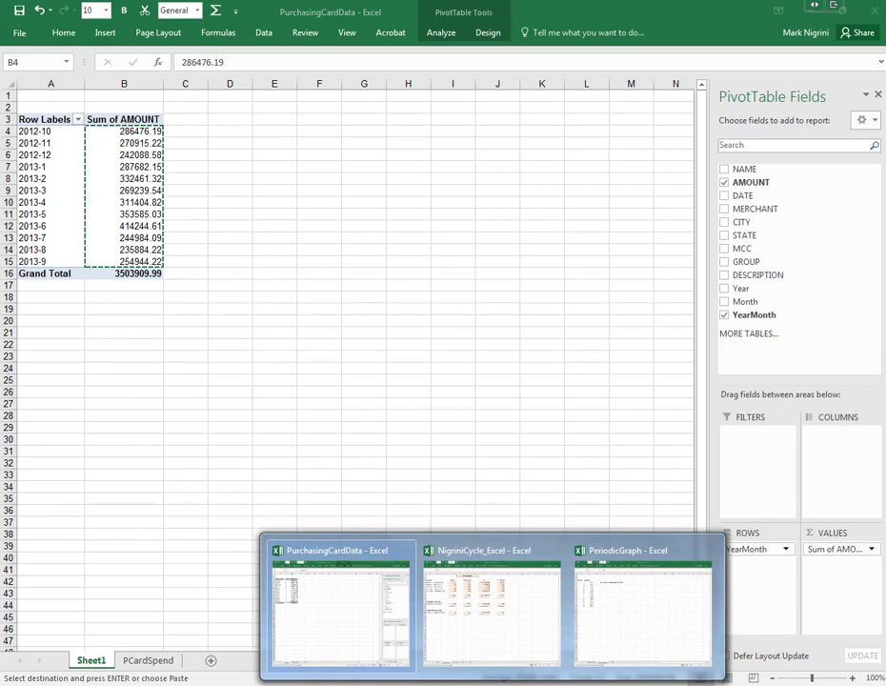
Paste the monthly totals into PeriodicGraph's MonthTotals B4:B15 and view the Periodic Values chart
click(644, 606)
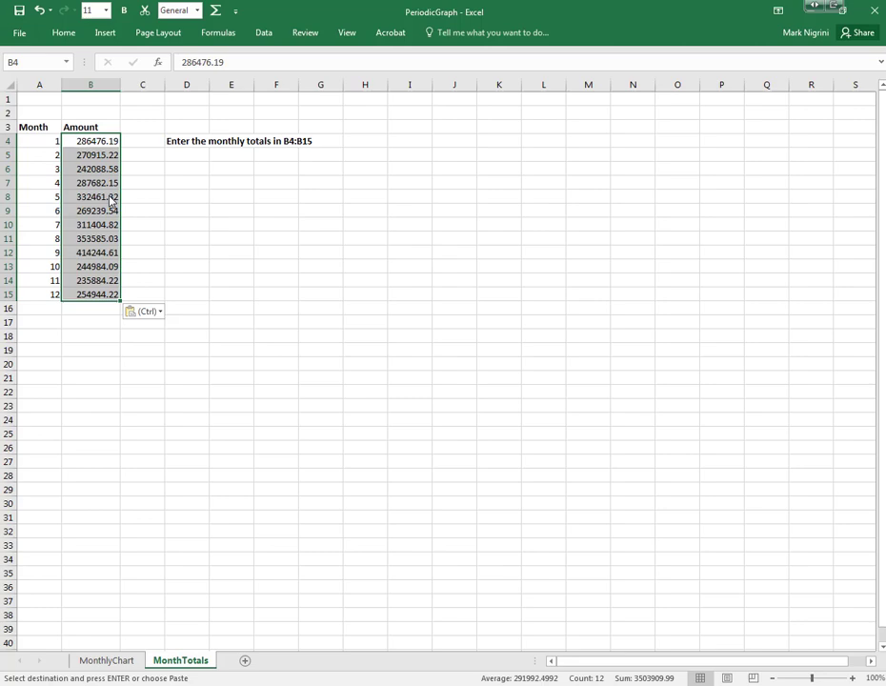
click(107, 659)
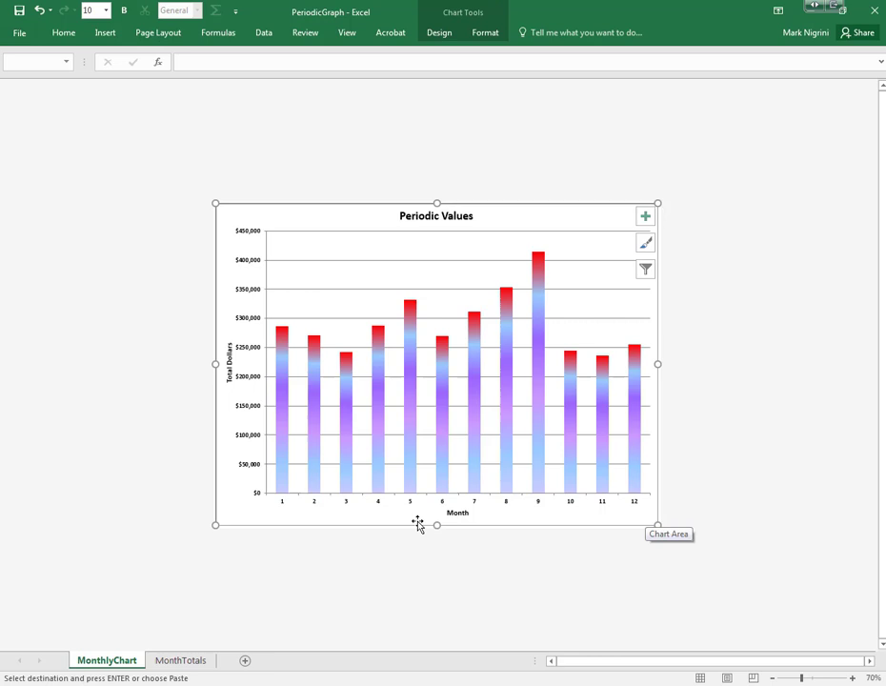
mouse_move(634, 510)
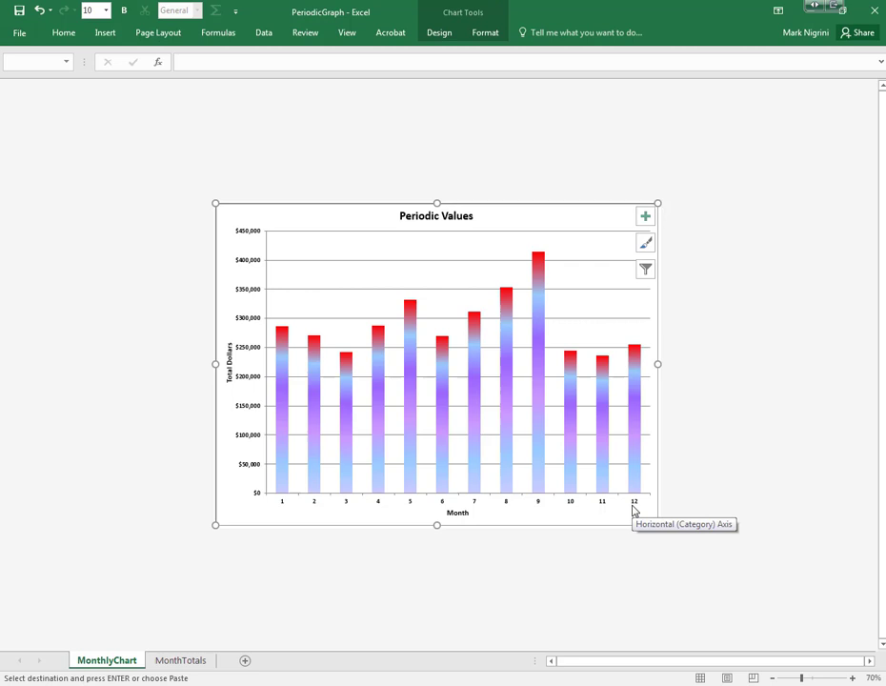
click(179, 659)
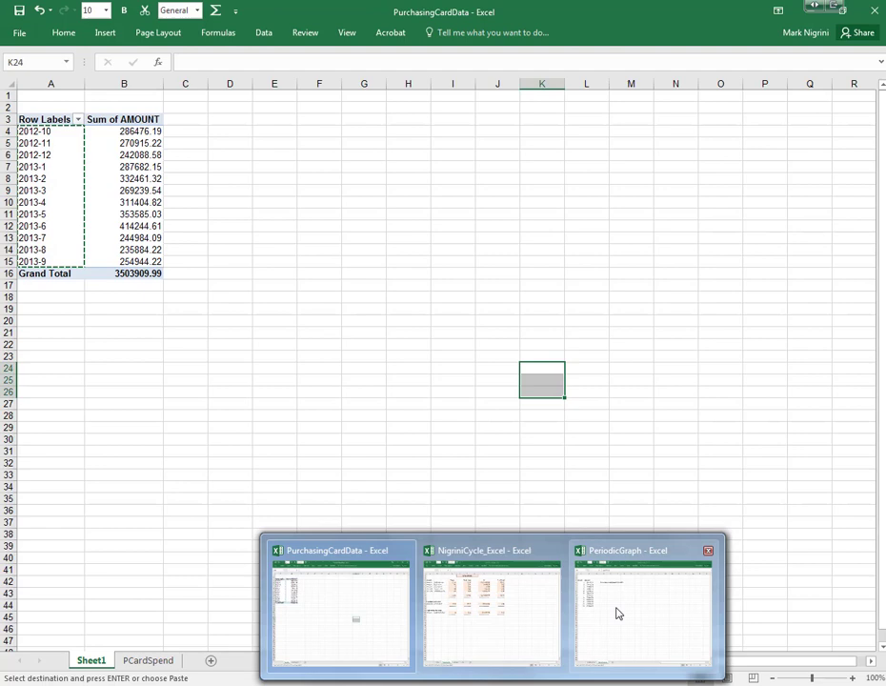
Set the chart's horizontal axis labels to the YearMonth values in MonthTotals D4:D15
click(644, 606)
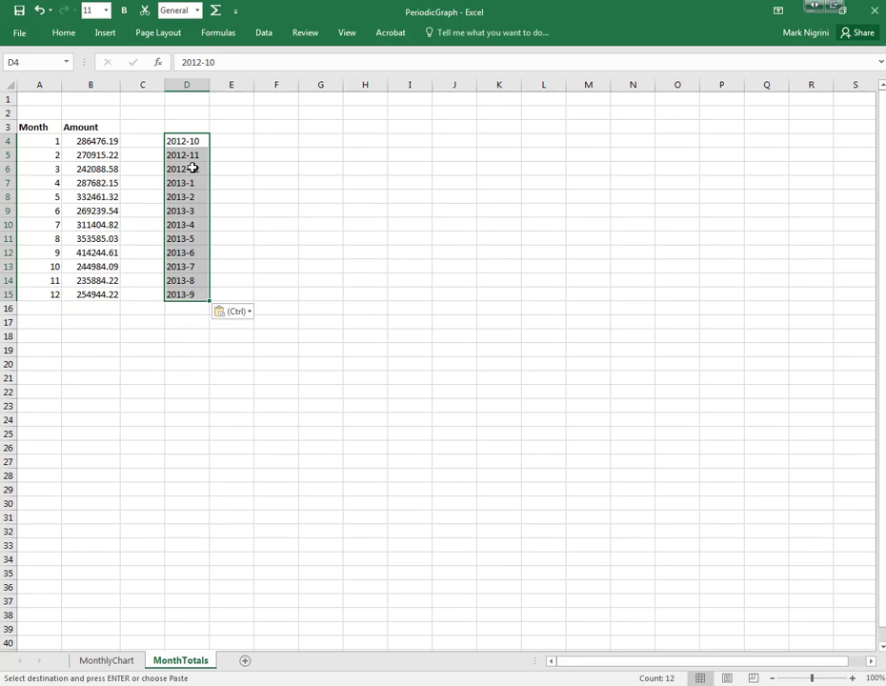
click(107, 659)
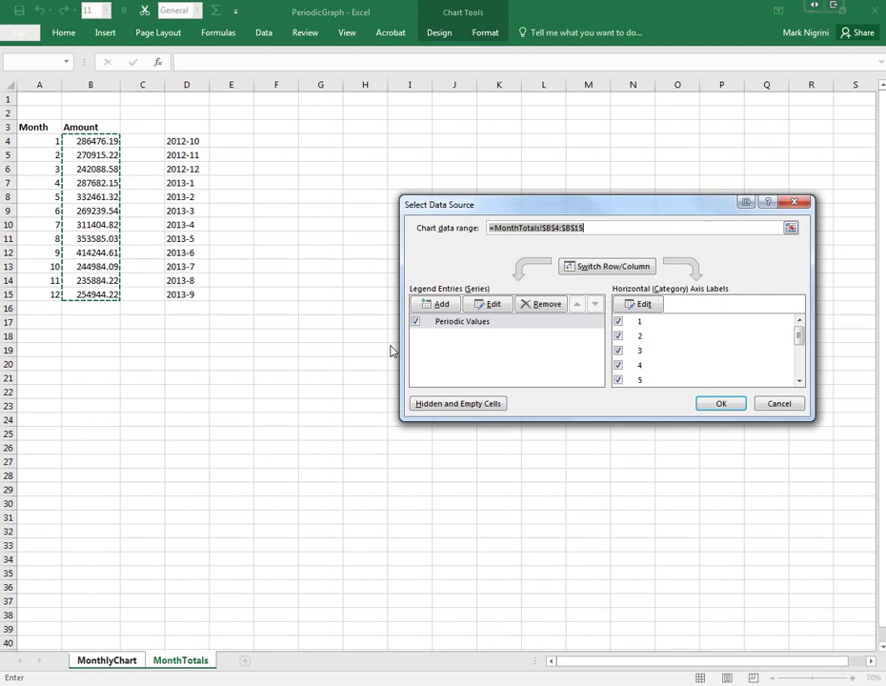
click(644, 305)
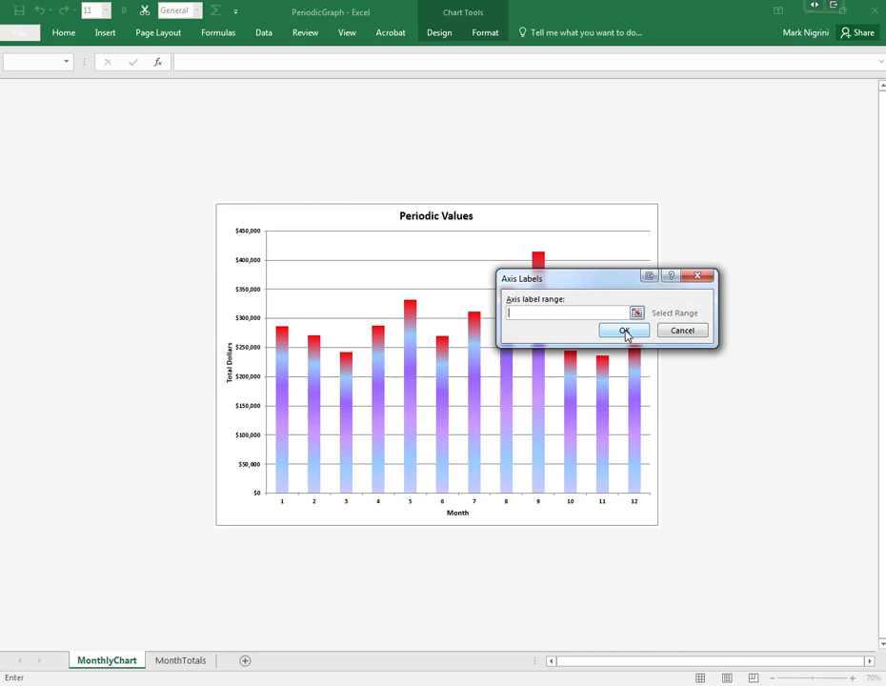
click(179, 659)
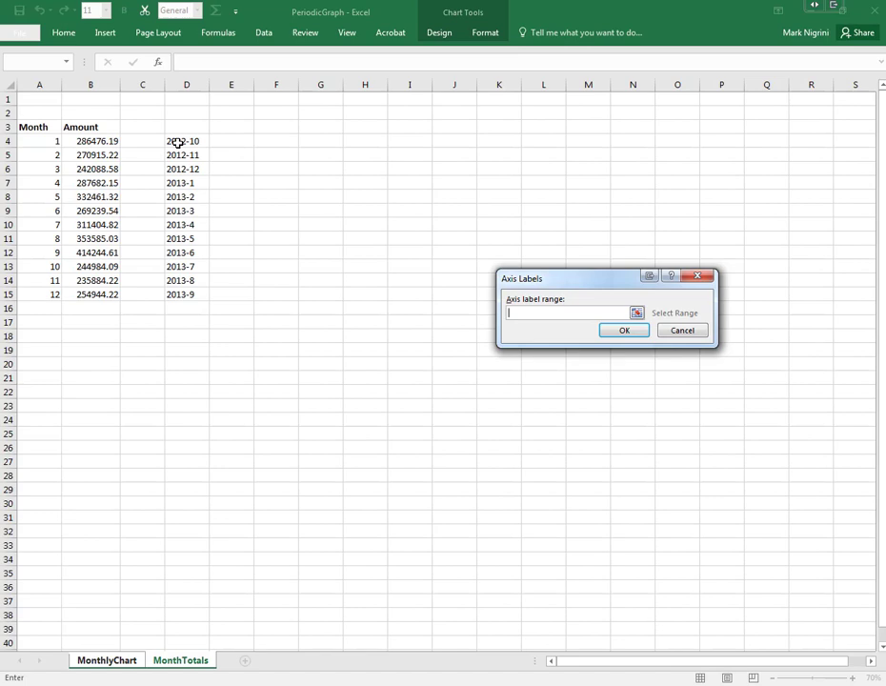
click(624, 330)
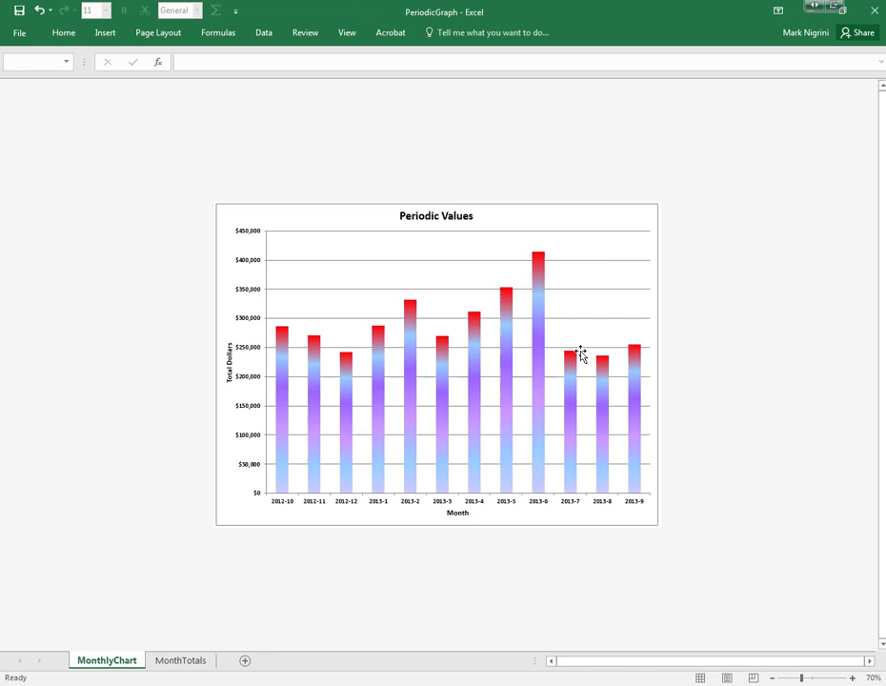
Open Format Data Series for the Periodic Values chart's bars
right_click(581, 353)
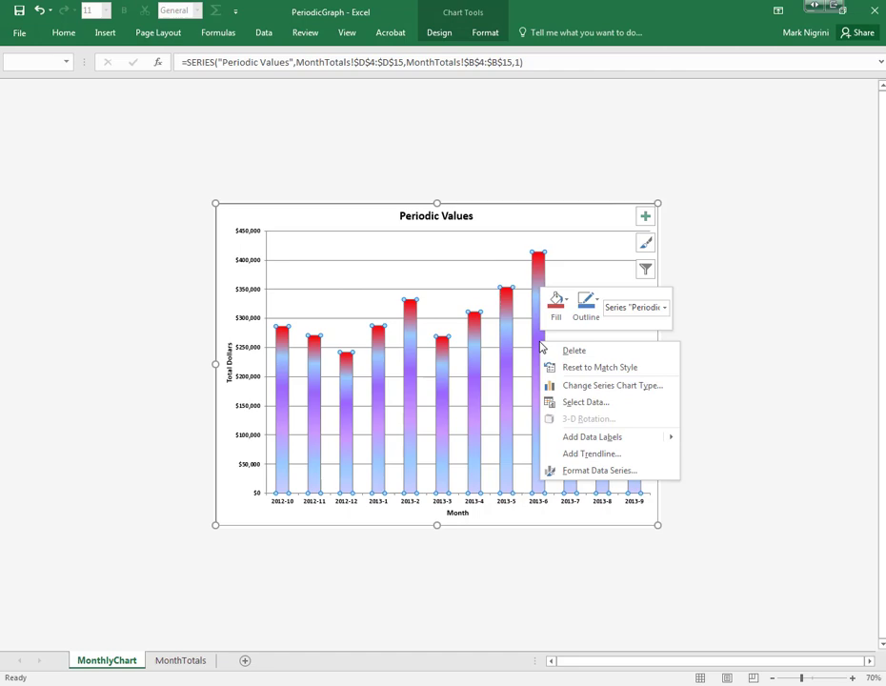
click(599, 469)
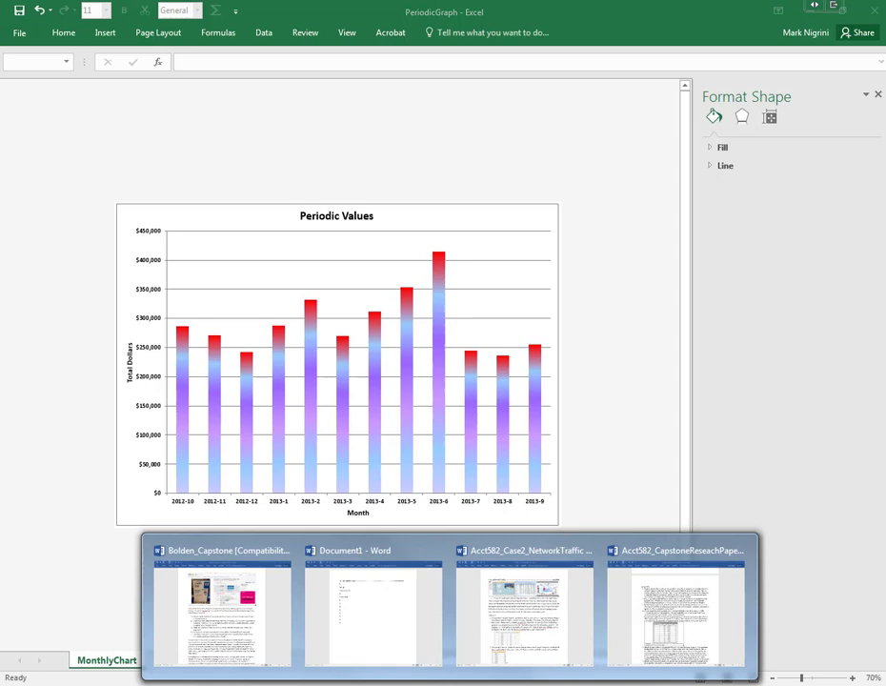
In the capstone outline, extend the 'Period' heading with 'ic-graph' to read Periodic-graph
click(371, 613)
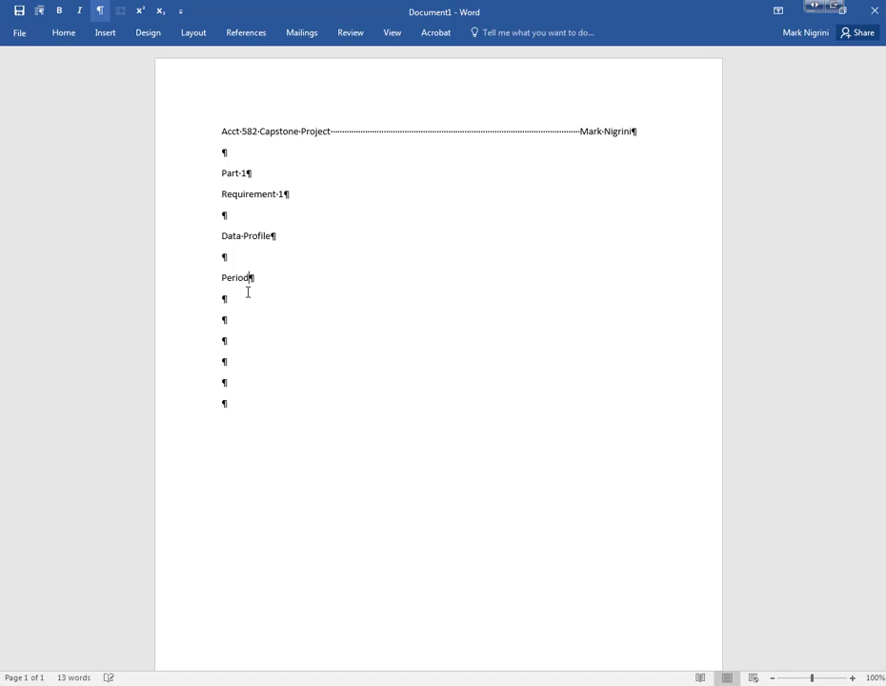
text(ic-graph)
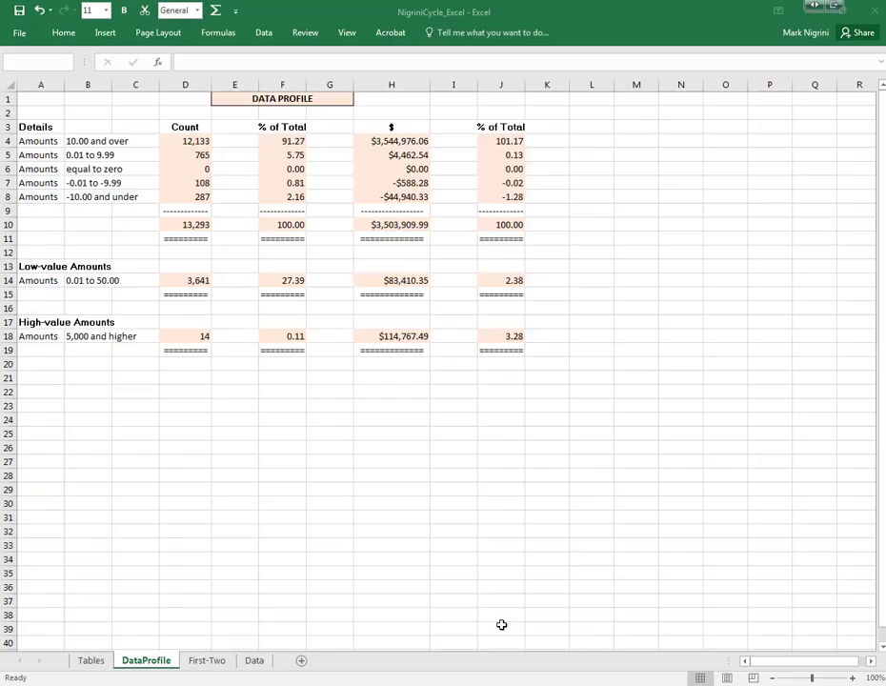
On the Data sheet, inspect the First-Two digit formulas in G2 and G17
click(390, 390)
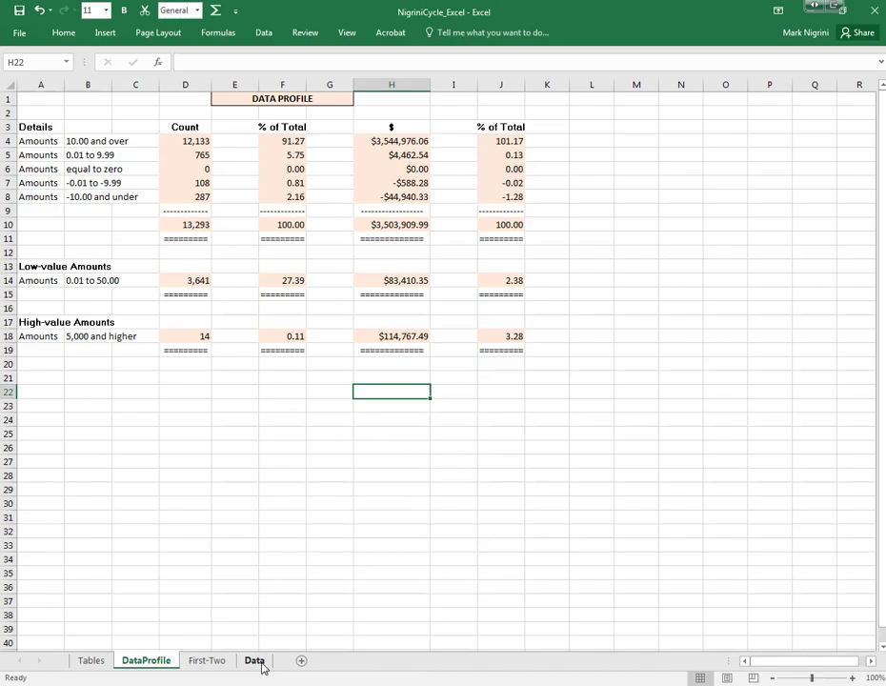
click(256, 659)
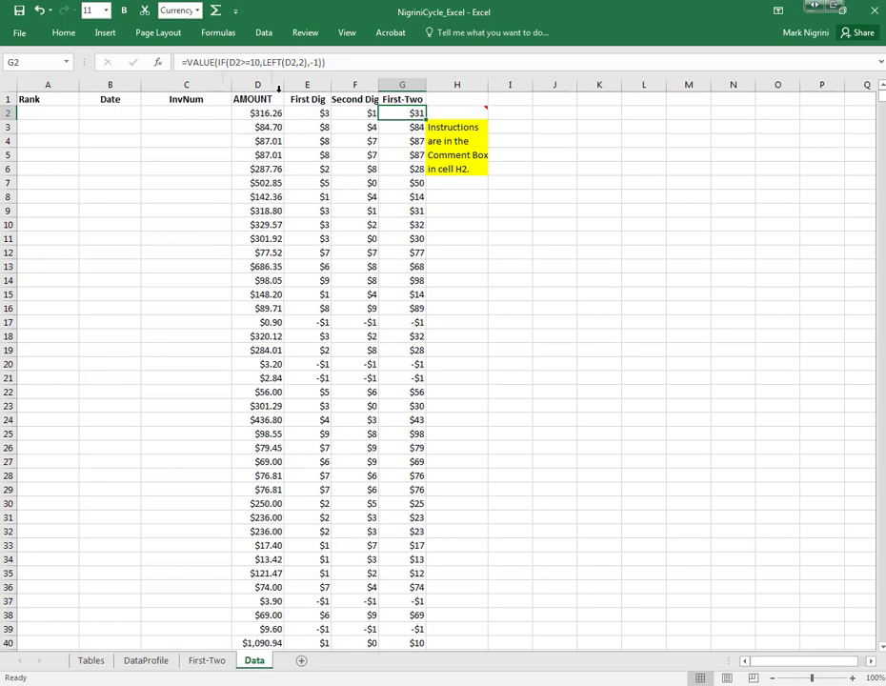
click(400, 322)
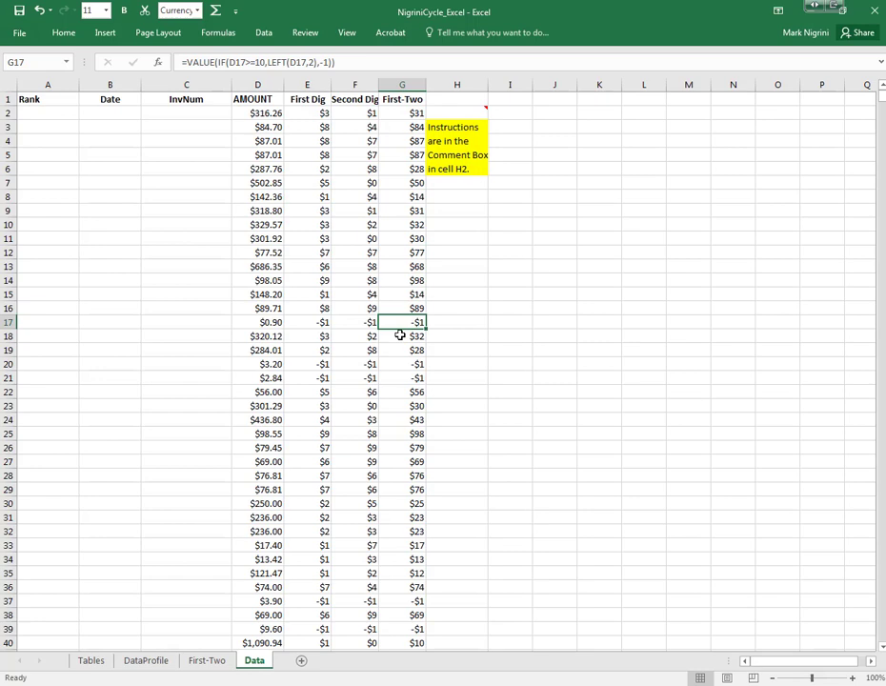
click(258, 322)
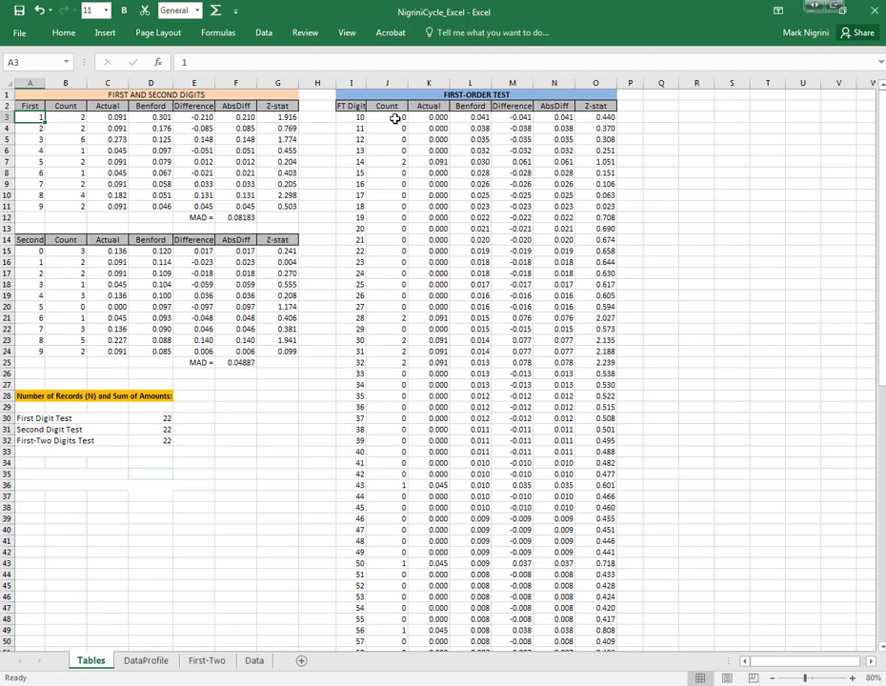
Widen the COUNTIF count formulas to Data!$G$2:$G$100000 so the count for 10 becomes 455
click(387, 116)
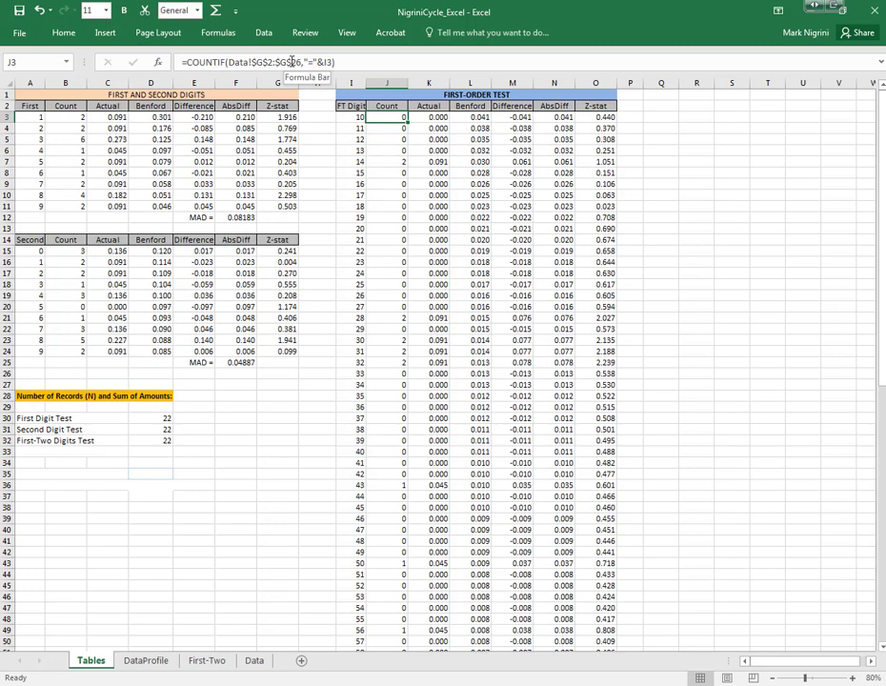
click(387, 127)
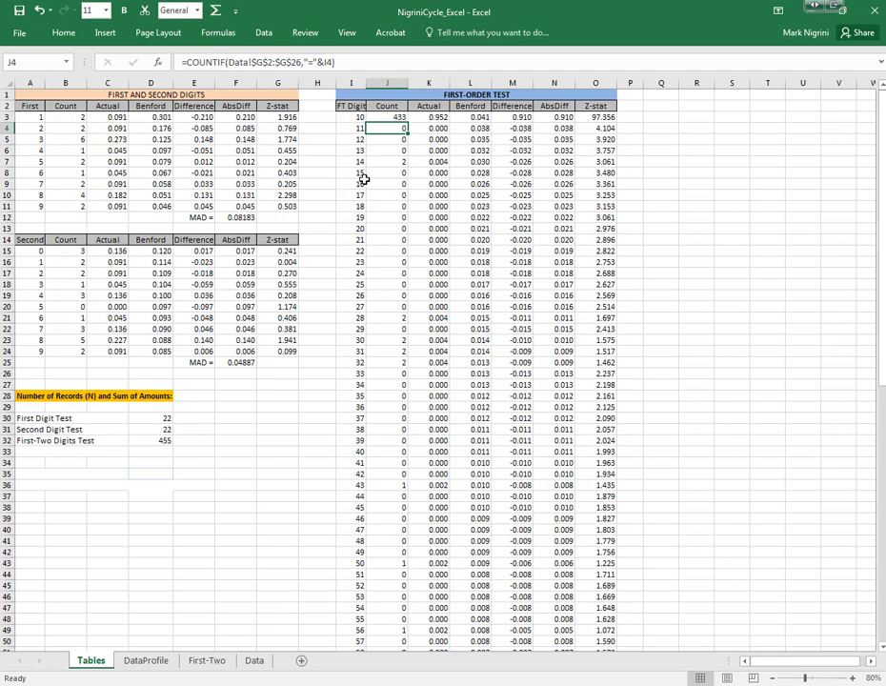
click(386, 116)
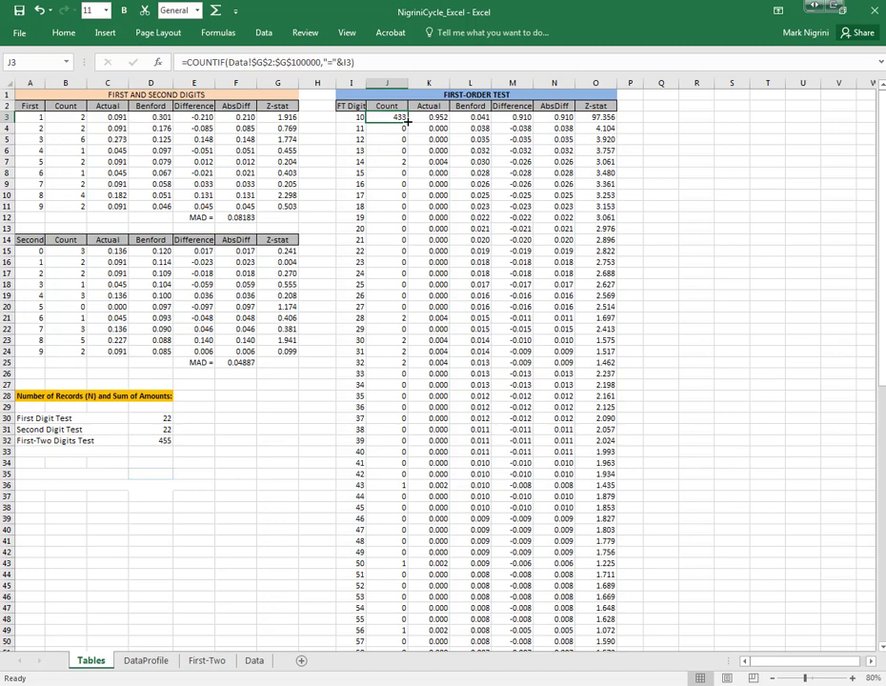
click(206, 659)
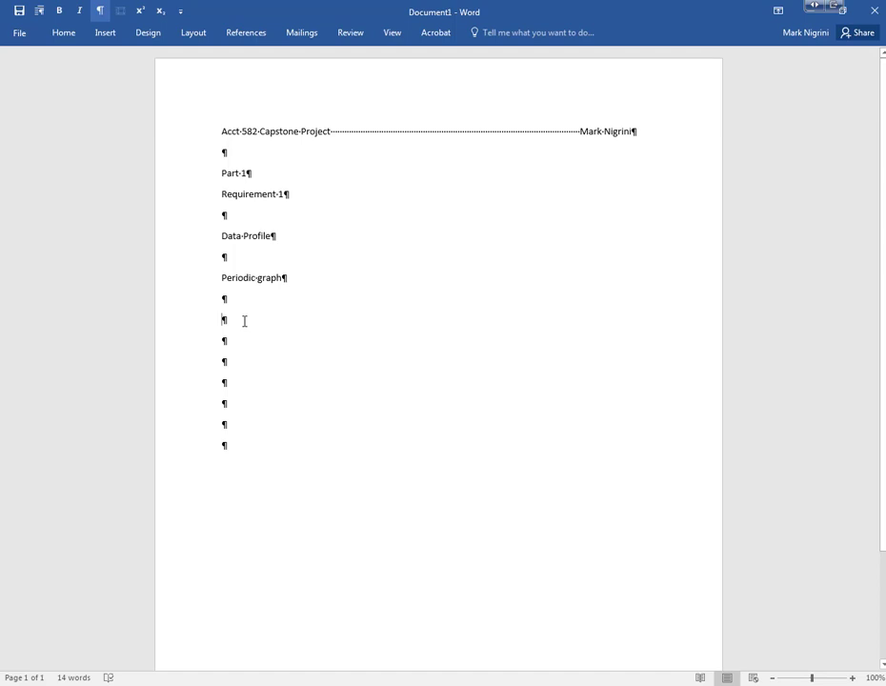
Add a First-two-digits-graph heading to the outline, then return to the NigriniCycle workbook
text(First-two-digits-graph)
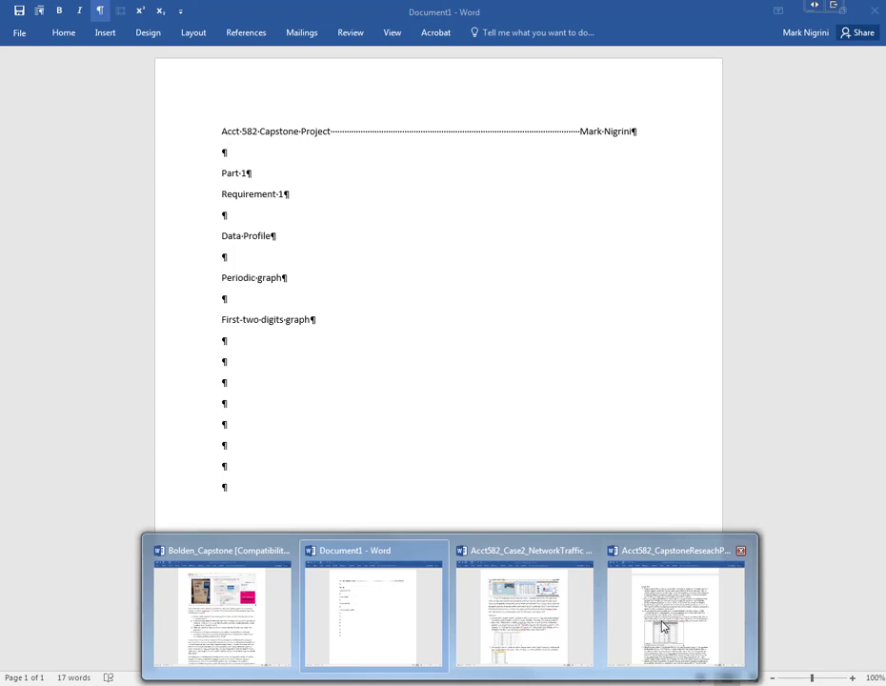
click(675, 605)
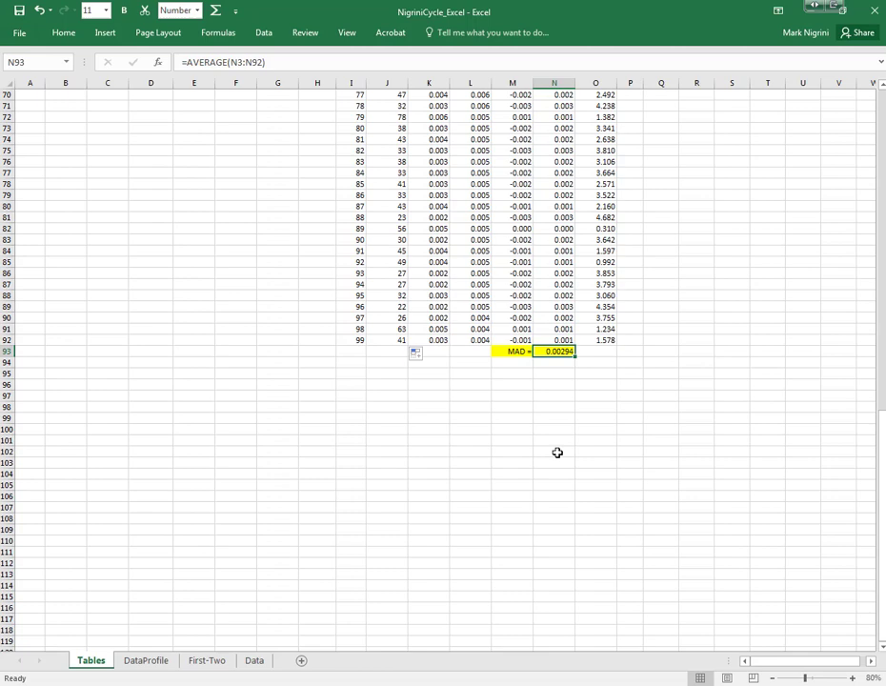
mouse_move(457, 507)
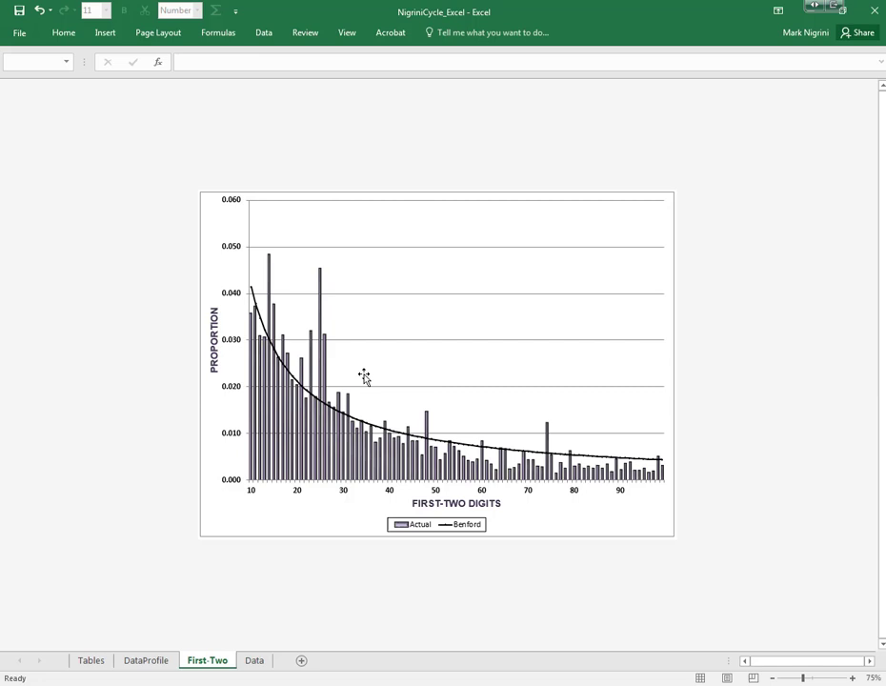
mouse_move(613, 305)
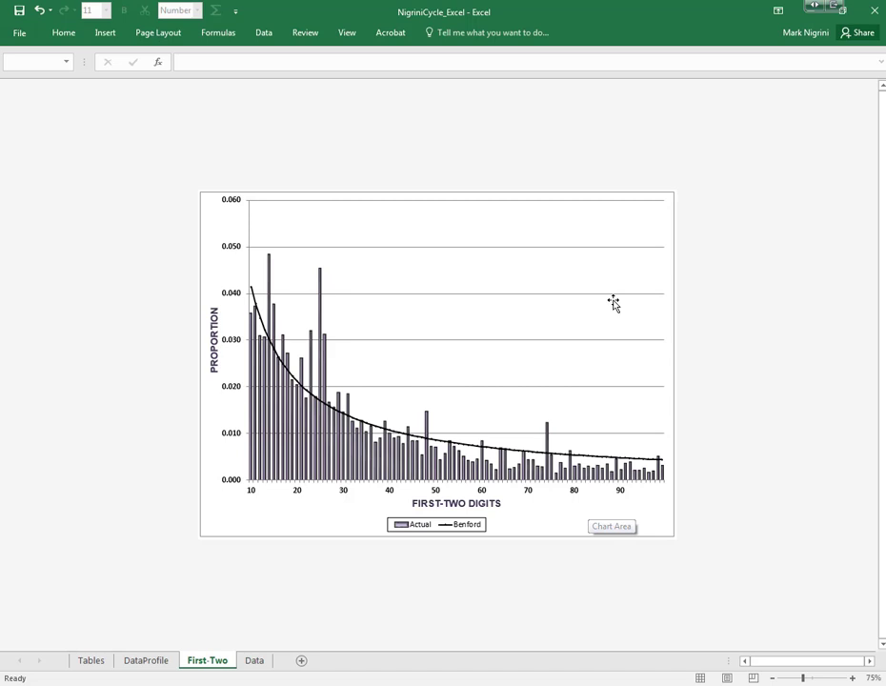
mouse_move(503, 473)
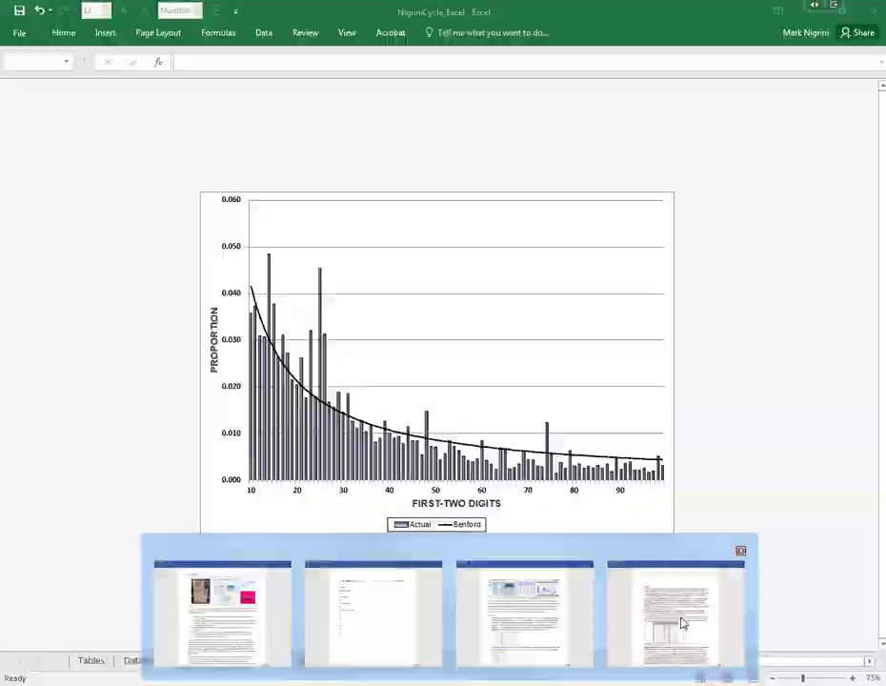
Insert a new pivot table from the PCardSpend data in PurchasingCardData
click(674, 614)
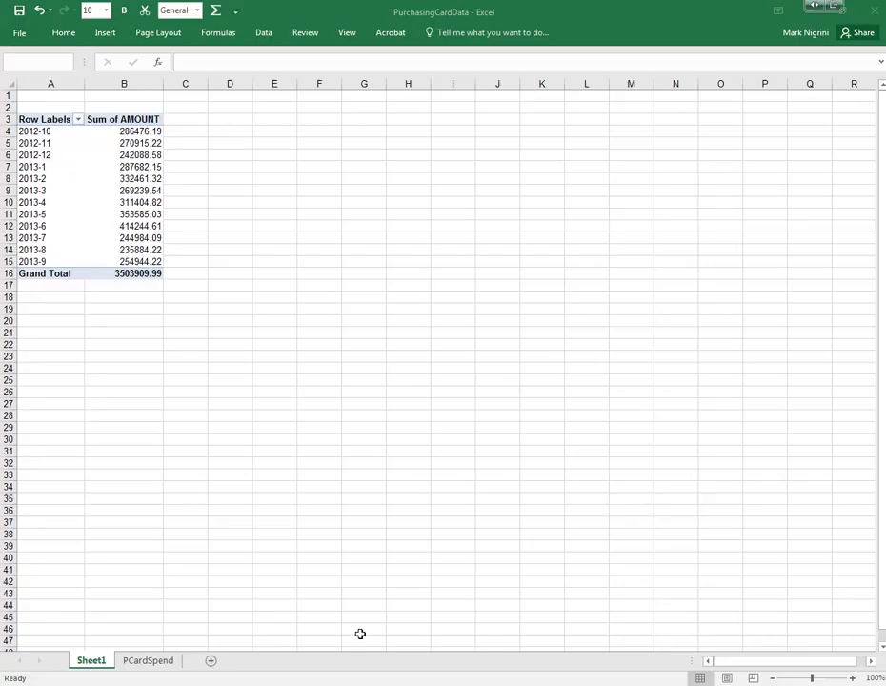
click(148, 659)
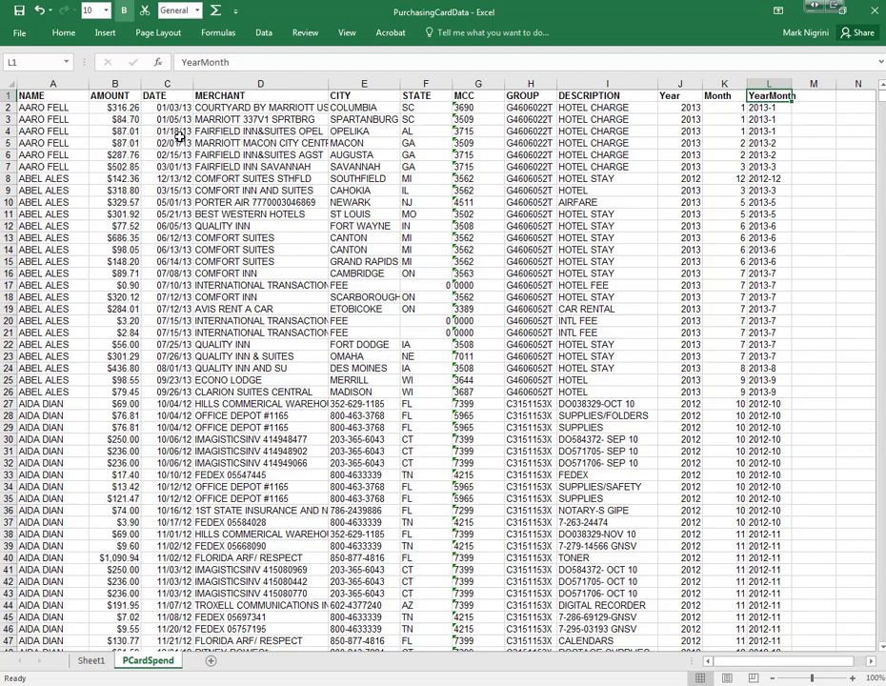
click(107, 30)
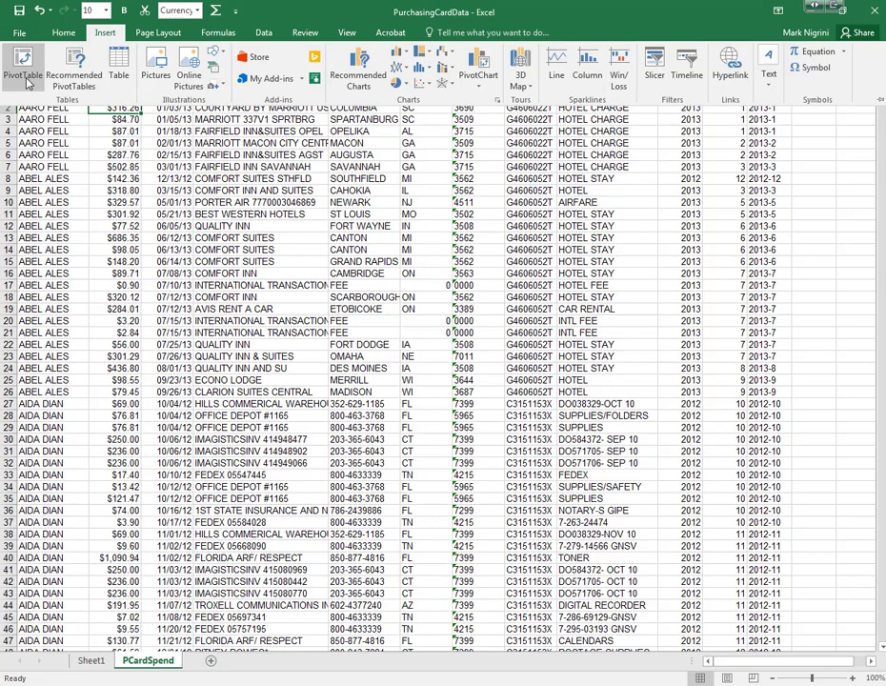
click(23, 69)
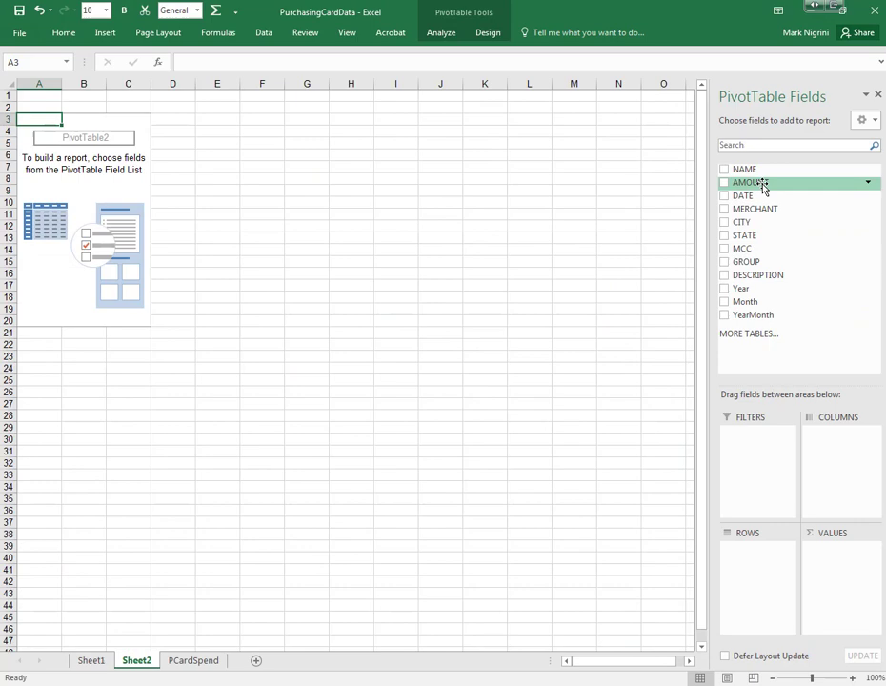
Put AMOUNT in Rows and Values as a count, sorted from most to least frequent
click(723, 183)
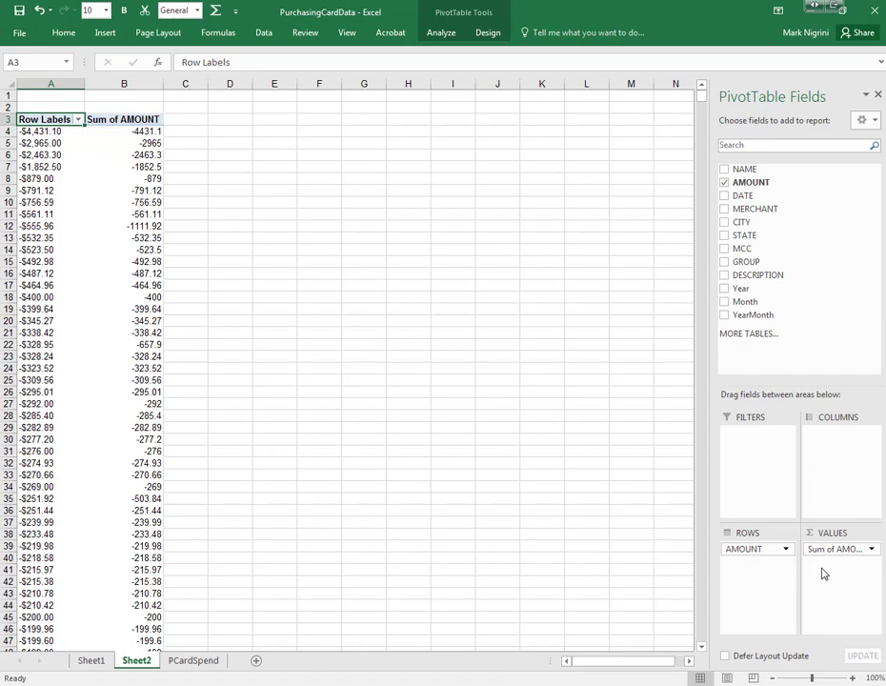
click(836, 548)
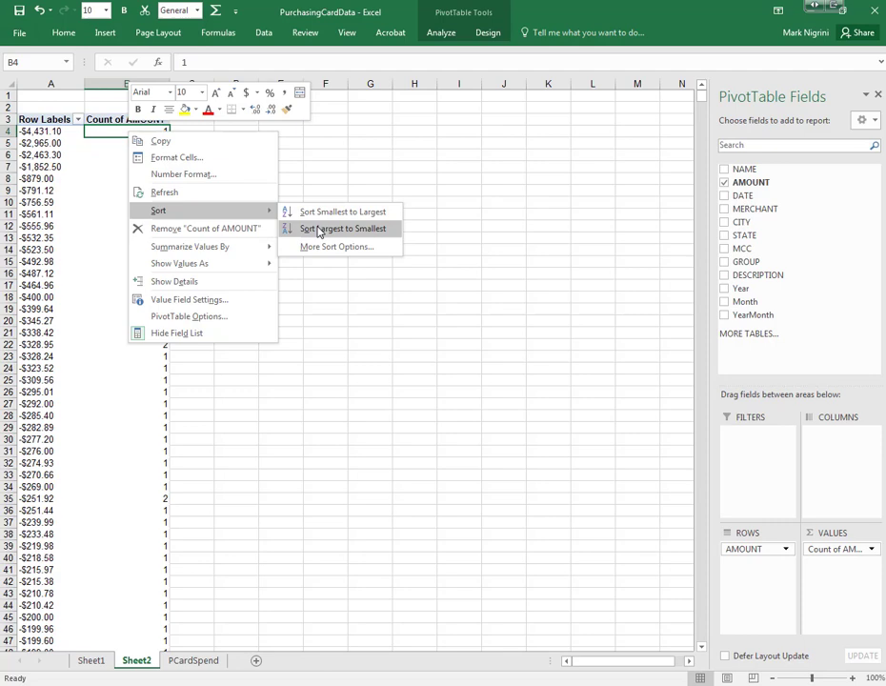
click(343, 228)
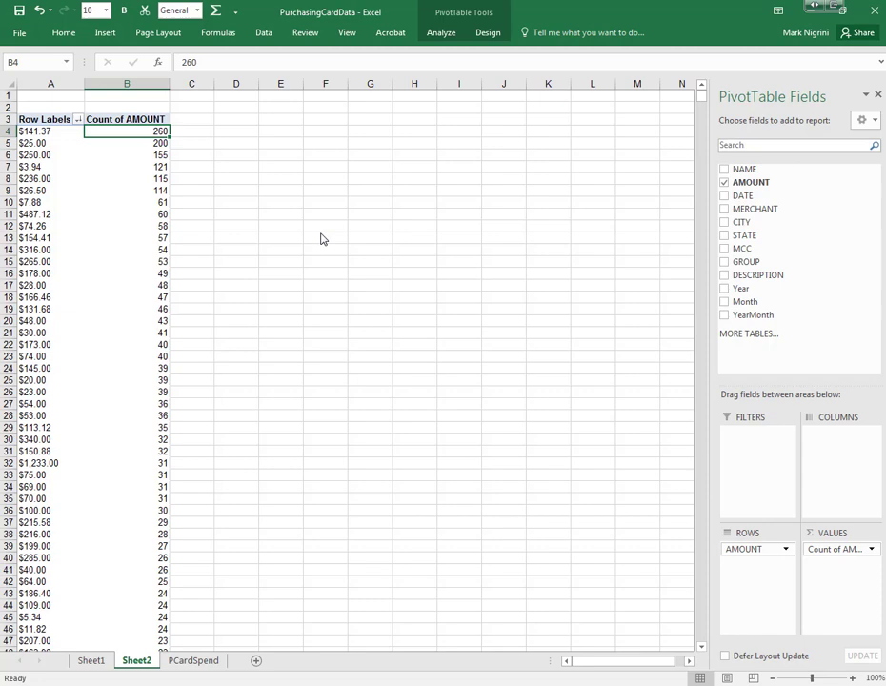
mouse_move(269, 167)
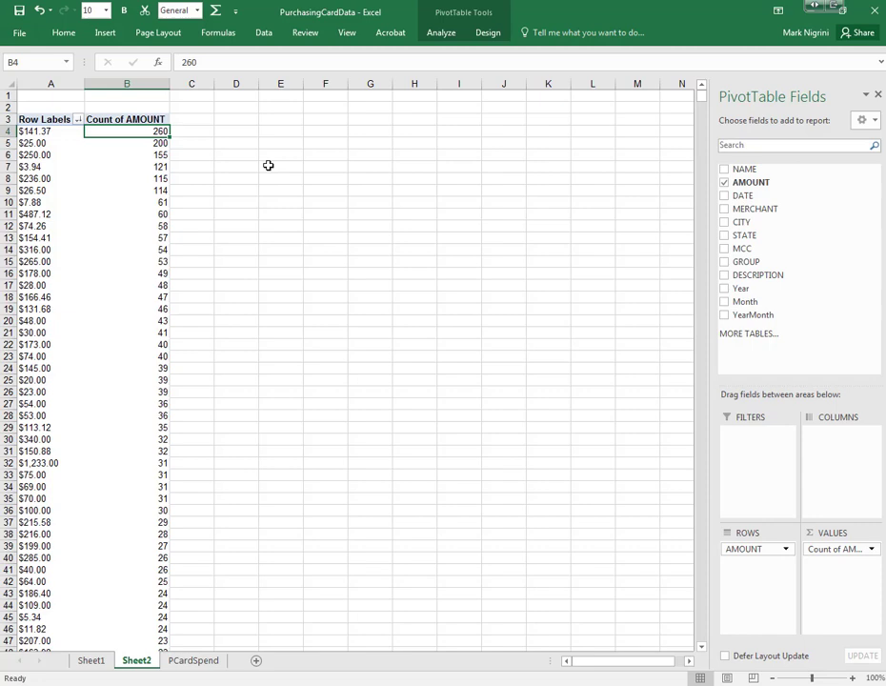
Add Rank, Count, Amount, First-Two headers and link =A4 amounts down to row 18
text(Count)
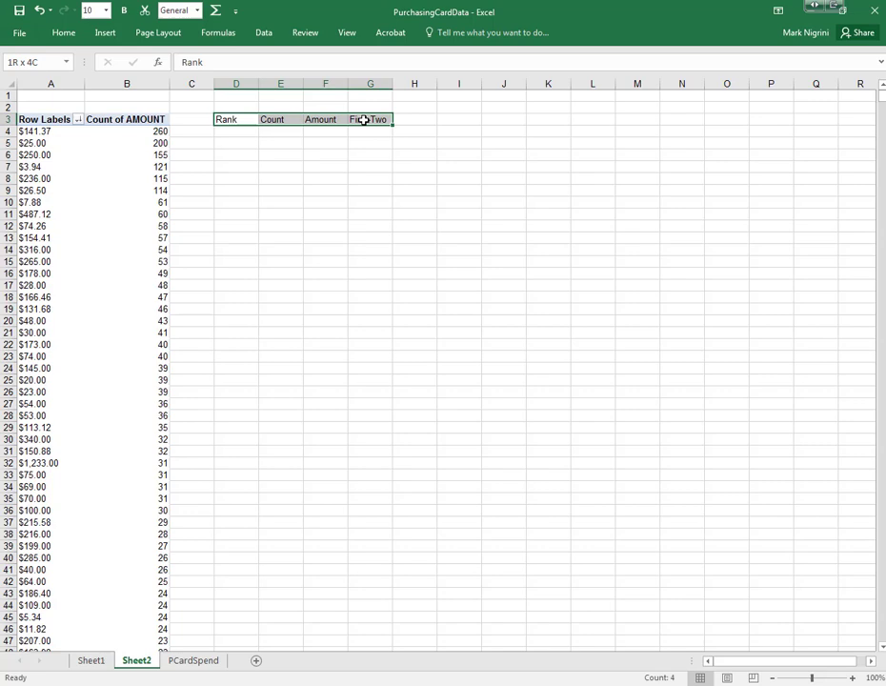
click(280, 129)
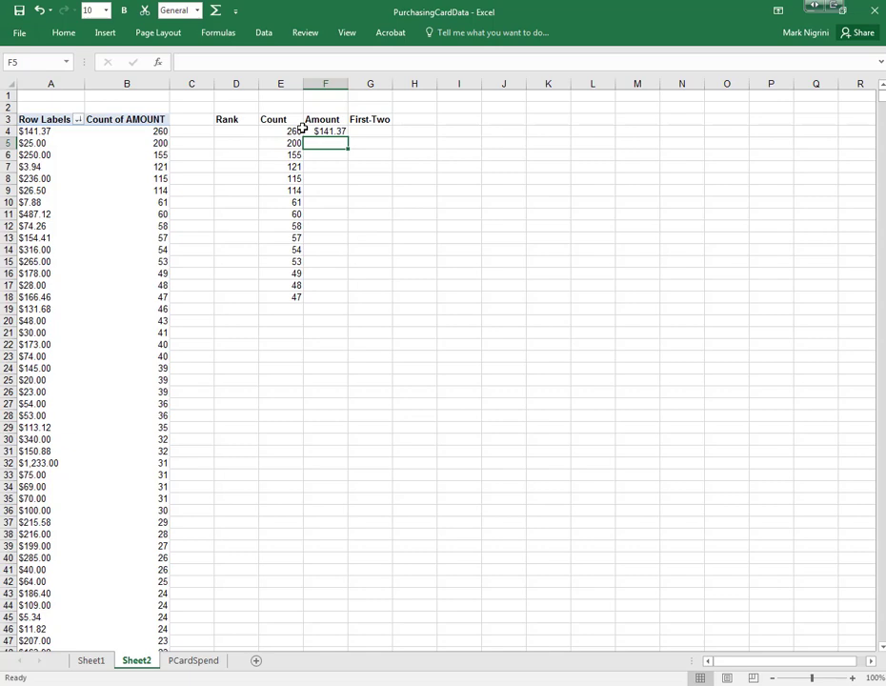
drag(324, 130, 324, 297)
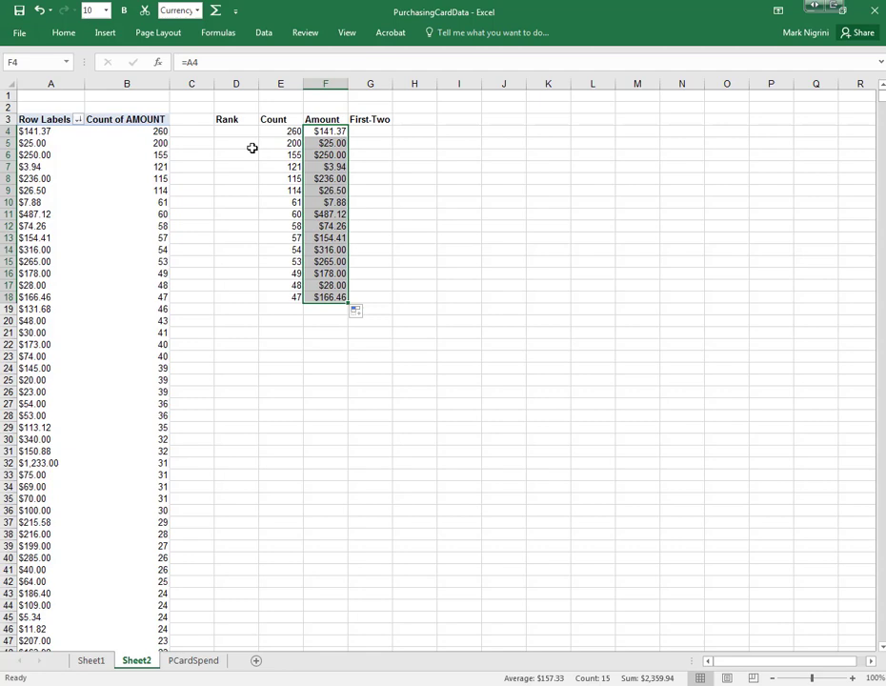
click(235, 130)
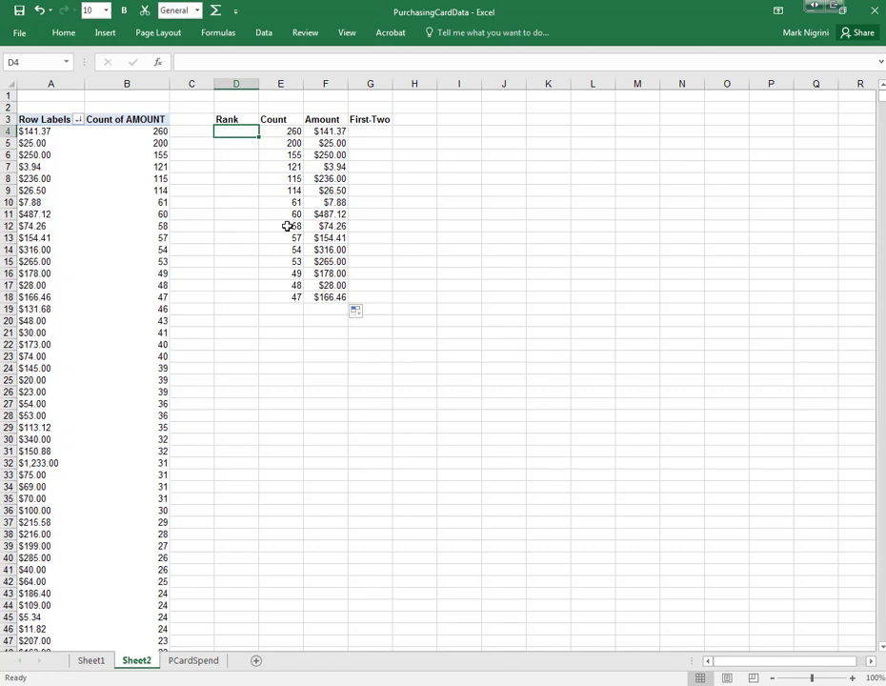
mouse_move(266, 346)
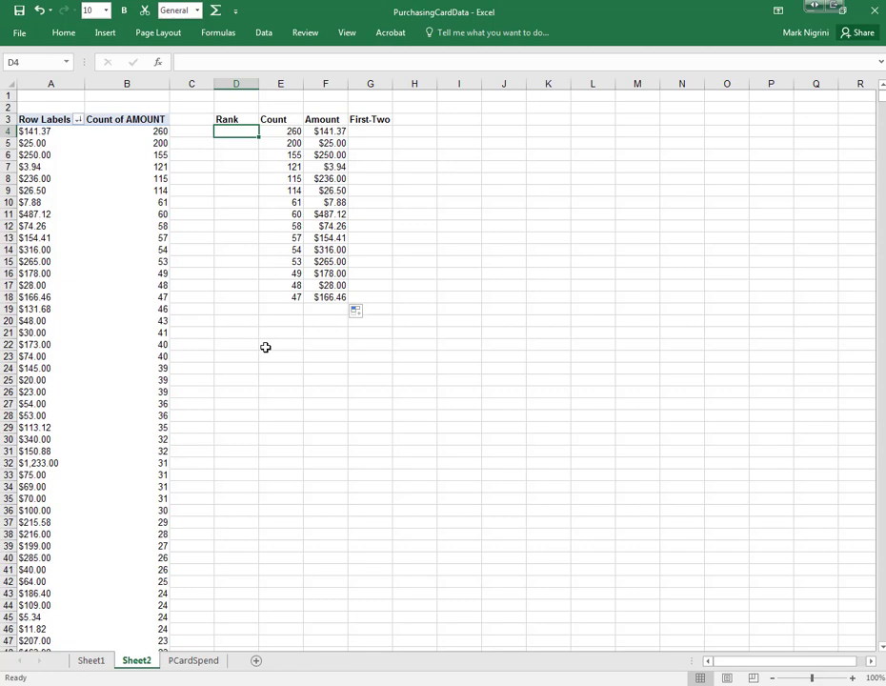
Enter =RANK(E4,$E$4:$E$18) in D4 and fill it down to D18 for ranks 1-15
text(=rank()
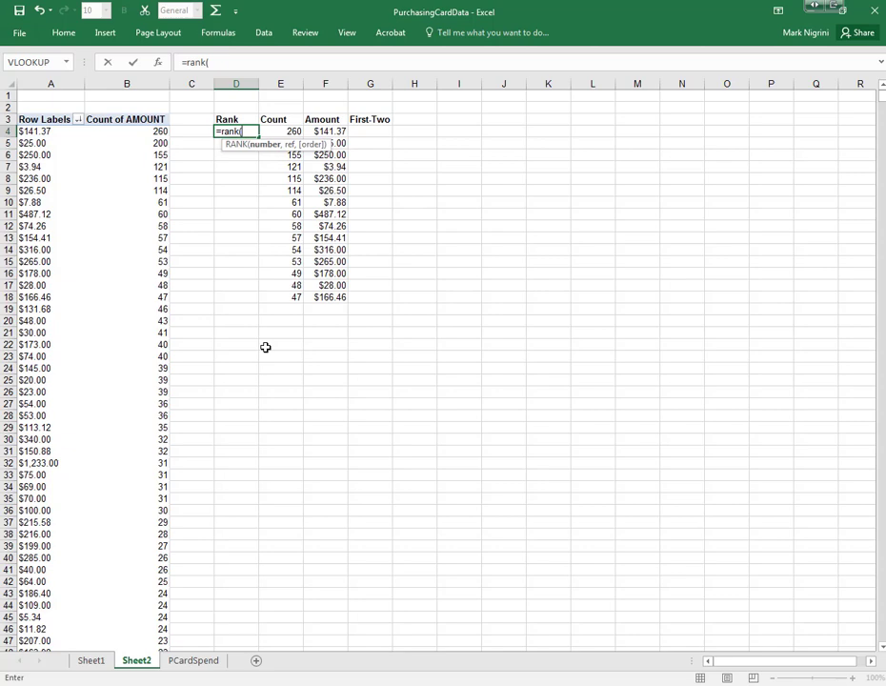
click(280, 129)
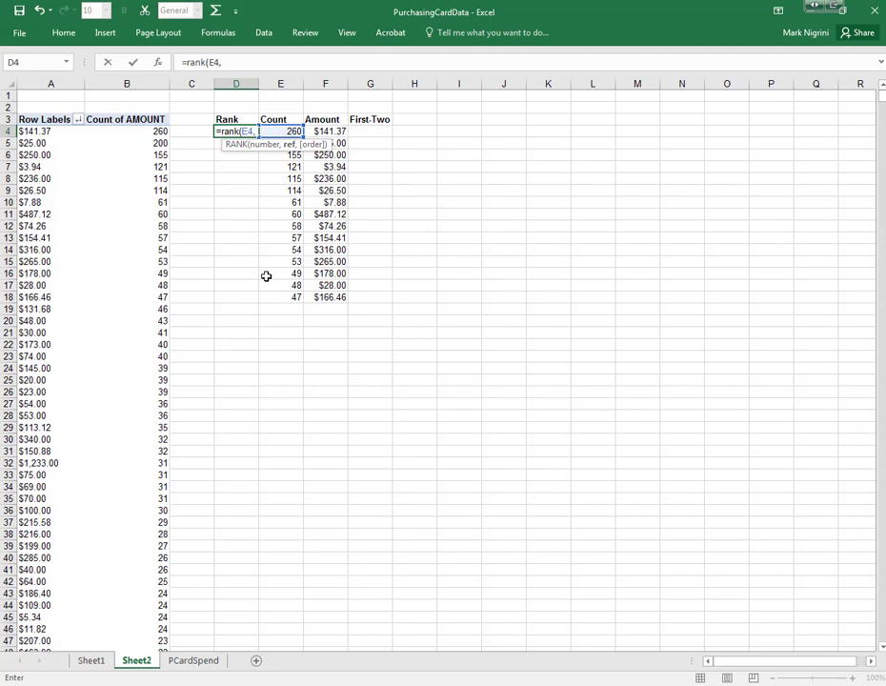
text($E$)
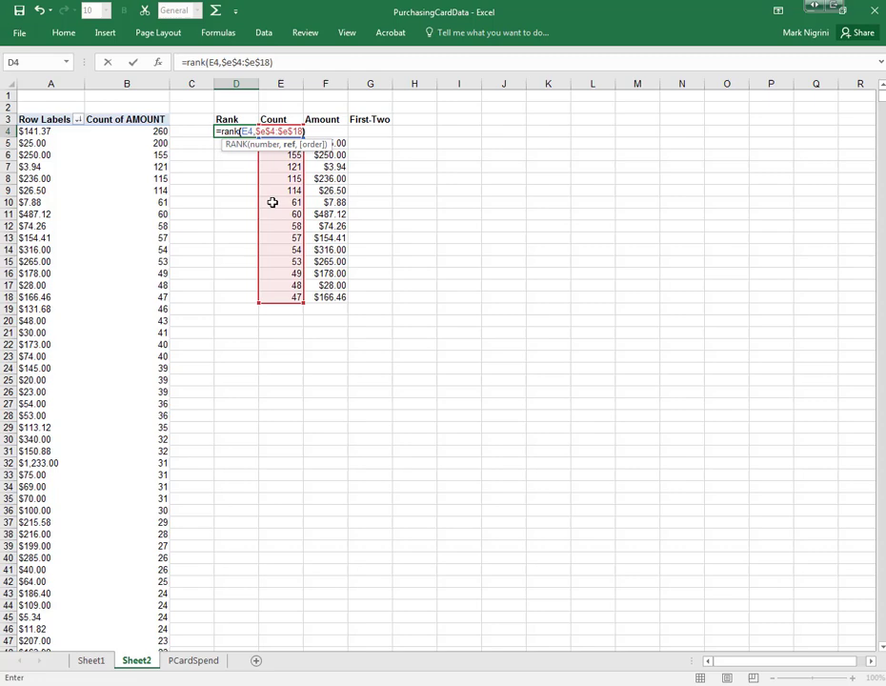
key(Return)
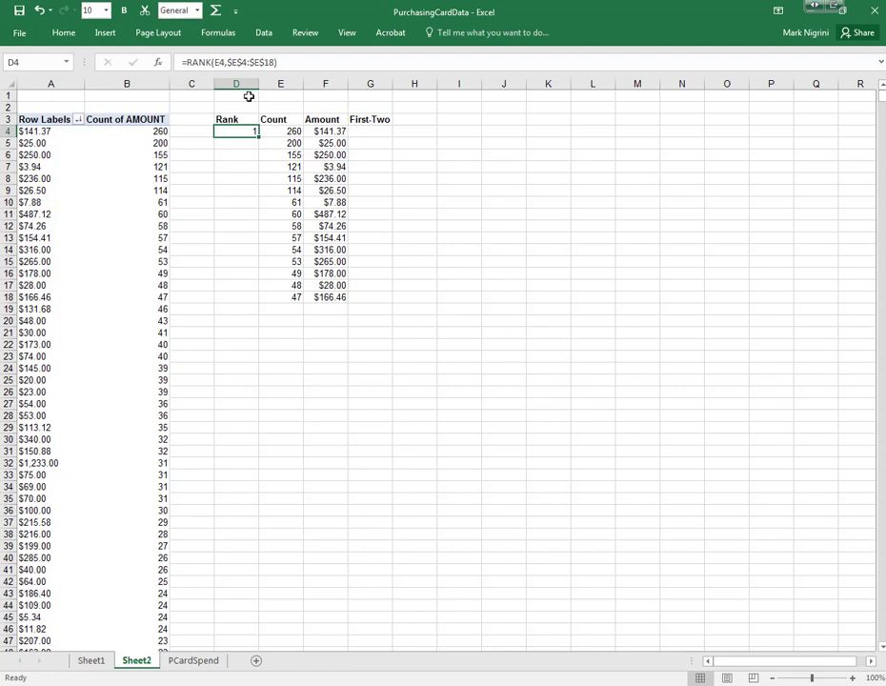
drag(236, 129, 236, 298)
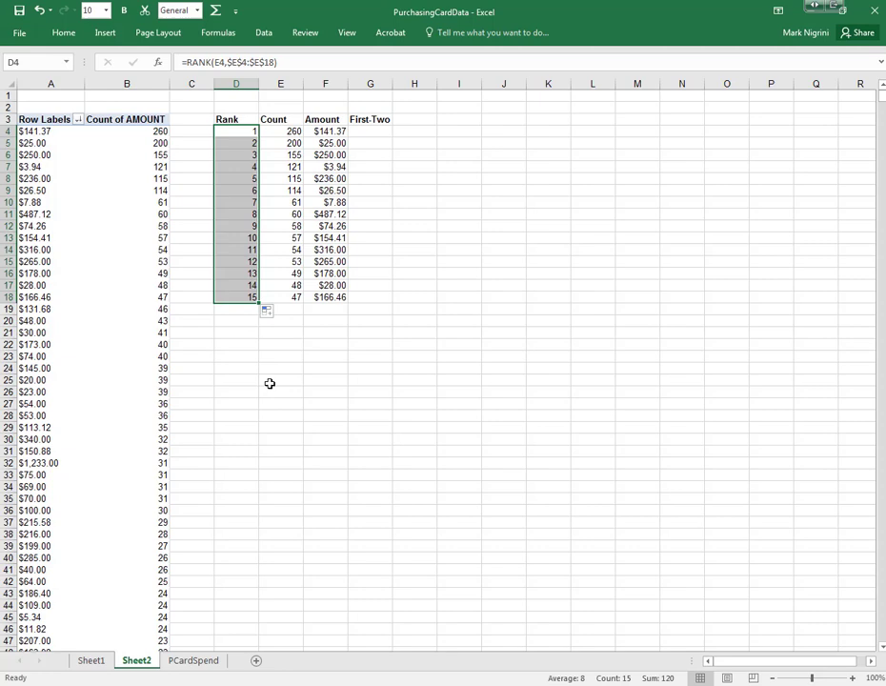
Check the Count cell formulas and start correcting one with a =b reference
click(280, 249)
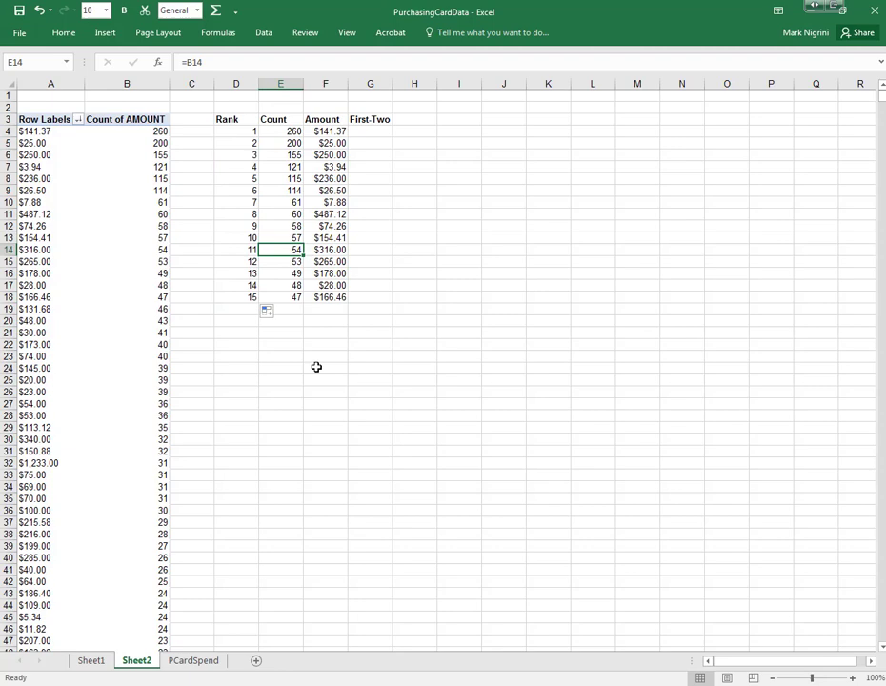
click(280, 261)
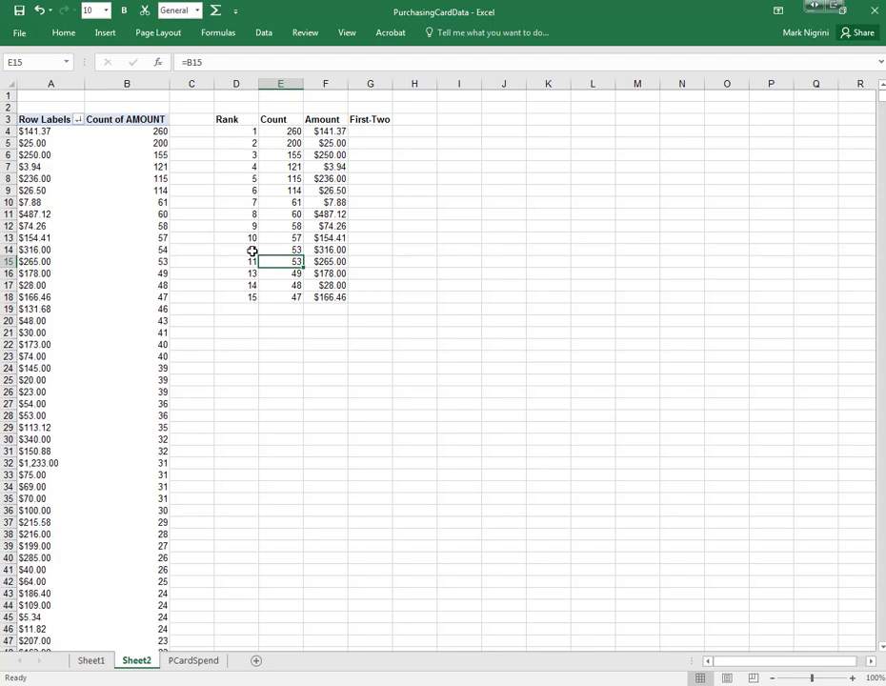
click(280, 249)
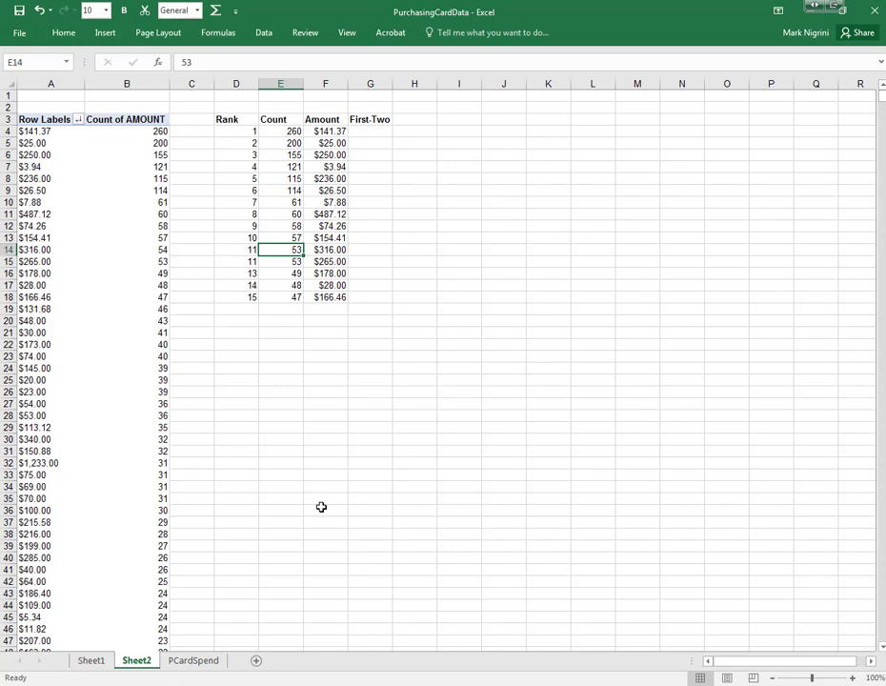
text(=b)
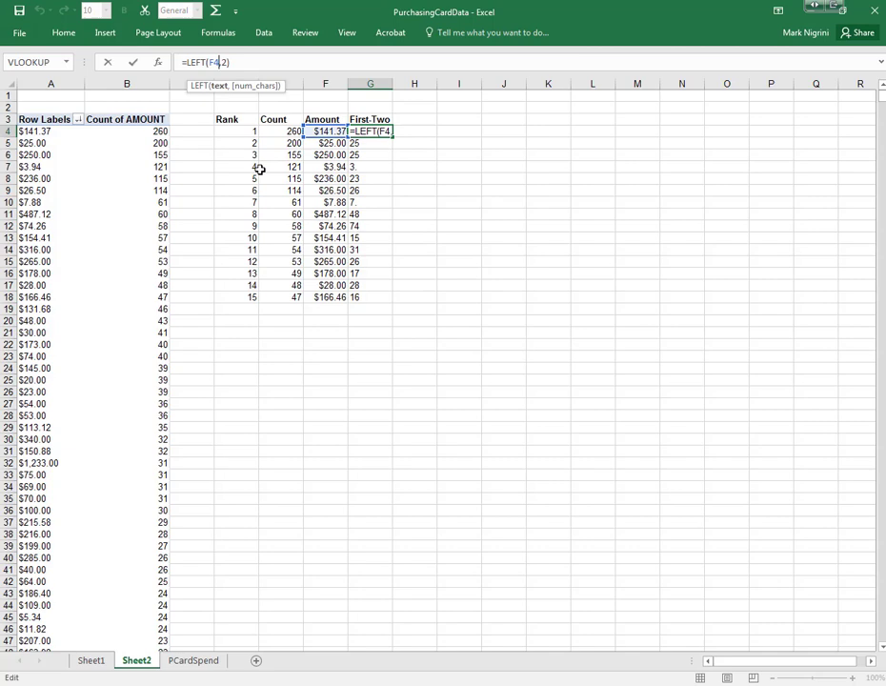
Fill G4:G18 with =VALUE(LEFT(F4*1000,2)) to get each amount's first two digits
text(*1000)
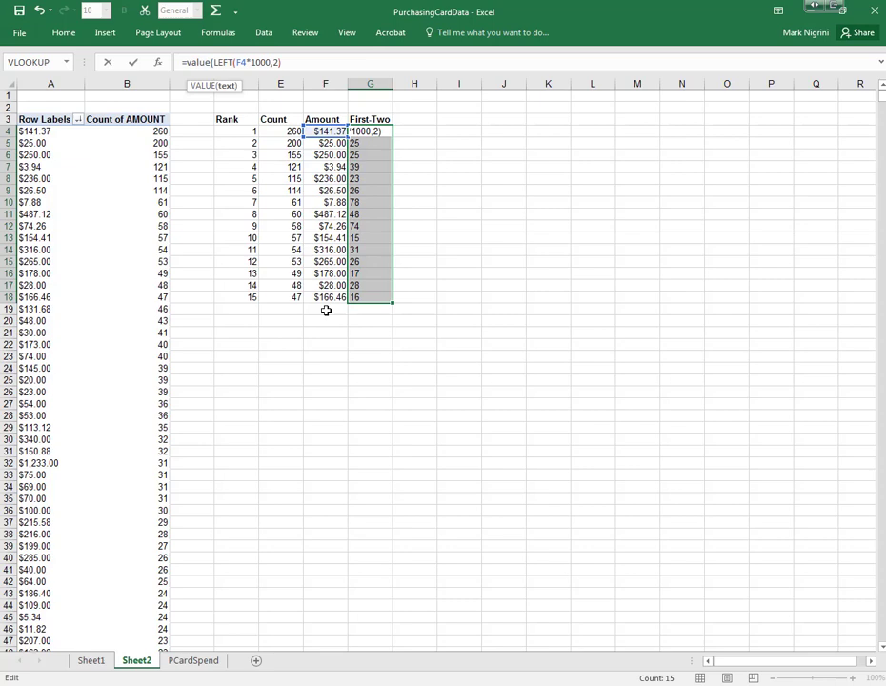
key(Return)
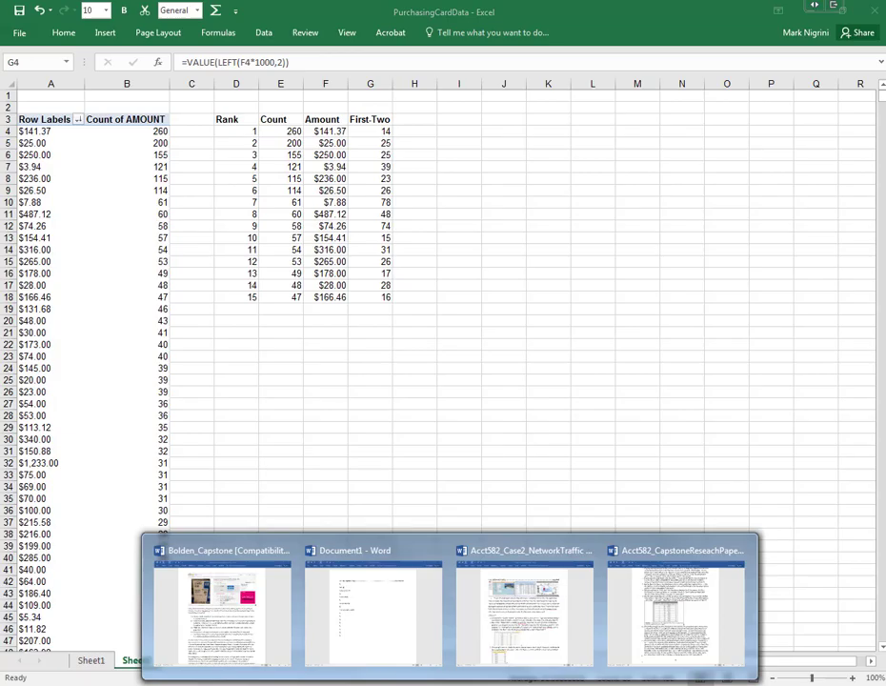
Add a Number-Duplication heading to the Word outline, then return to PurchasingCardData
click(674, 609)
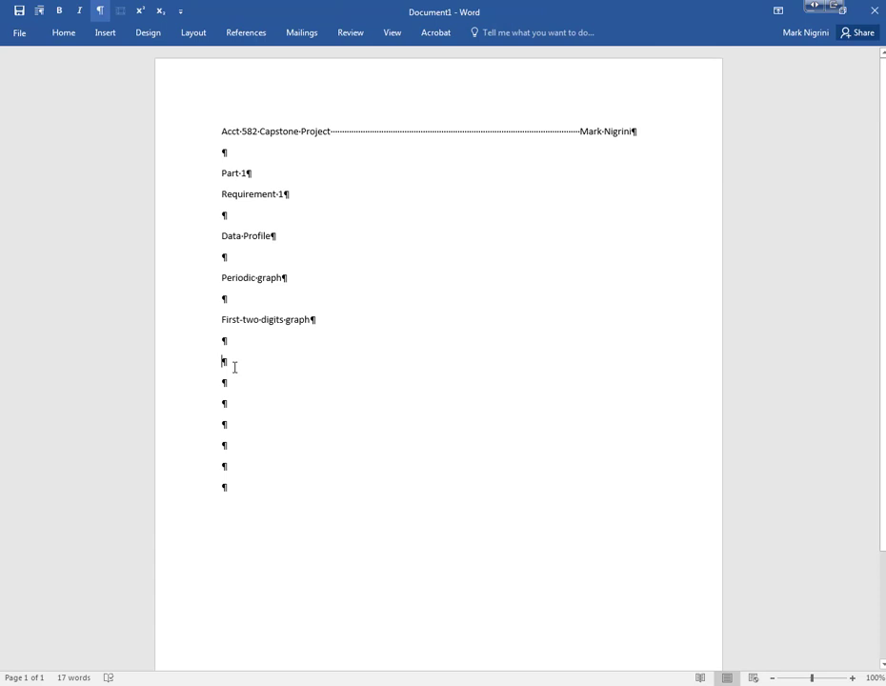
text(Number-Duplicationnm)
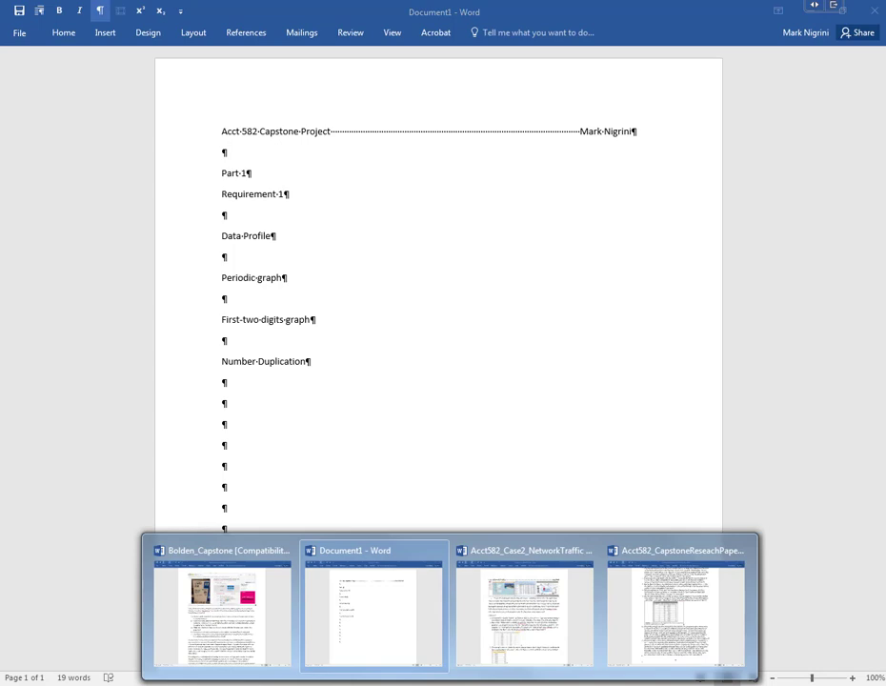
click(674, 610)
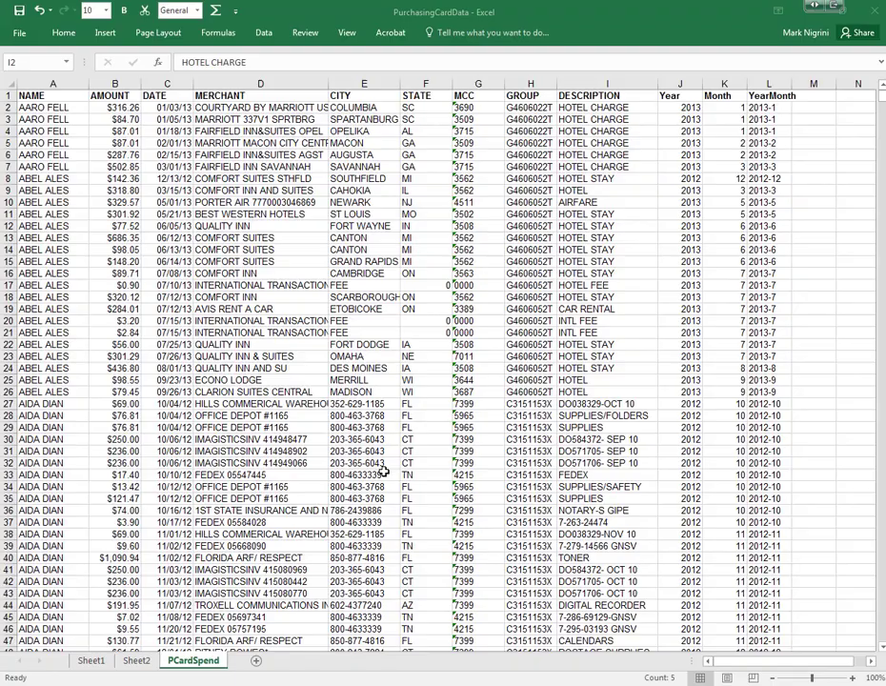
Apply a custom Text Filter so DESCRIPTION contains 'toner', leaving 807 of 13,993 records
click(63, 30)
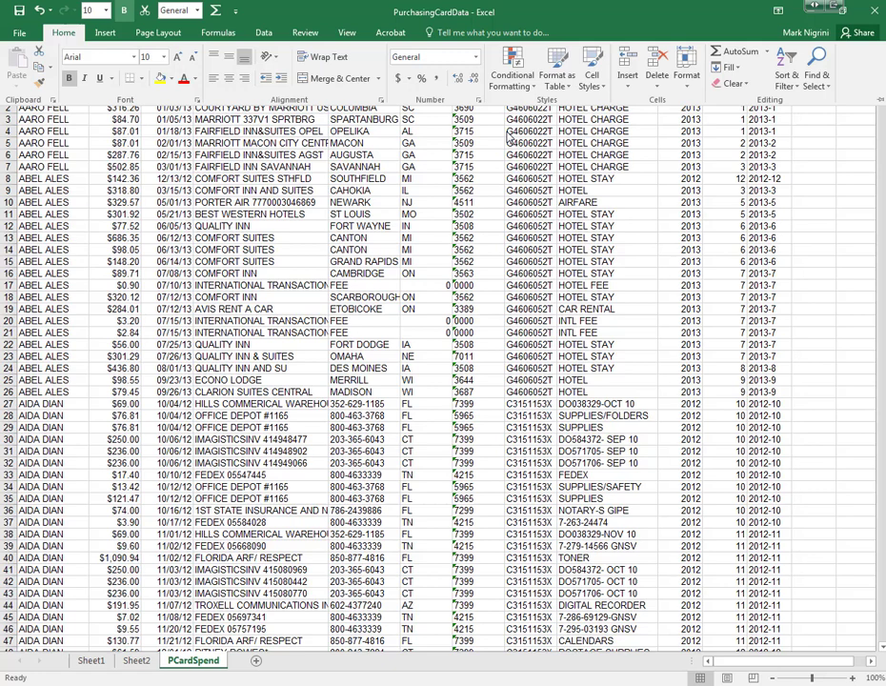
click(606, 143)
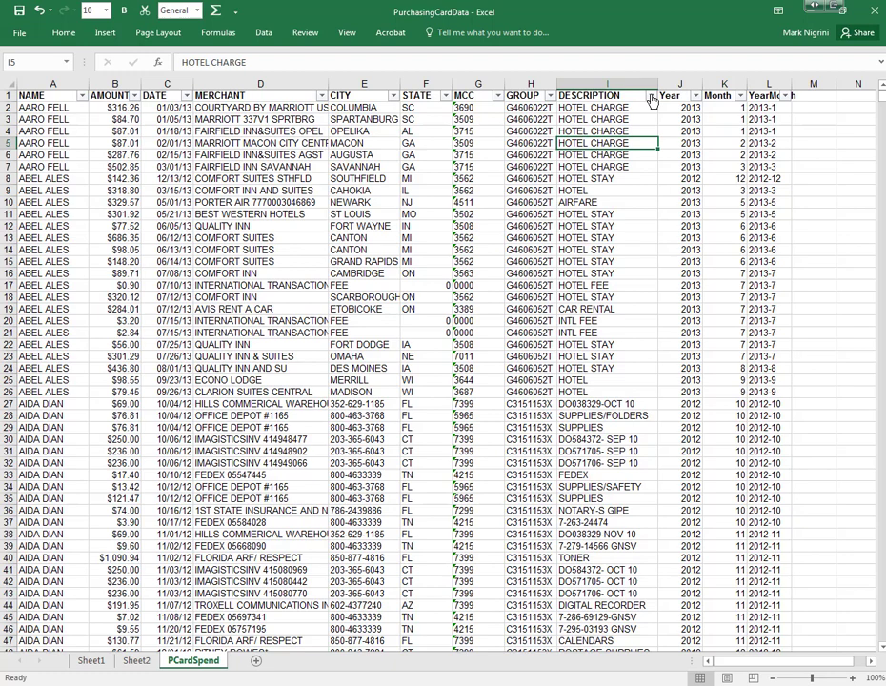
click(648, 95)
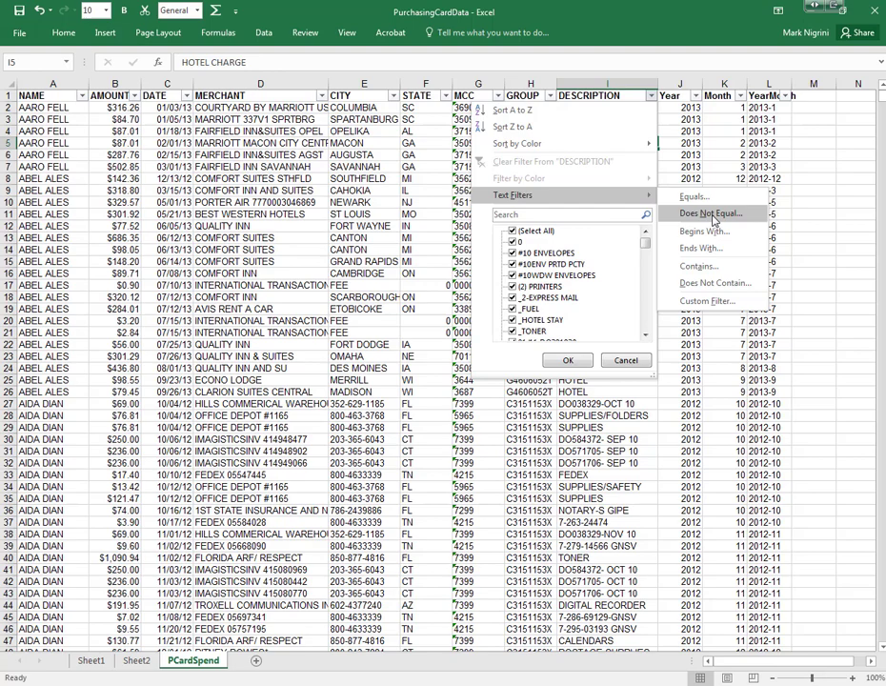
click(697, 282)
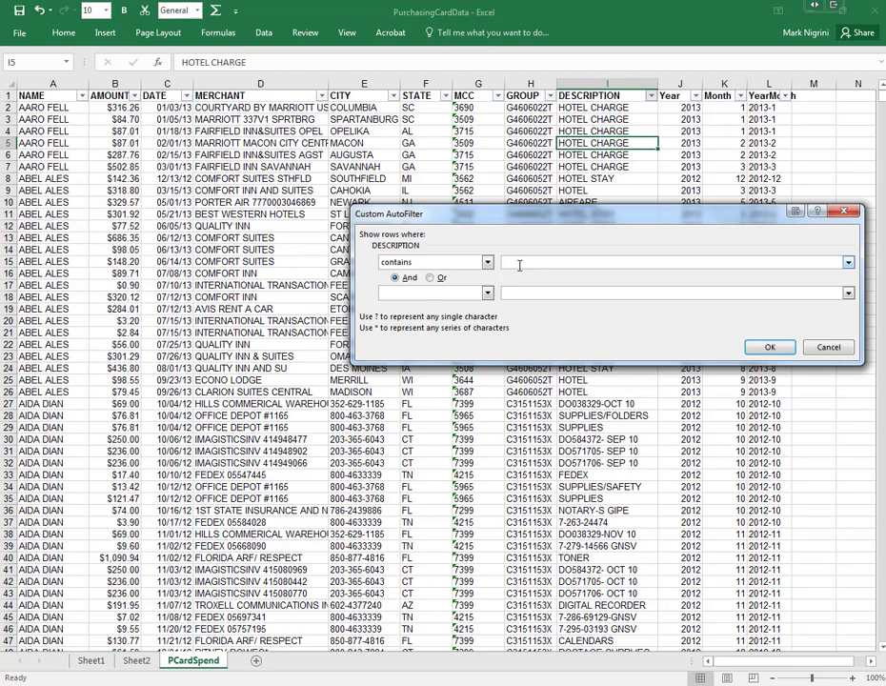
text(toner)
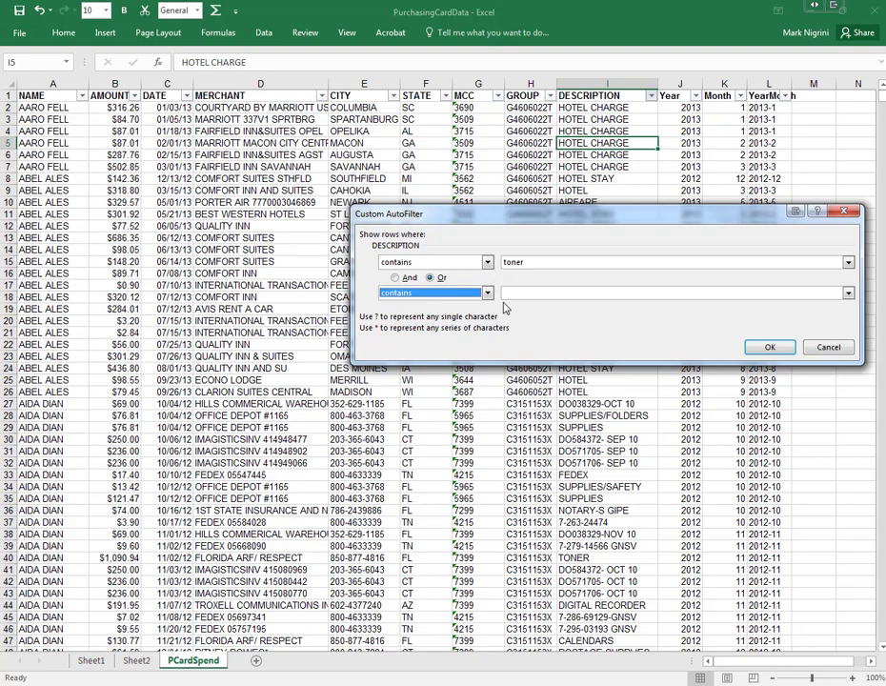
click(769, 347)
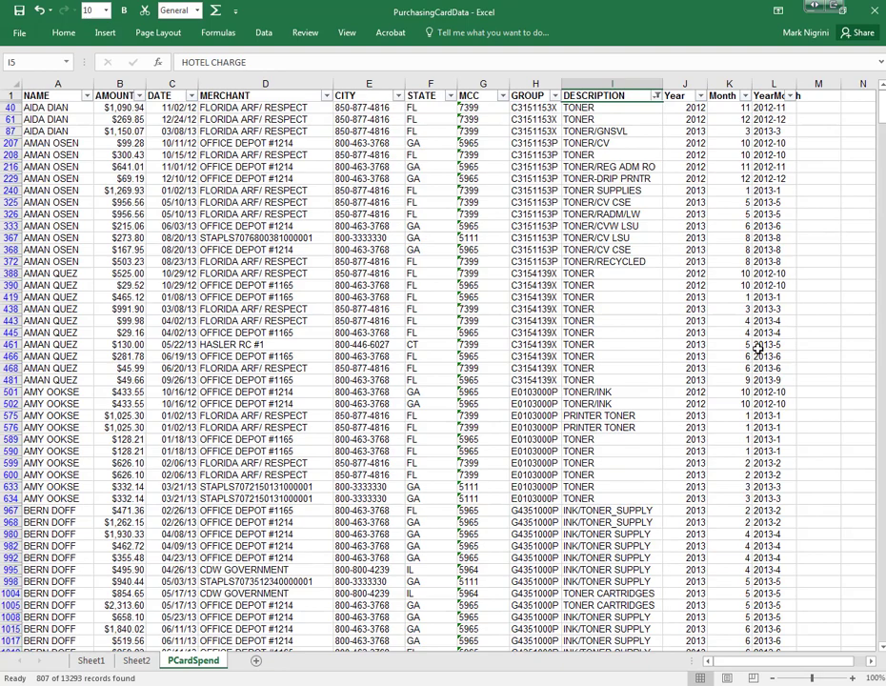
Head column M as TonerIndic and enter 1 beside the visible toner rows, checking the bottom
click(587, 368)
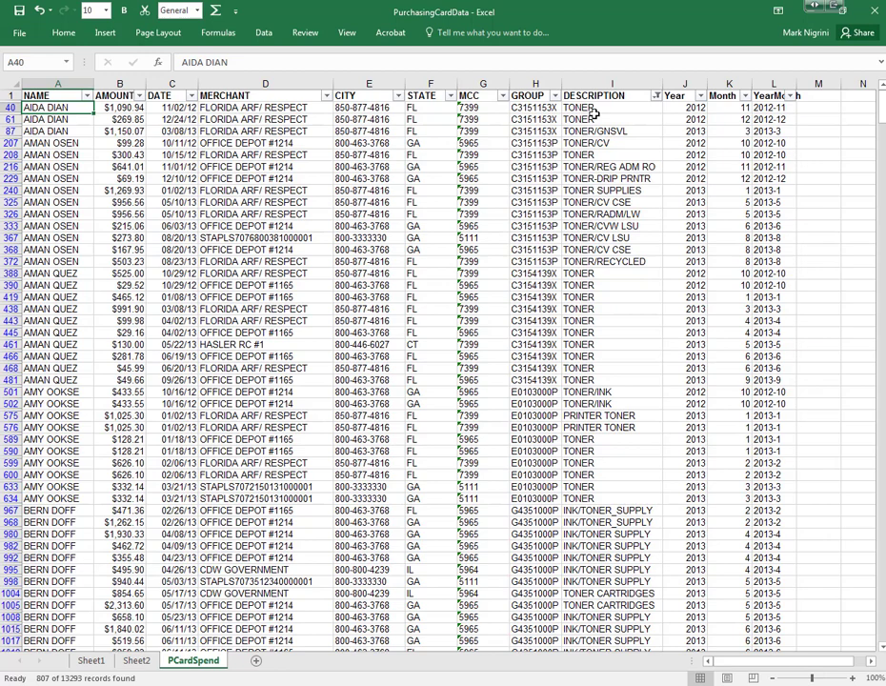
mouse_move(617, 299)
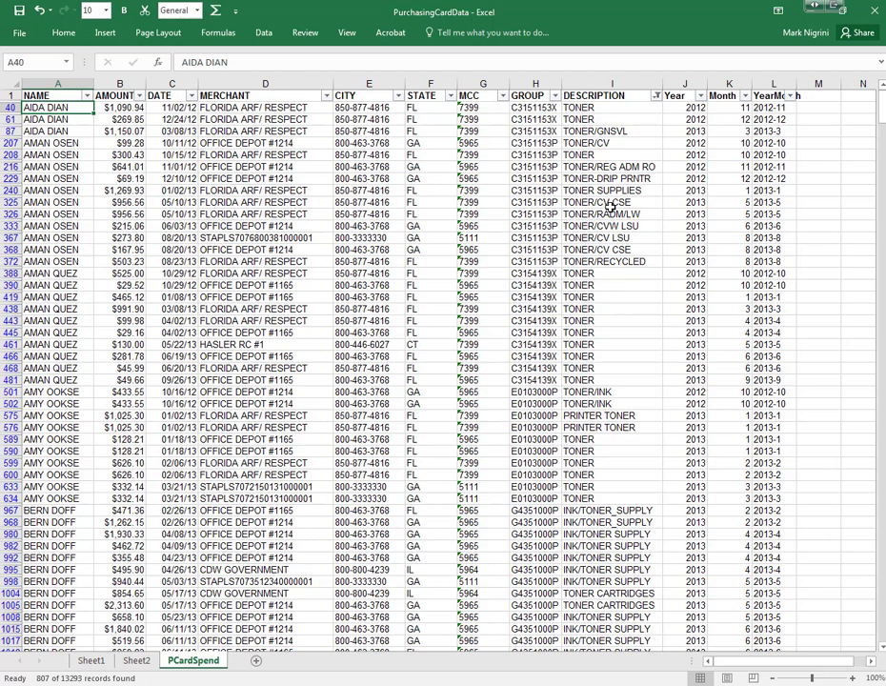
mouse_move(823, 99)
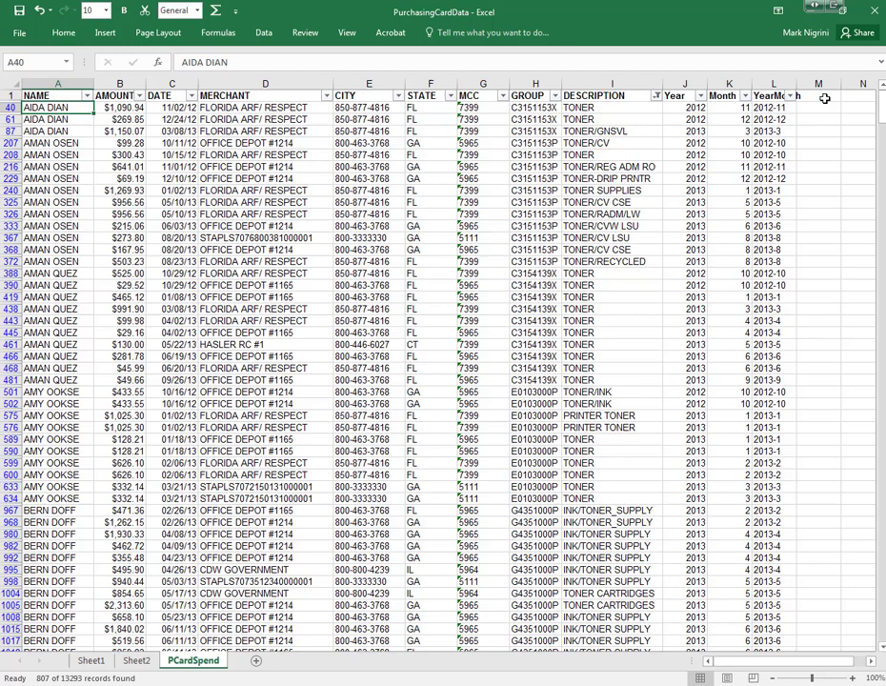
click(819, 106)
text(TonerIndic)
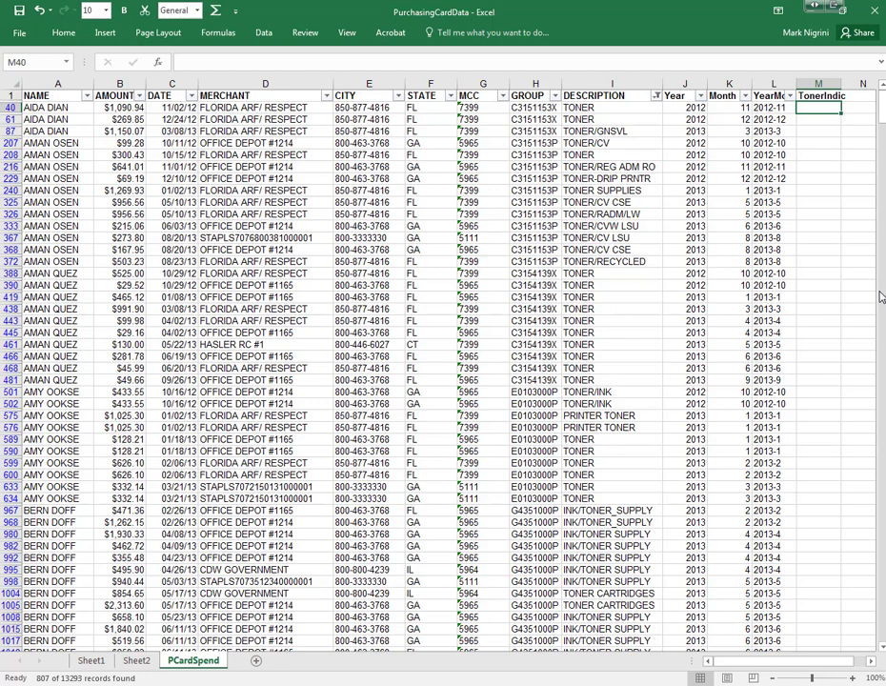
text(1)
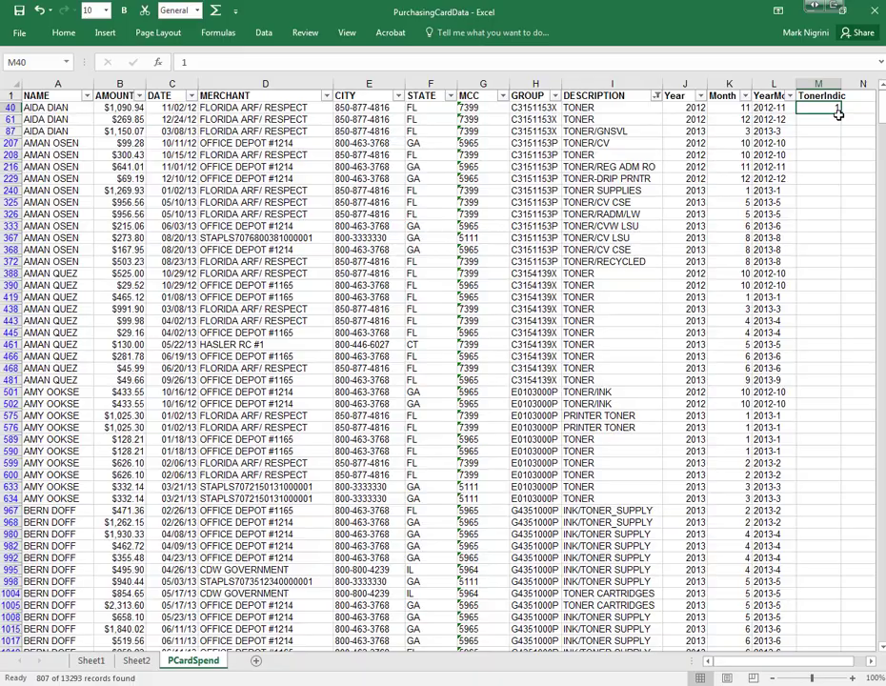
scroll(down, 3)
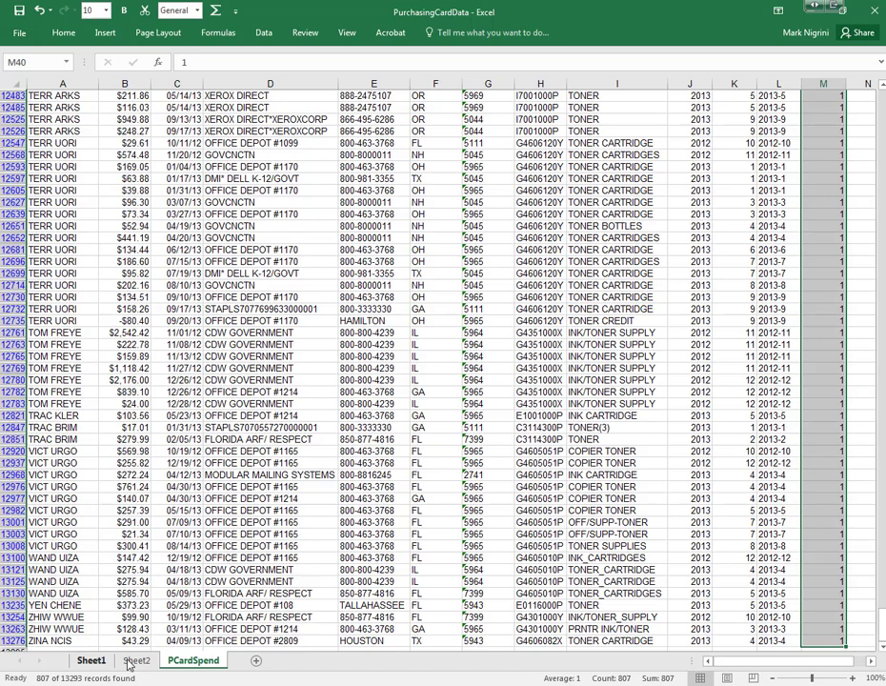
scroll(down, 3)
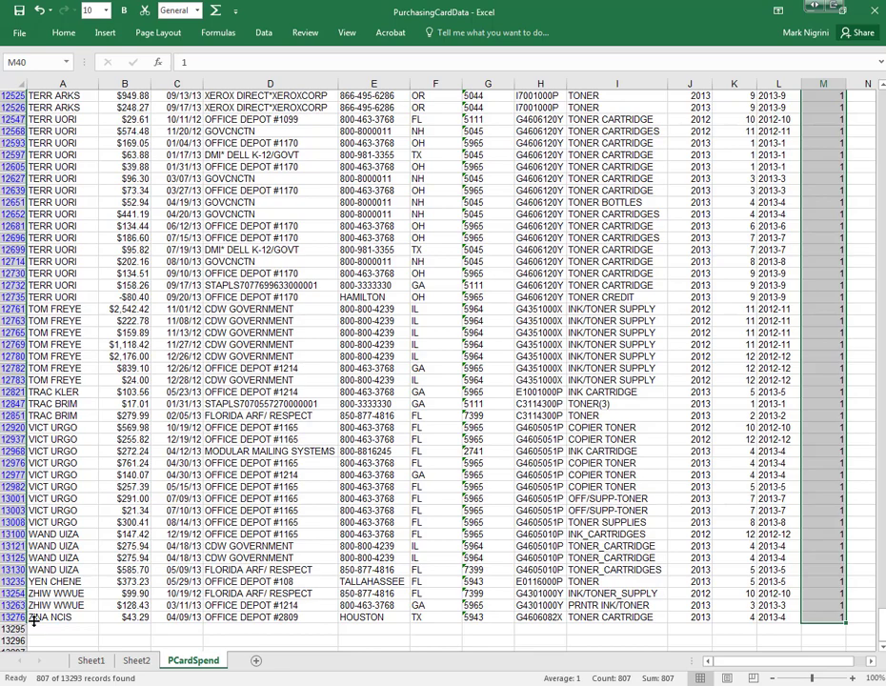
scroll(up, 3)
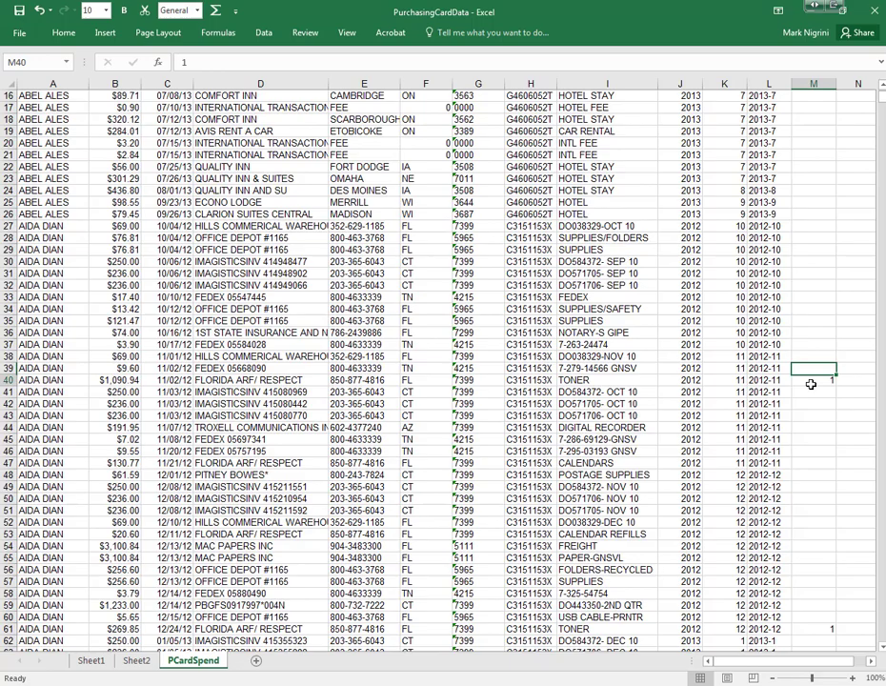
Remove the toner filter and accept an empty PivotTable placed on the PCardSpend sheet
scroll(down, 3)
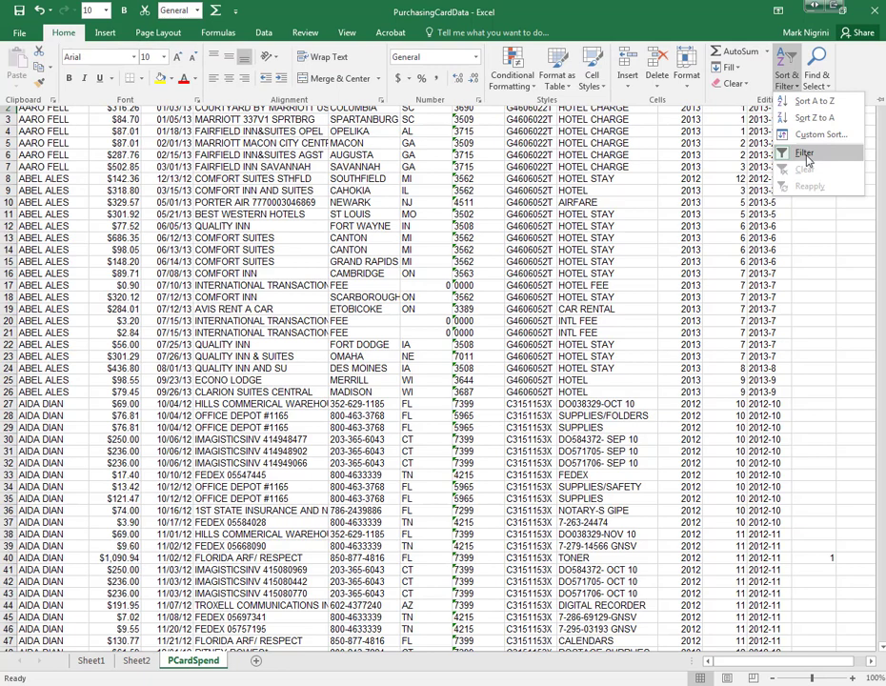
click(804, 154)
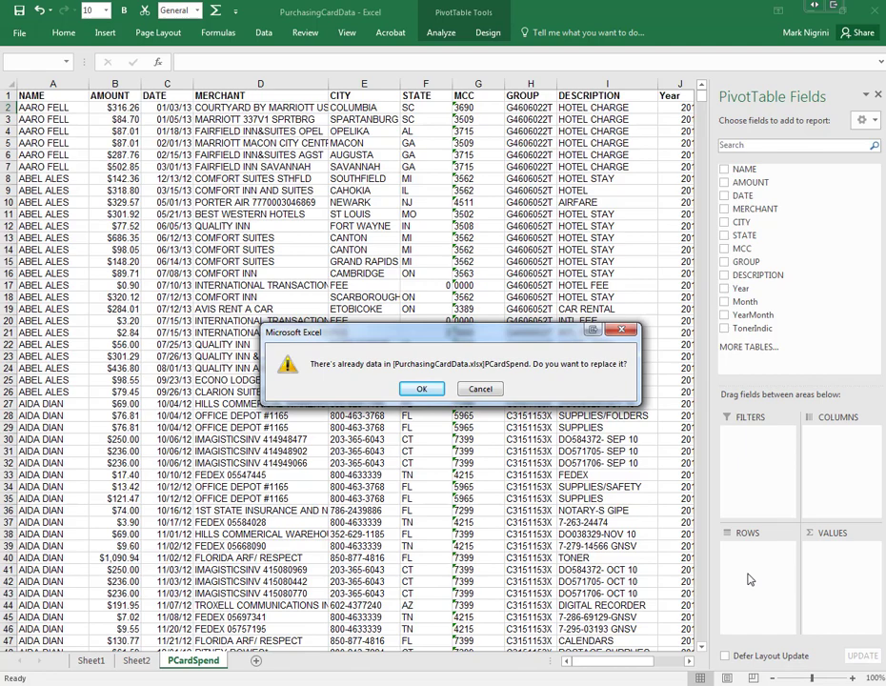
click(421, 388)
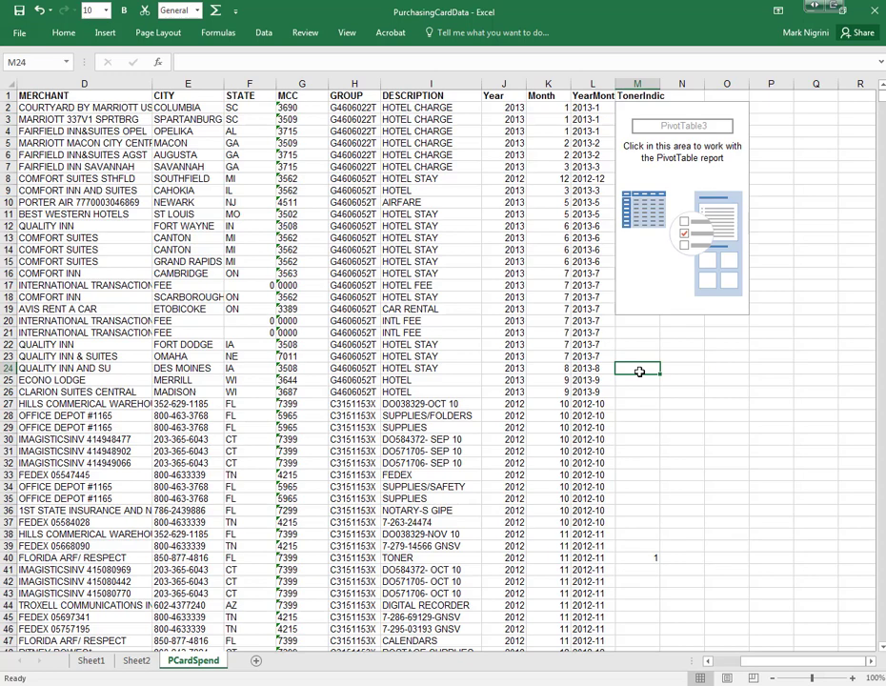
Undo the misplaced pivot and create one from PCardSpend!$A$1:$M$13202 on a new worksheet
click(726, 356)
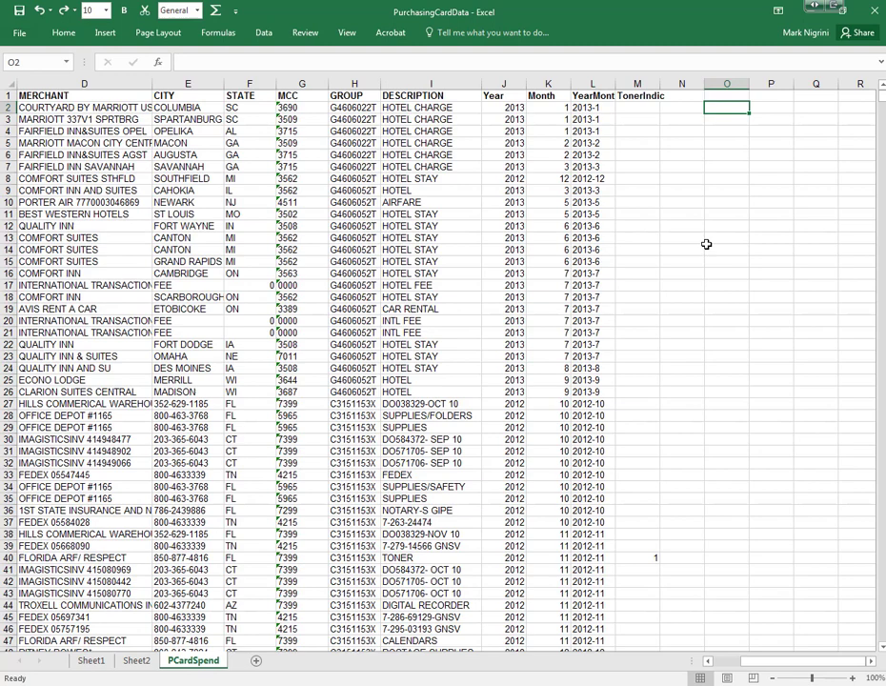
click(636, 107)
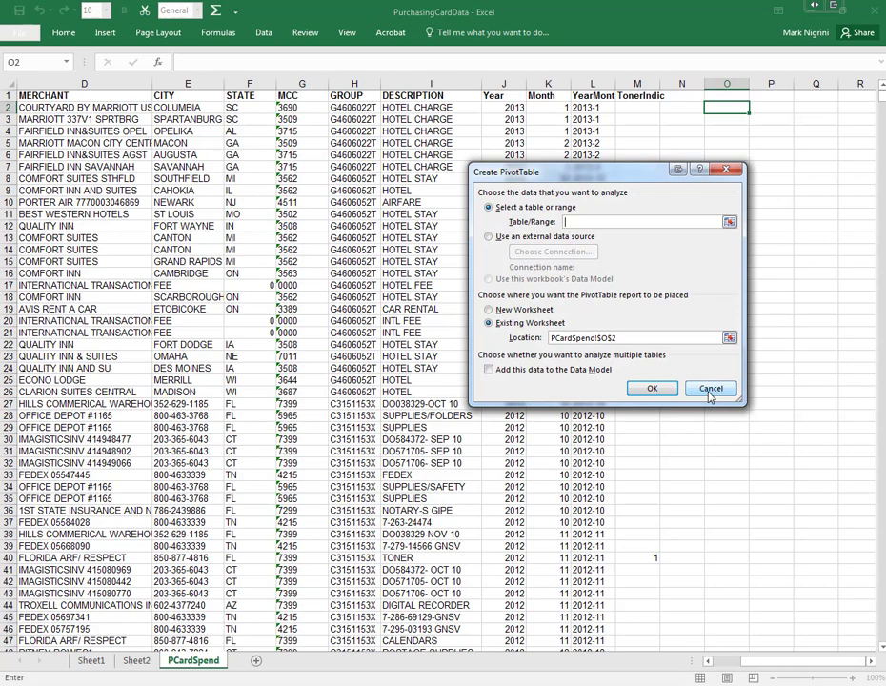
click(709, 389)
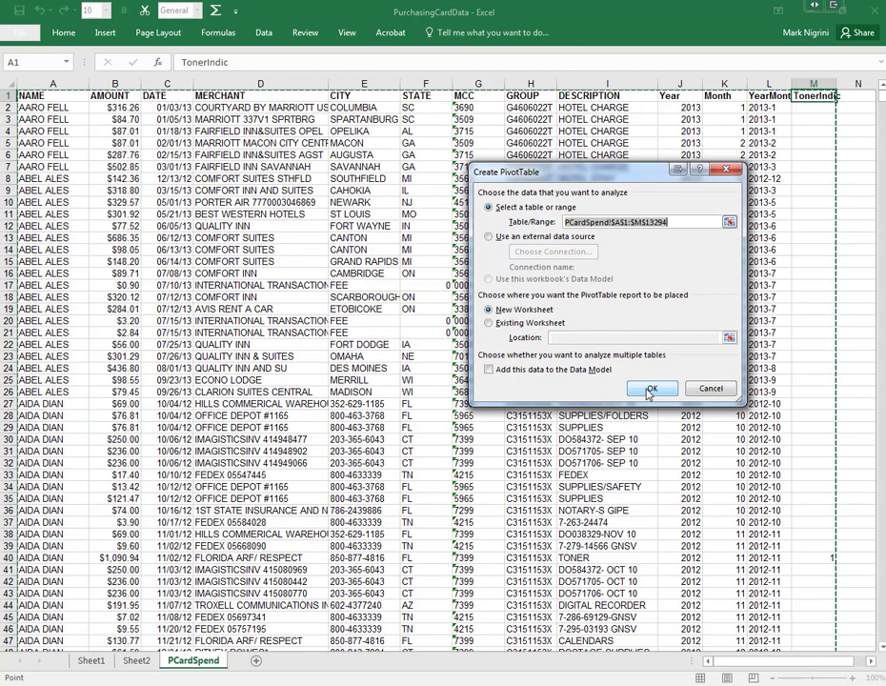
click(652, 389)
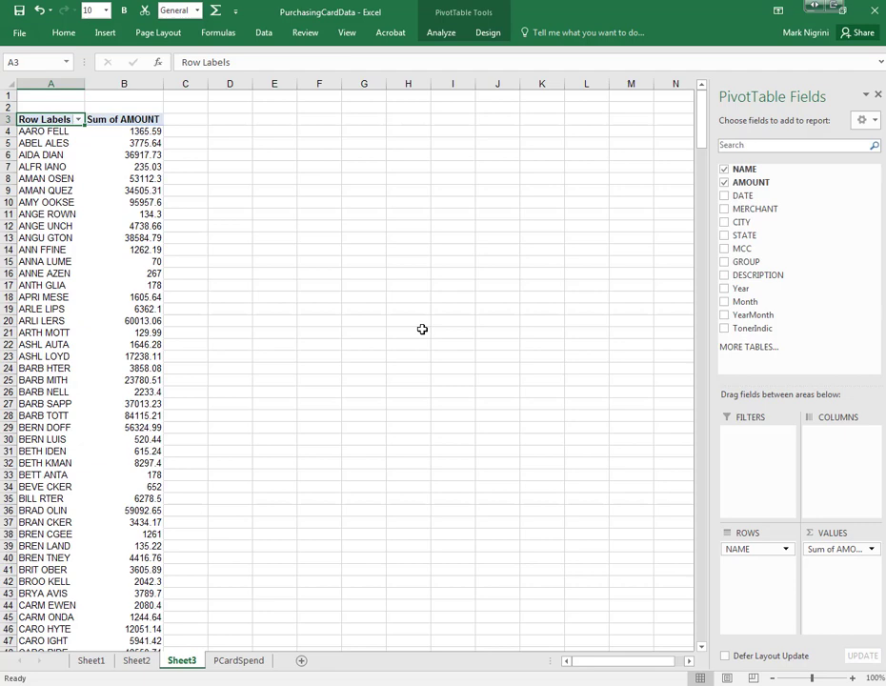
mouse_move(123, 137)
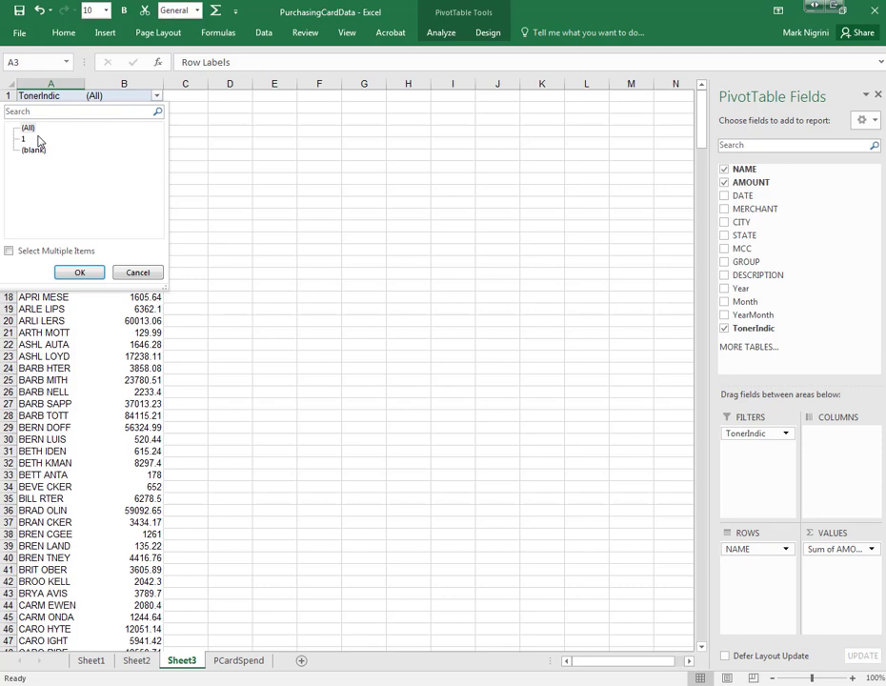
Filter the pivot to TonerIndic 1 and sort Sum of AMOUNT largest first, topping at 19,332.19
click(80, 272)
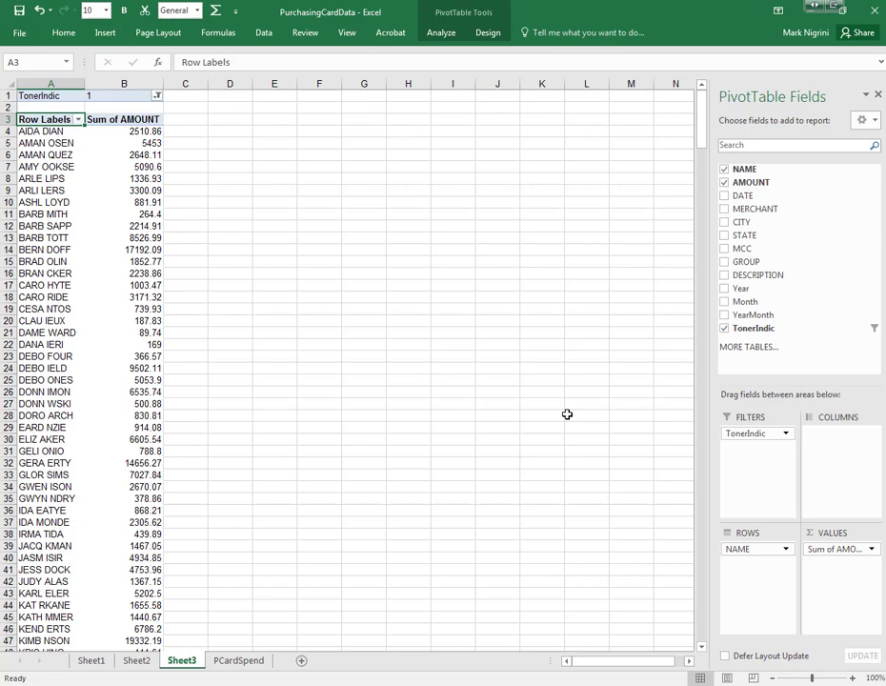
mouse_move(857, 400)
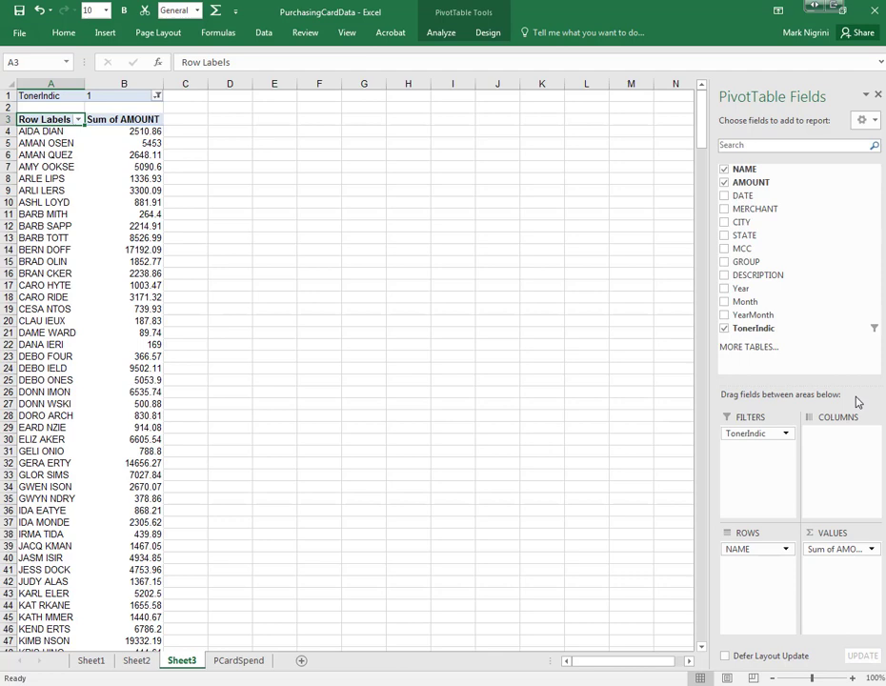
right_click(124, 129)
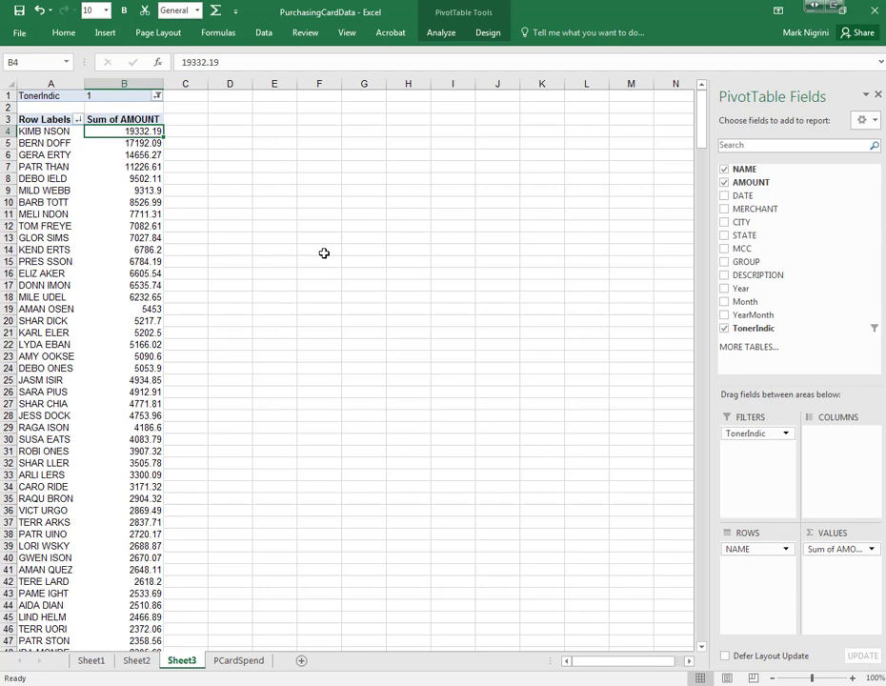
click(42, 129)
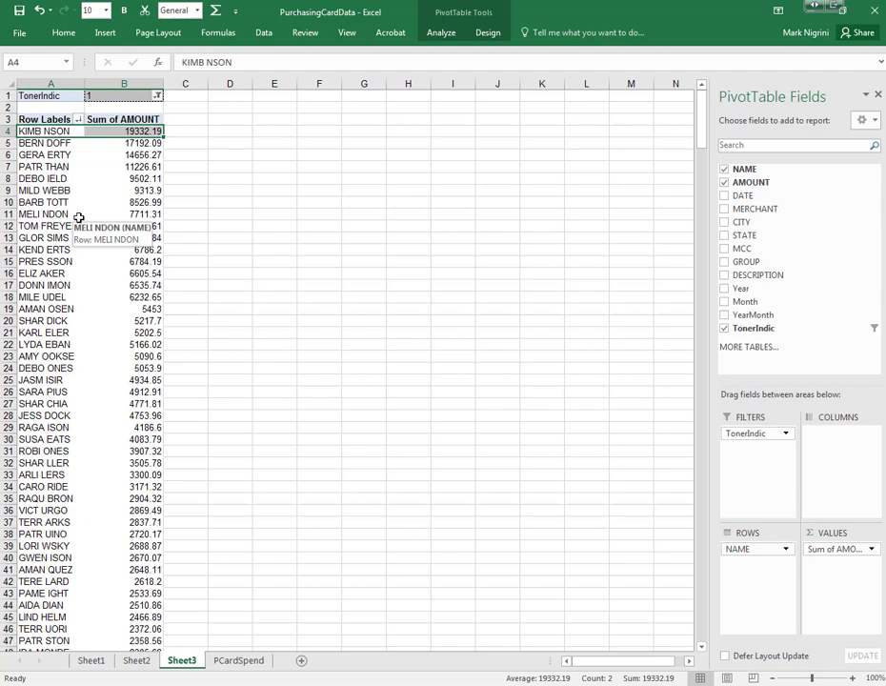
mouse_move(221, 141)
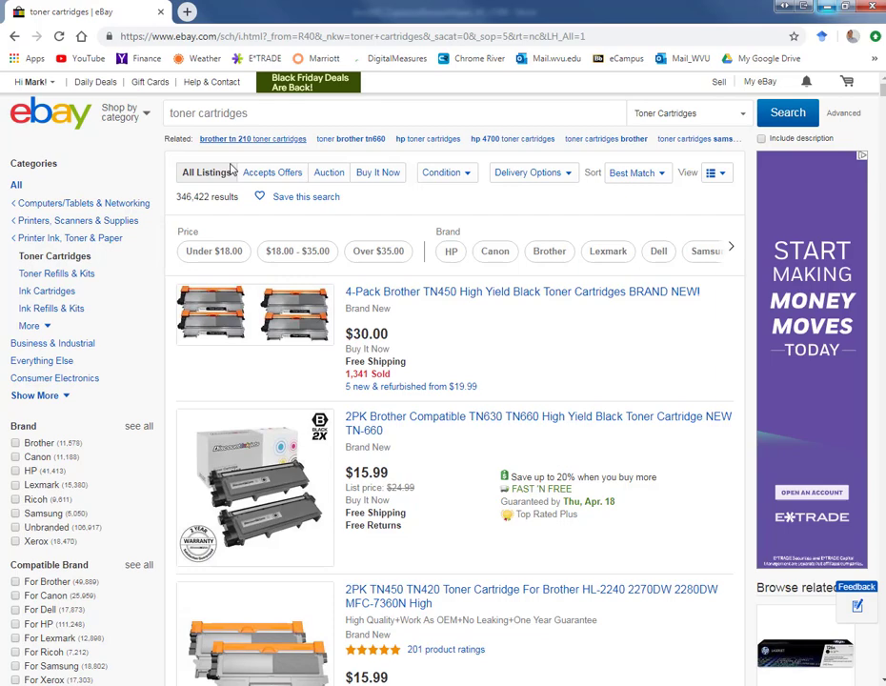
mouse_move(191, 209)
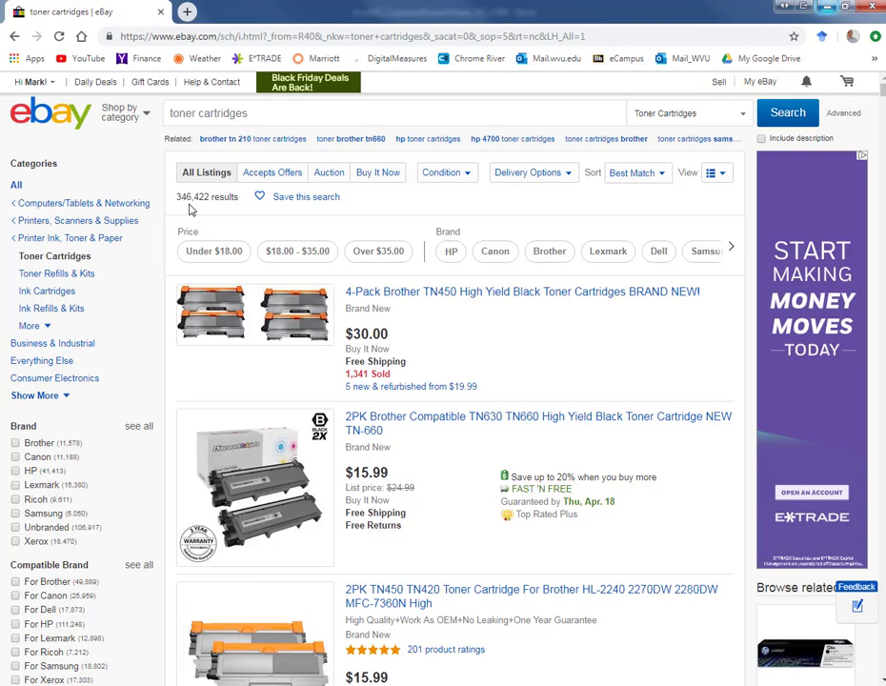
mouse_move(461, 530)
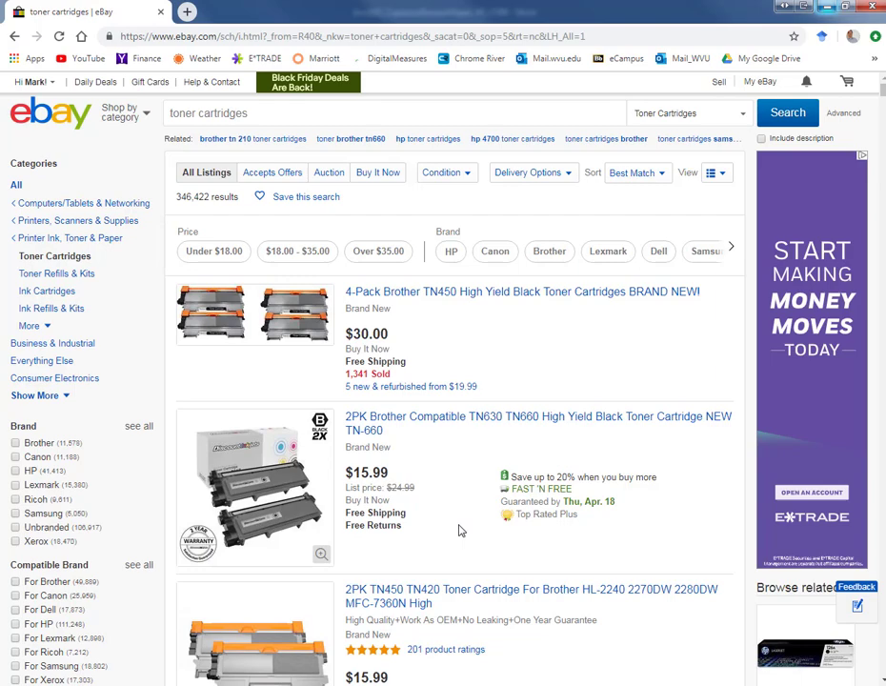
mouse_move(601, 267)
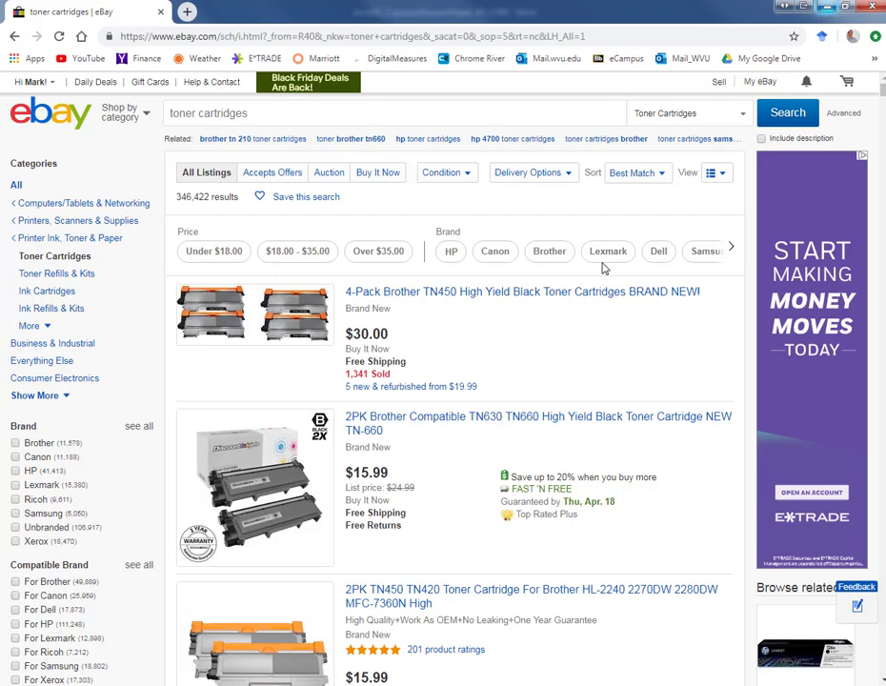
Show only Auction listings of toner cartridges and browse through them
click(324, 171)
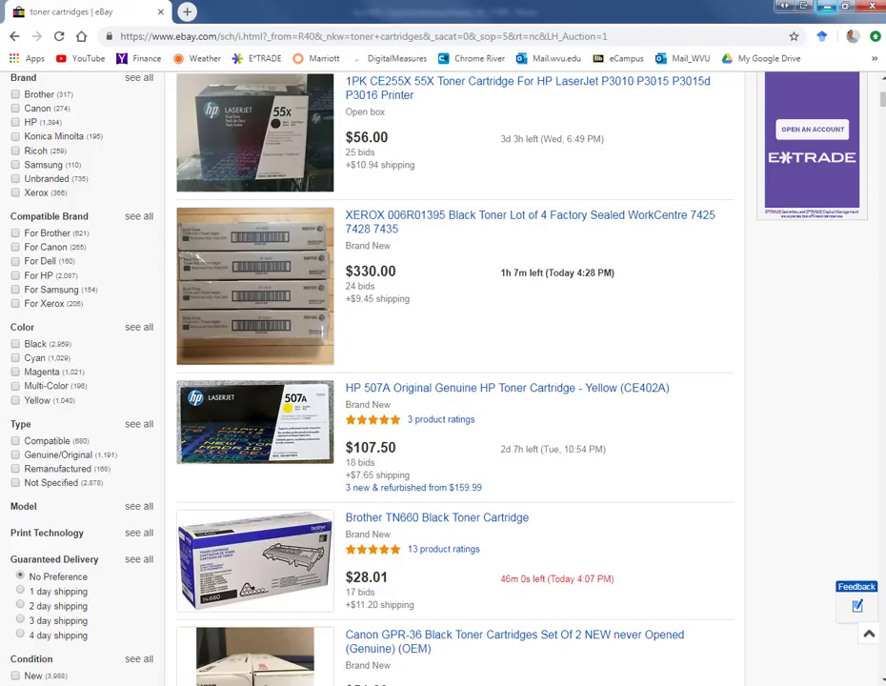
scroll(up, 3)
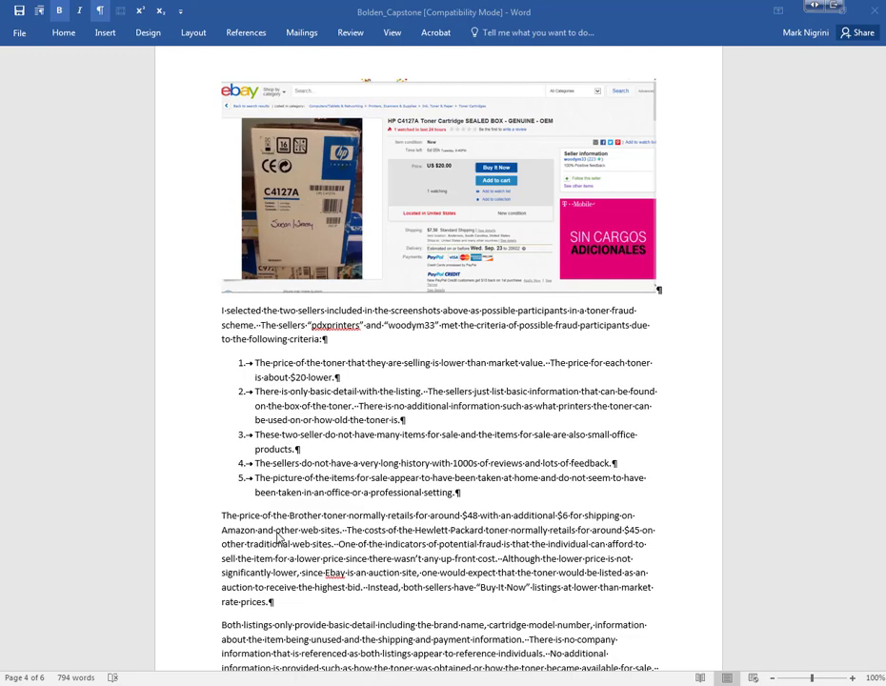
scroll(up, 3)
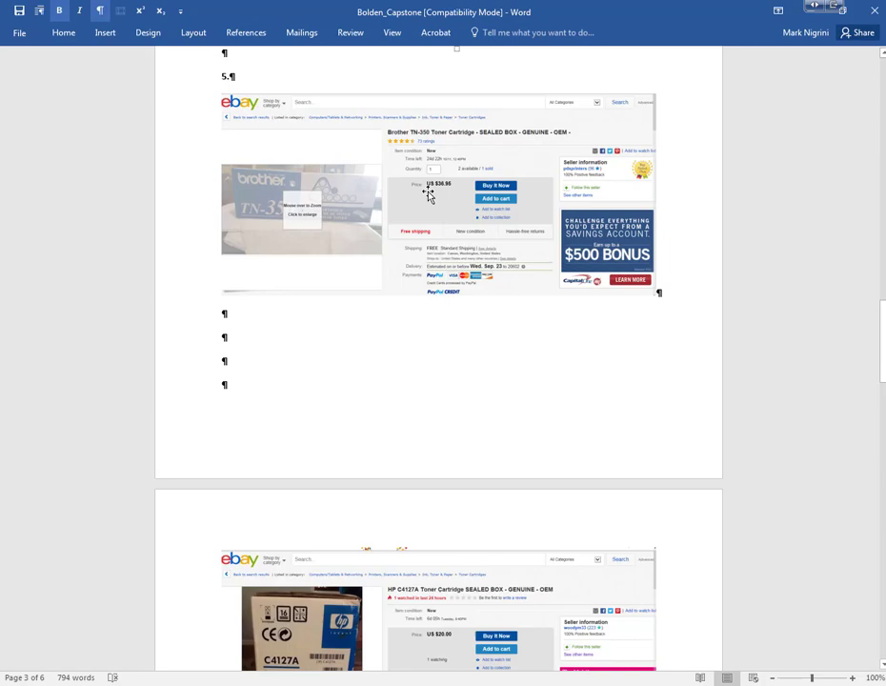
scroll(down, 3)
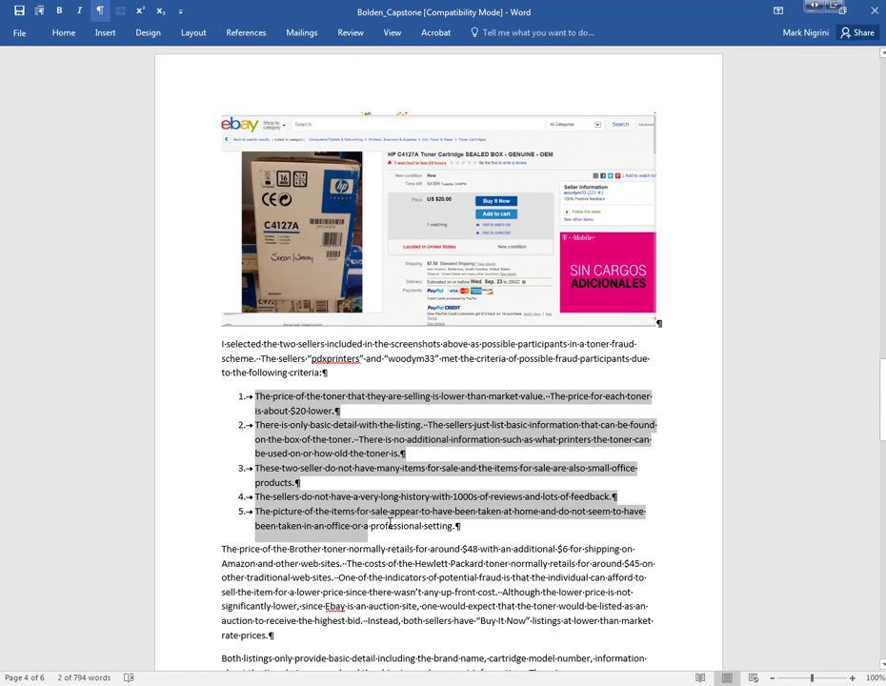
scroll(down, 3)
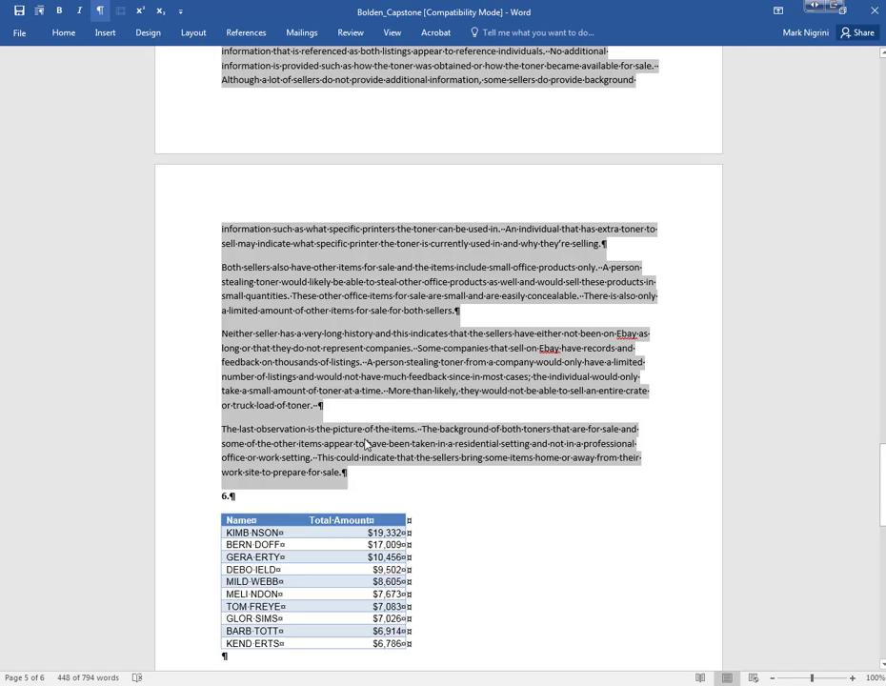
scroll(up, 3)
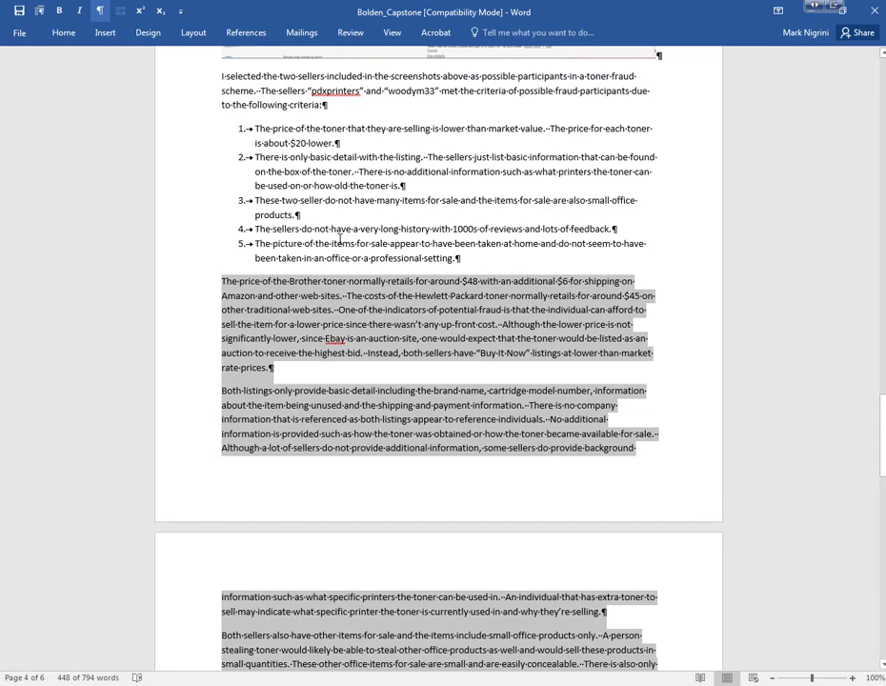
click(337, 228)
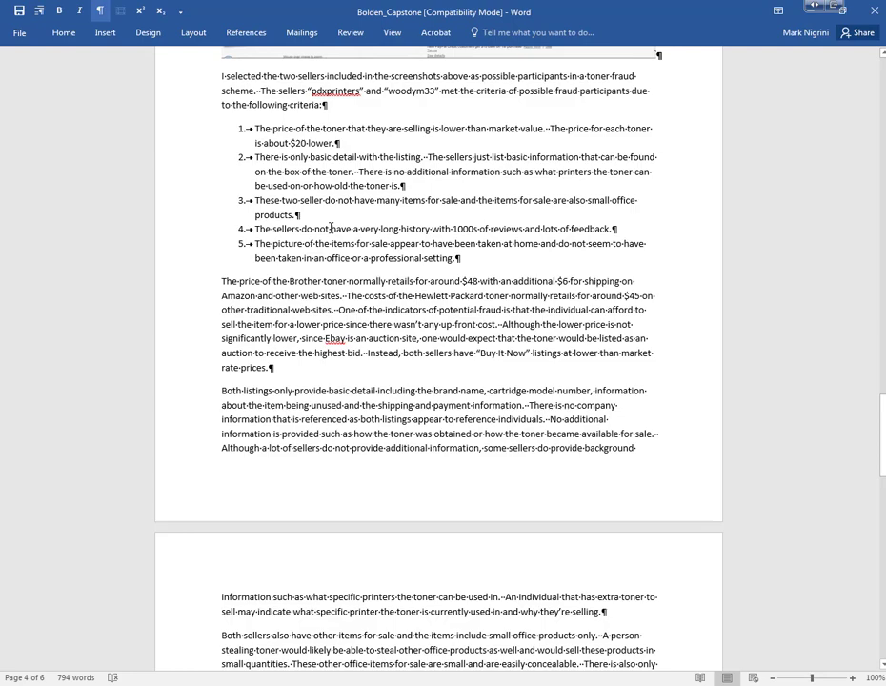
scroll(down, 3)
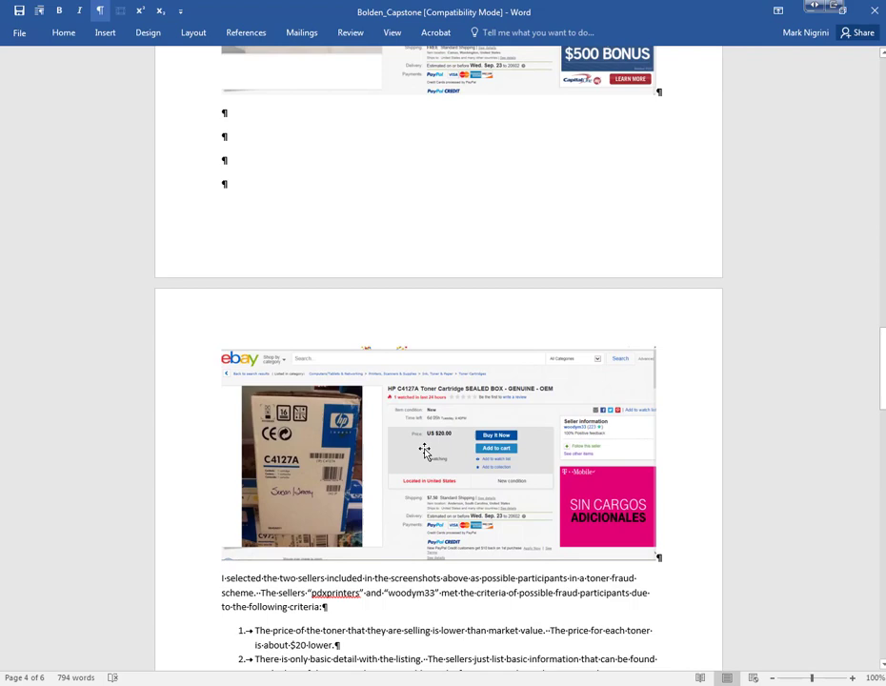
scroll(up, 3)
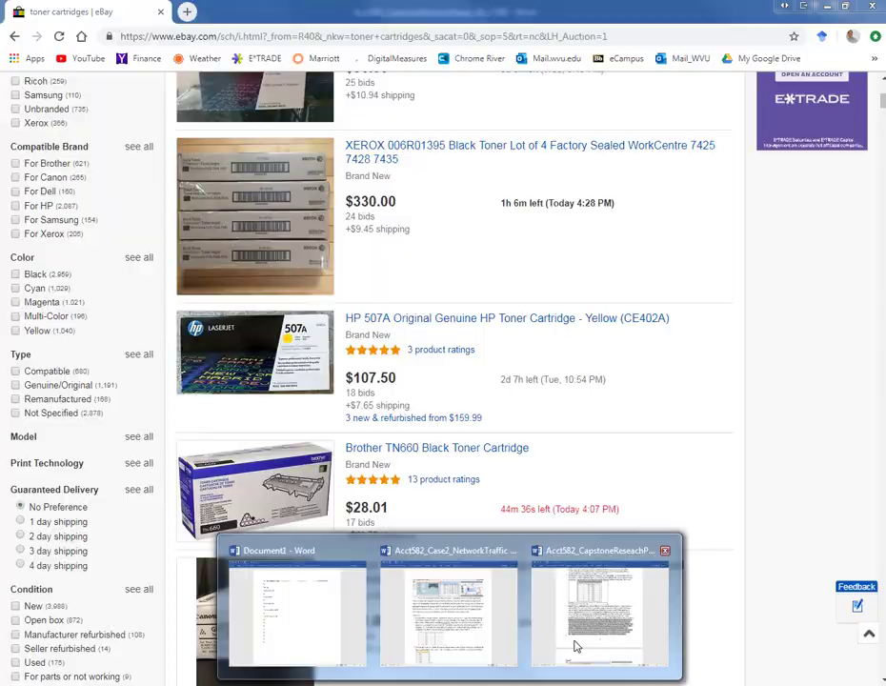
Switch to Acct582_CapstoneResearchPaper and scroll to the Part 2 Access database task
click(598, 609)
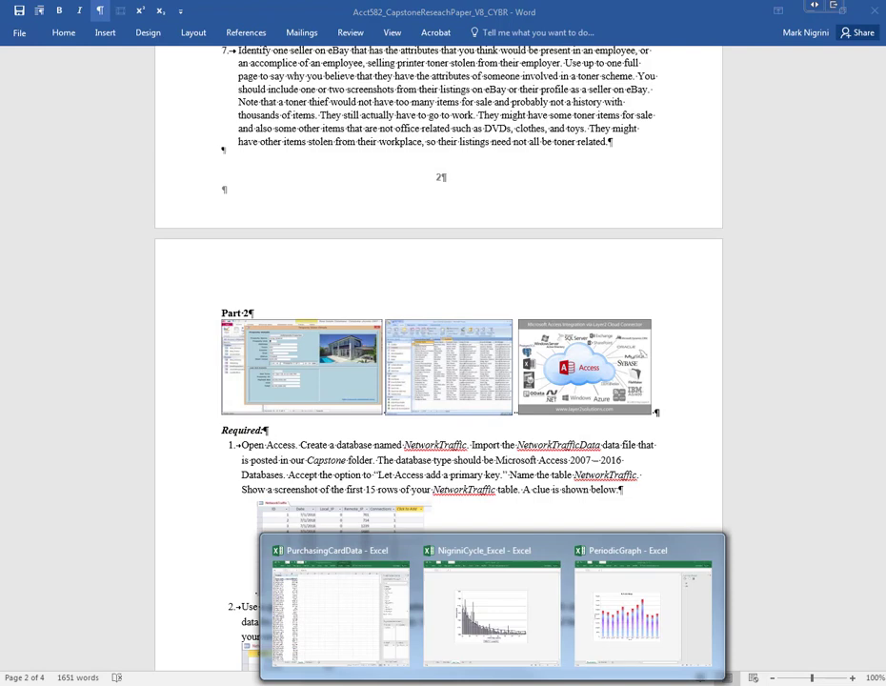
click(339, 549)
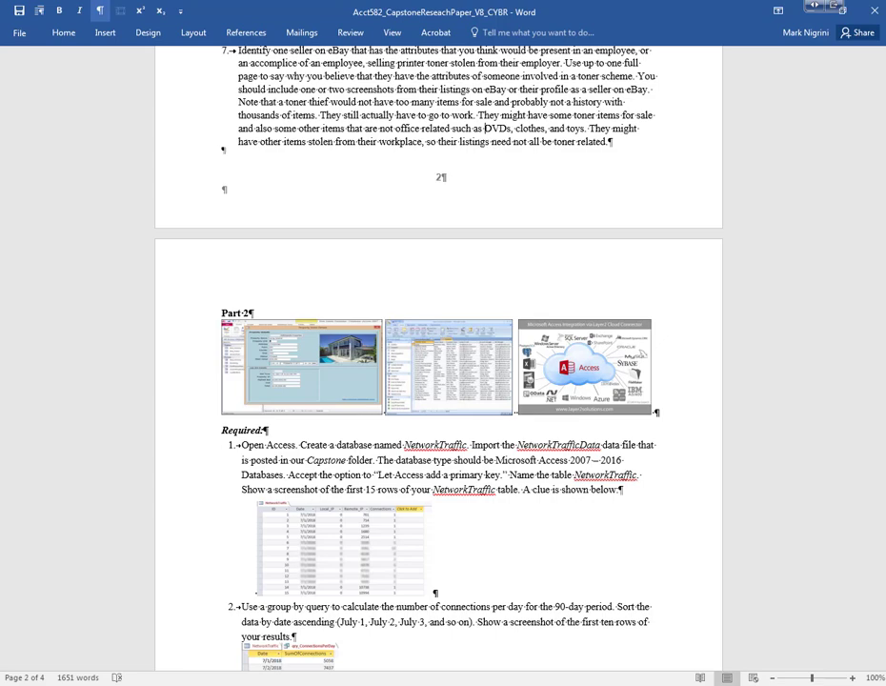
scroll(down, 3)
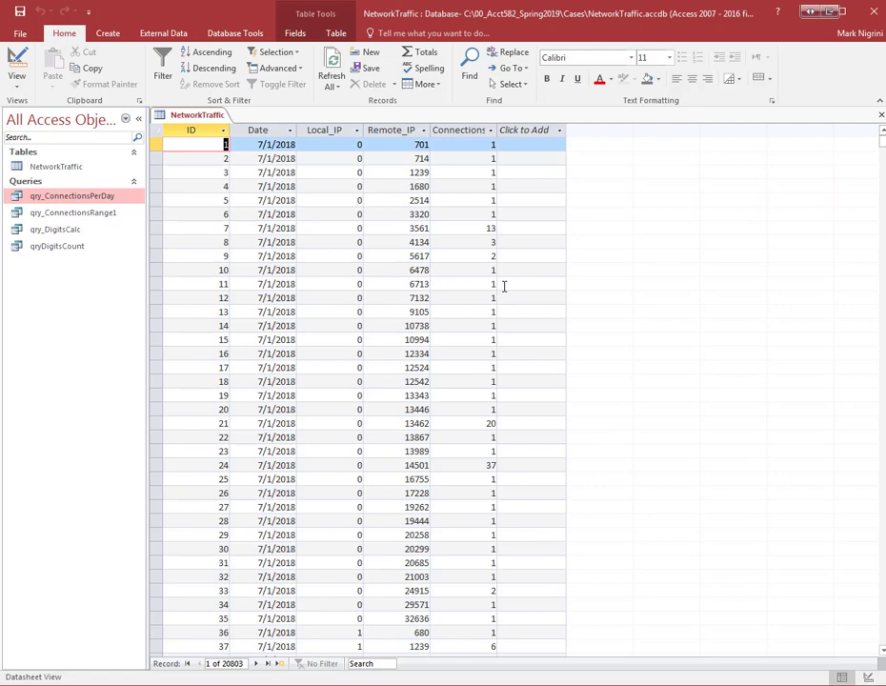
Review qry_ConnectionsPerDay's results in Access, then return to the research paper
double_click(73, 194)
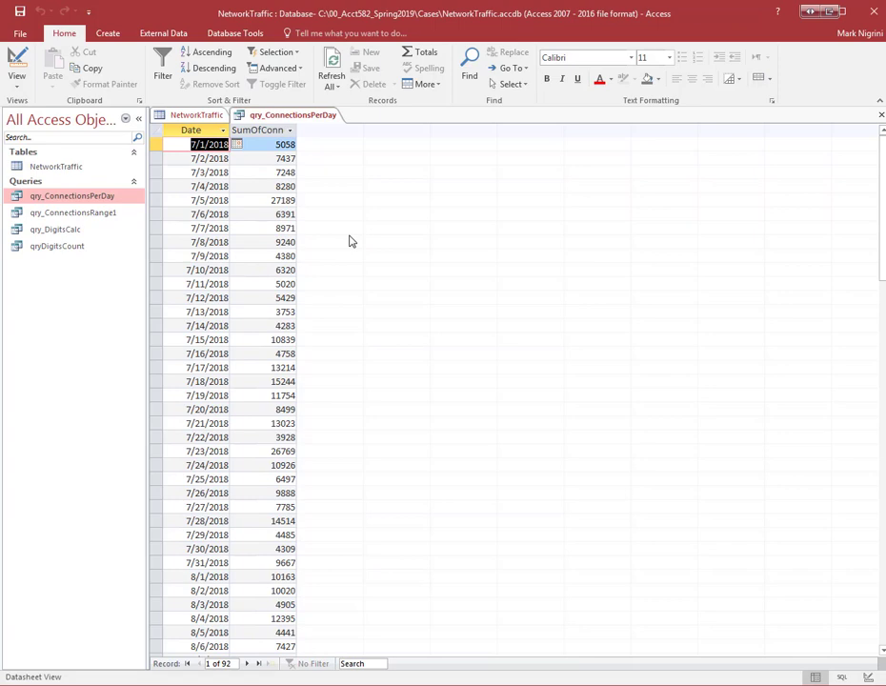
mouse_move(304, 182)
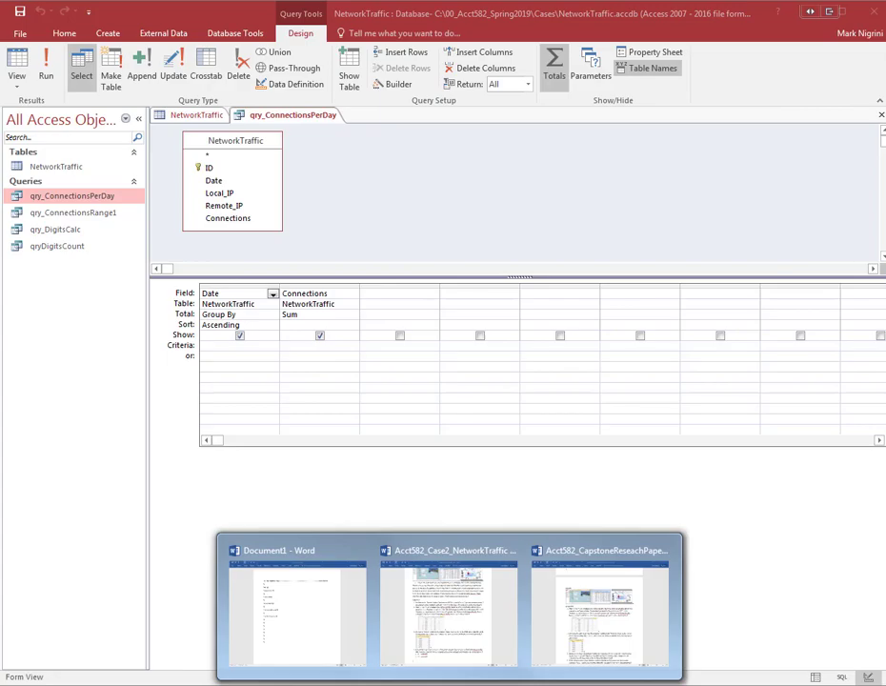
click(447, 609)
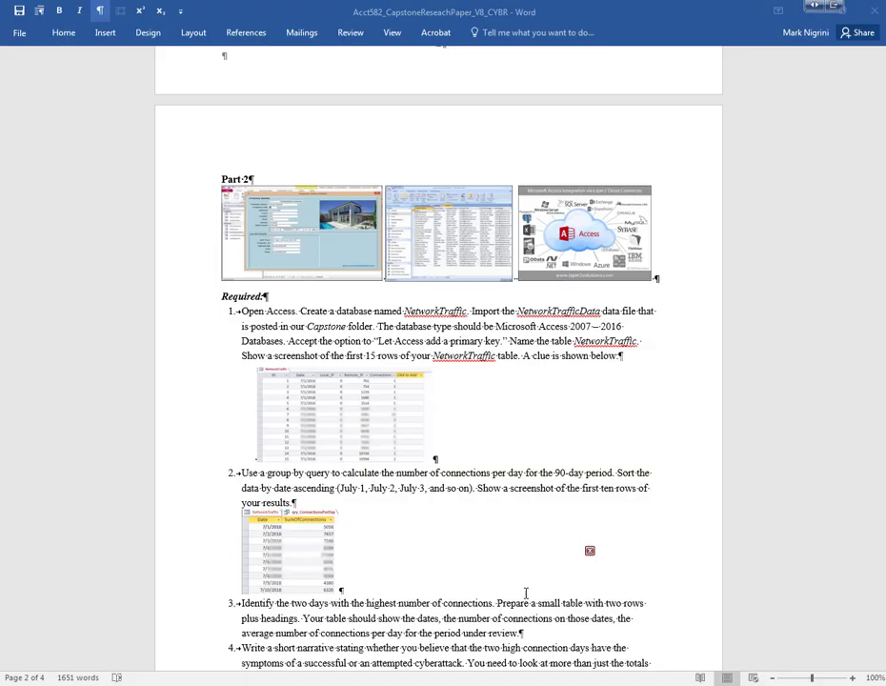
Scroll past Part 2's requirements to the Part 3 multiple-choice fraud questions
scroll(down, 3)
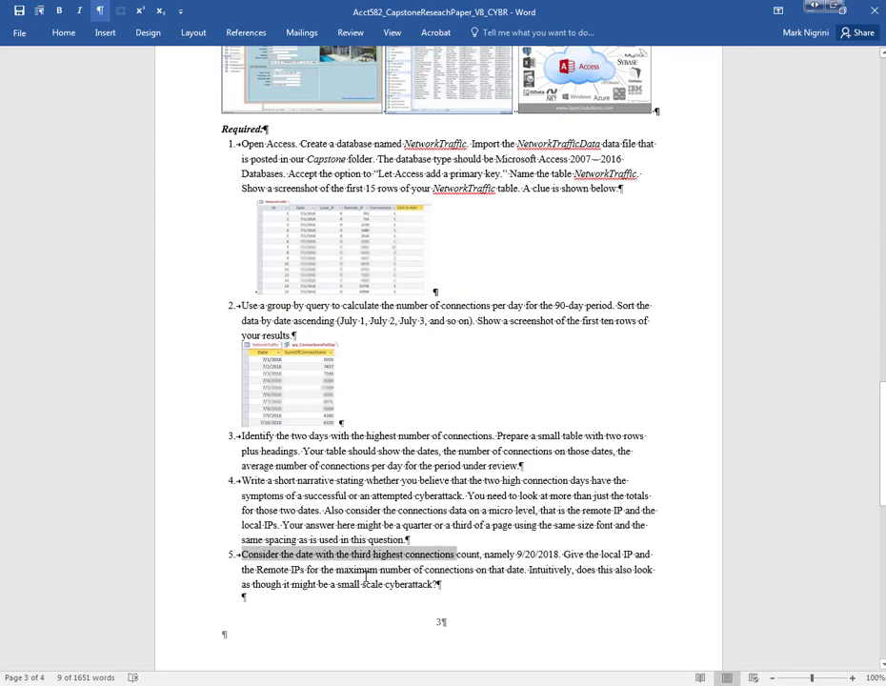
scroll(down, 3)
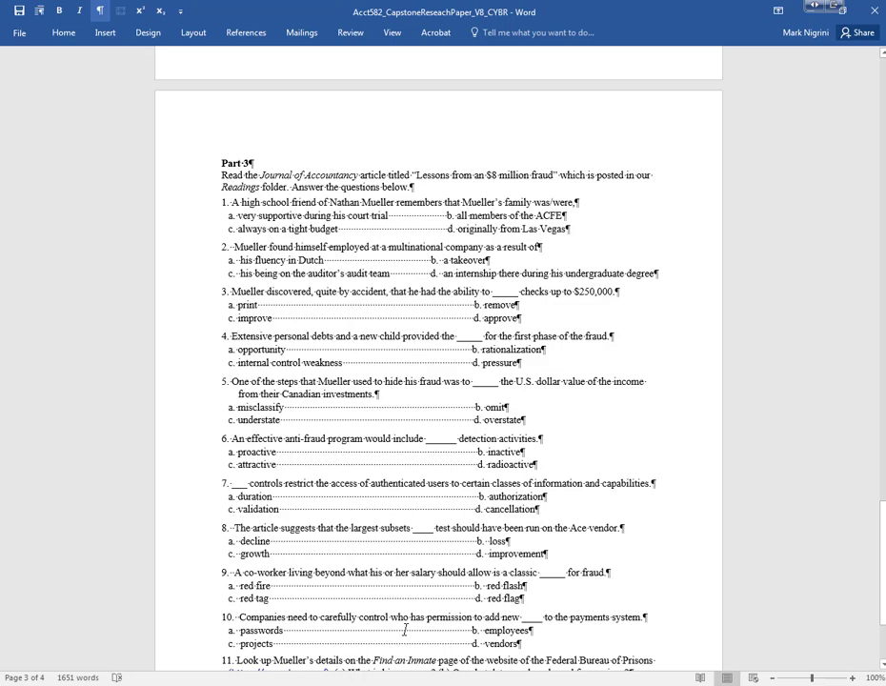
scroll(up, 3)
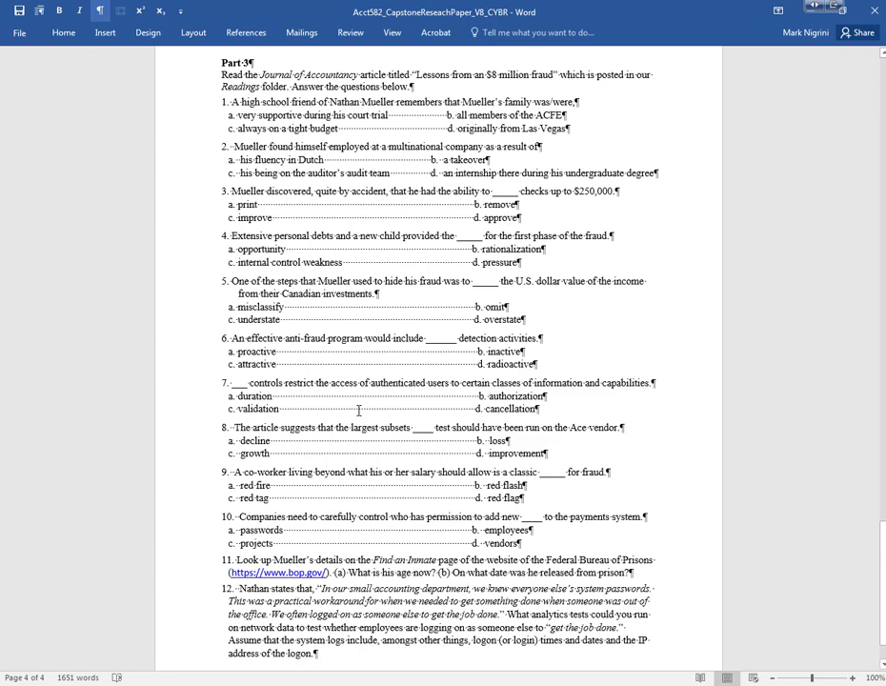